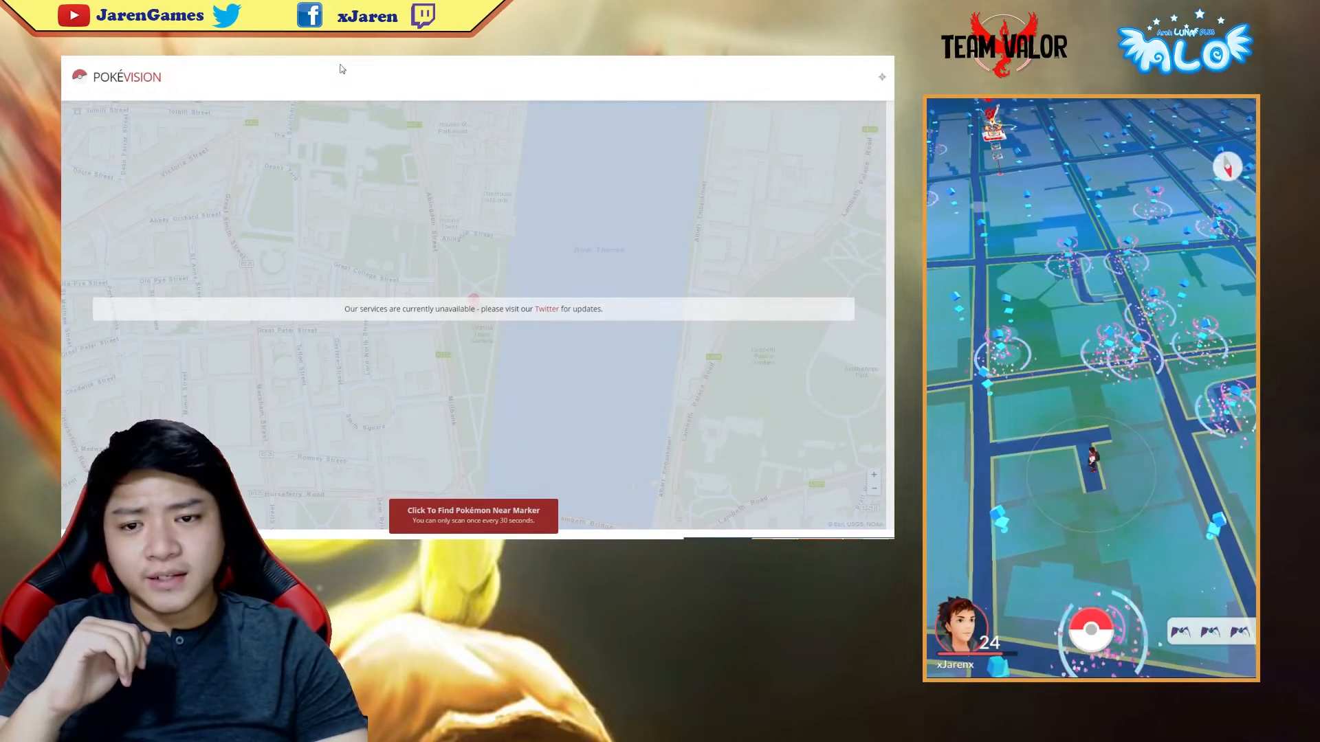
Scroll the Reddit guide down to the pip install and python runserver.py commands.
{"action": "left_click", "coordinate": [546, 308]}
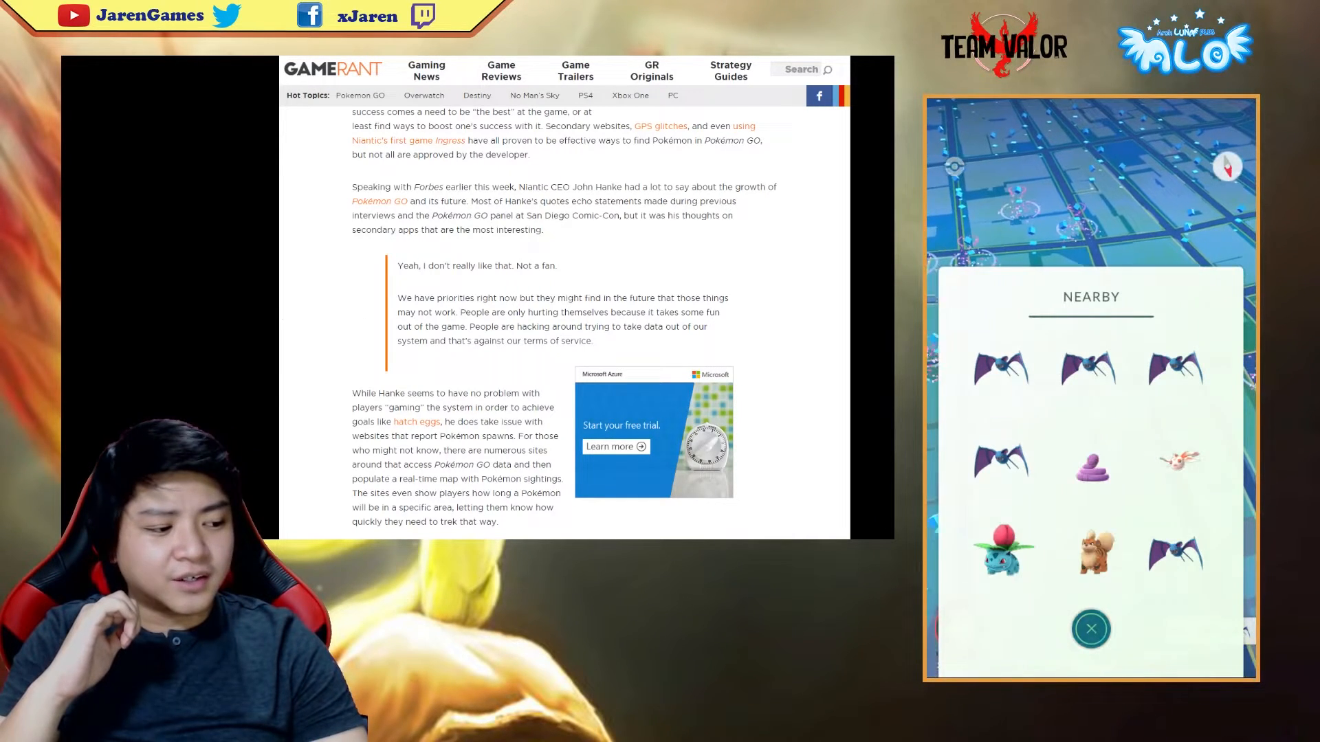
{"action": "left_click", "coordinate": [1090, 628]}
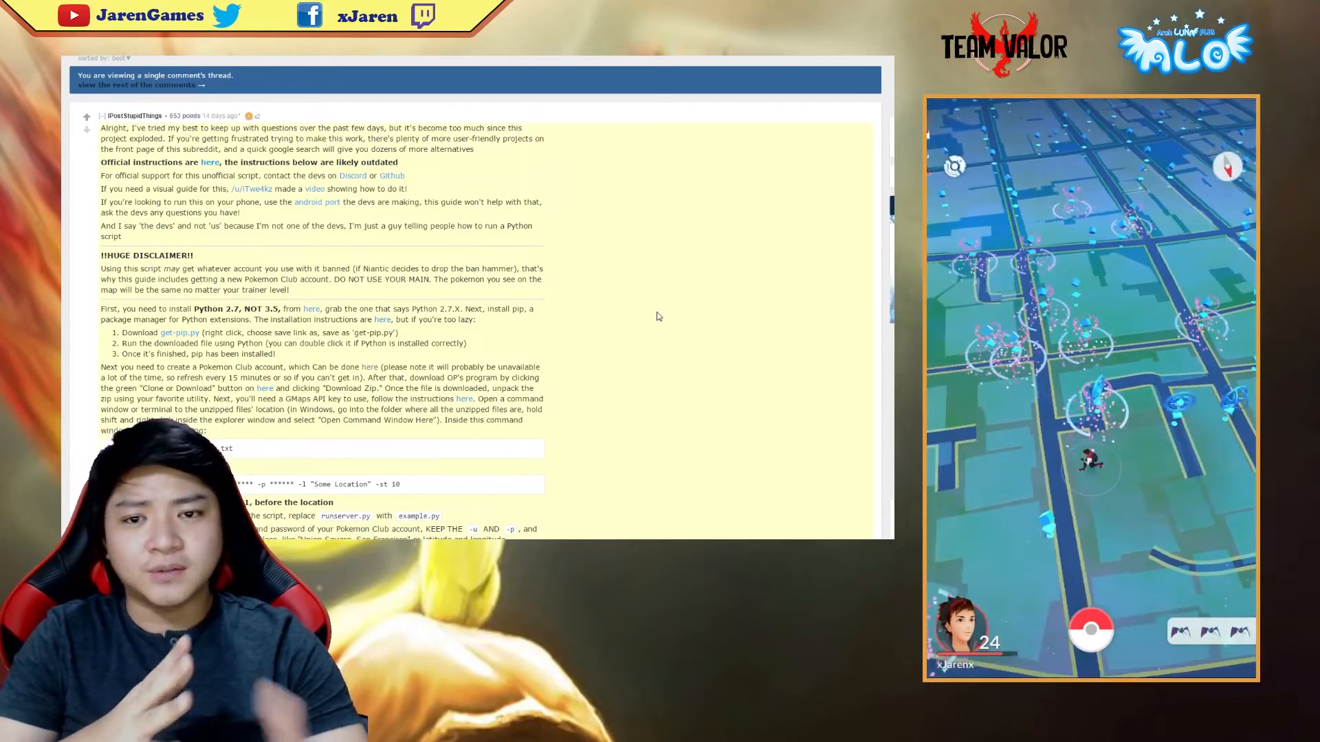
{"action": "scroll", "scroll_direction": "down", "scroll_amount": 3}
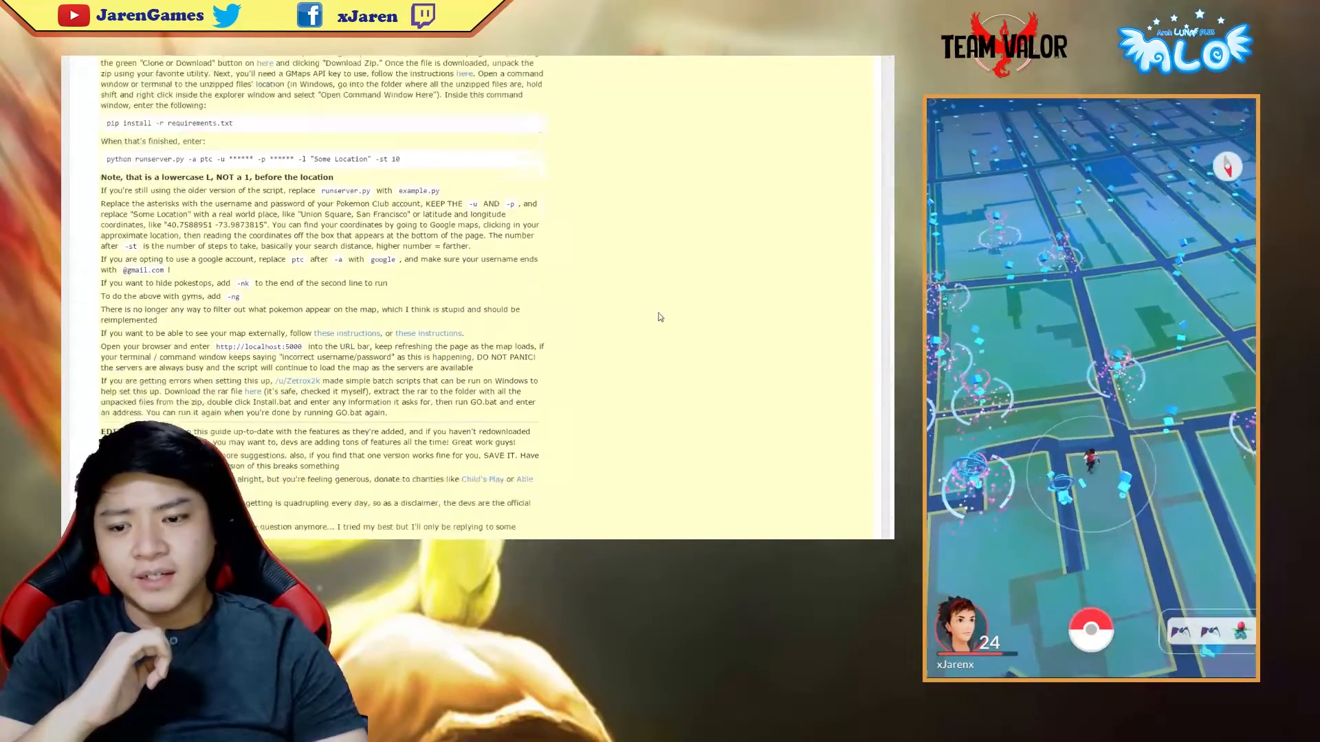
{"action": "scroll", "scroll_direction": "down", "scroll_amount": 3}
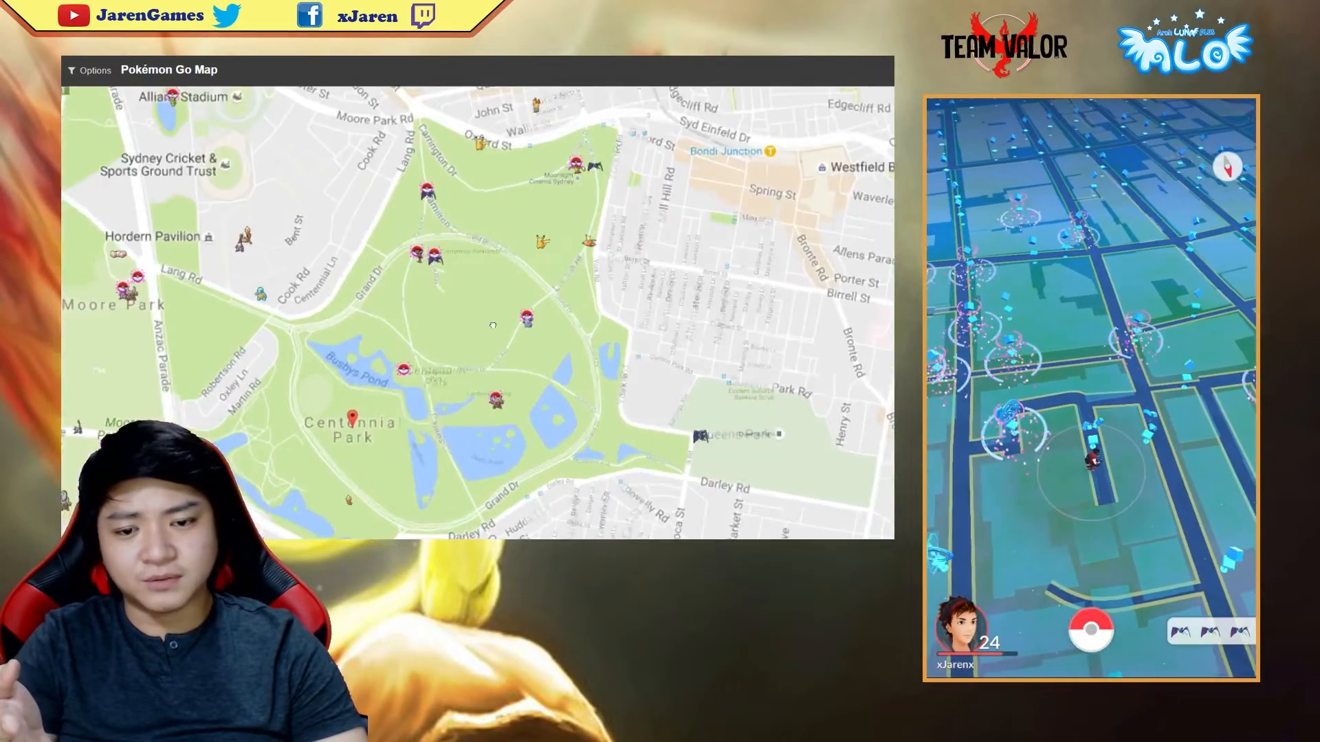
Change the map's Pokéstops option from Only Lured to All via the Options panel.
{"action": "left_click", "coordinate": [91, 70]}
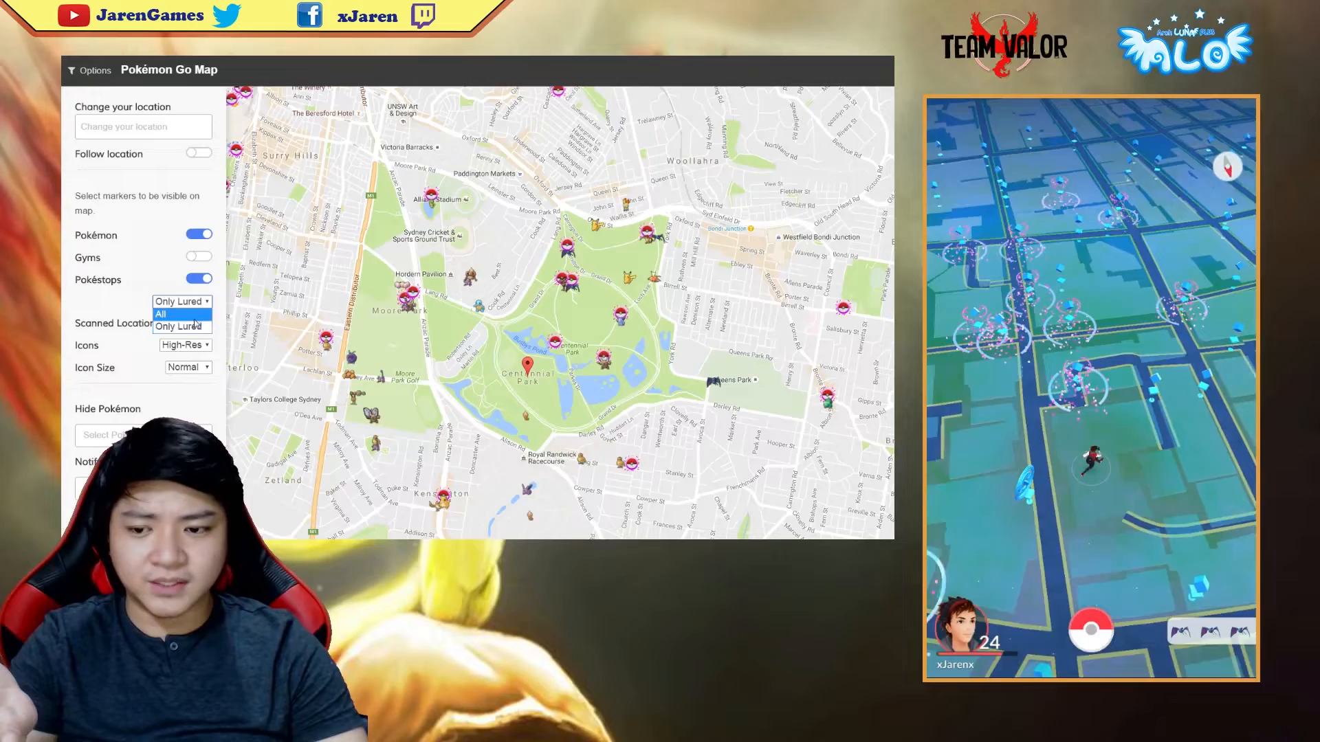
{"action": "left_click", "coordinate": [160, 314]}
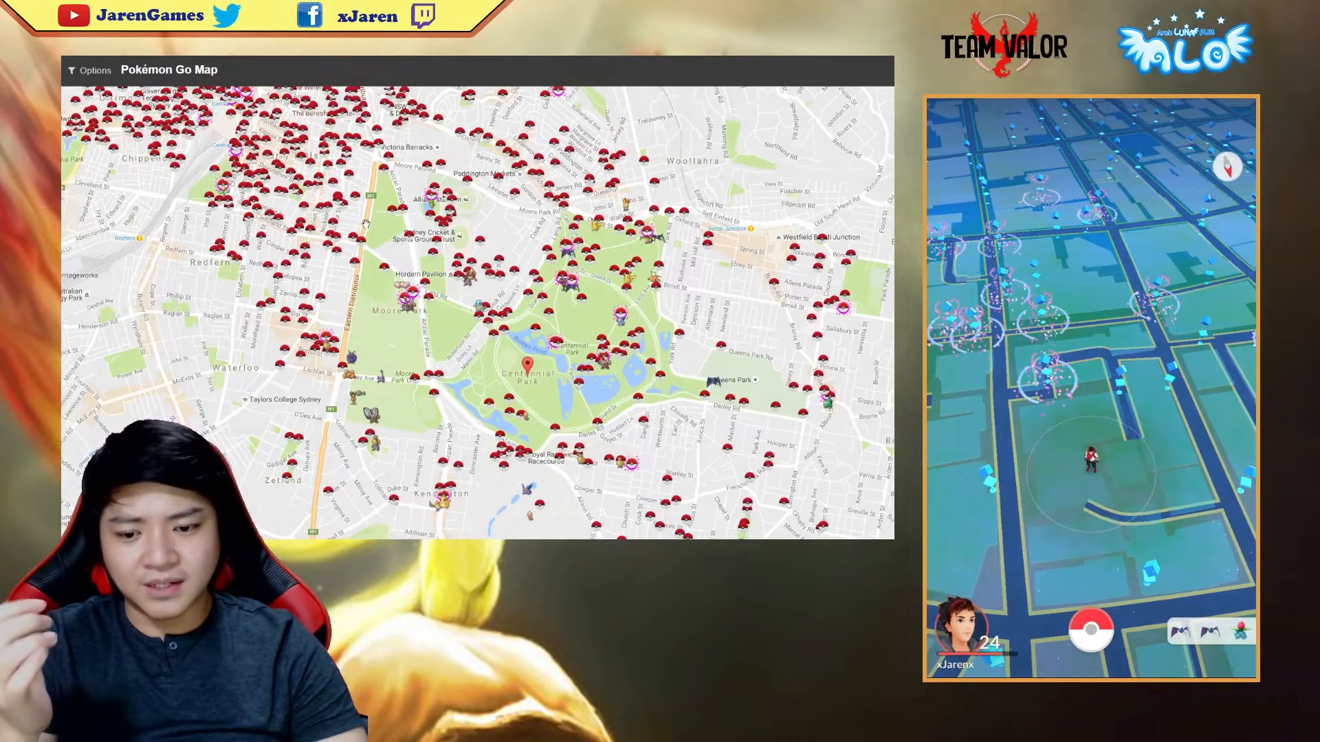
{"action": "left_click", "coordinate": [88, 71]}
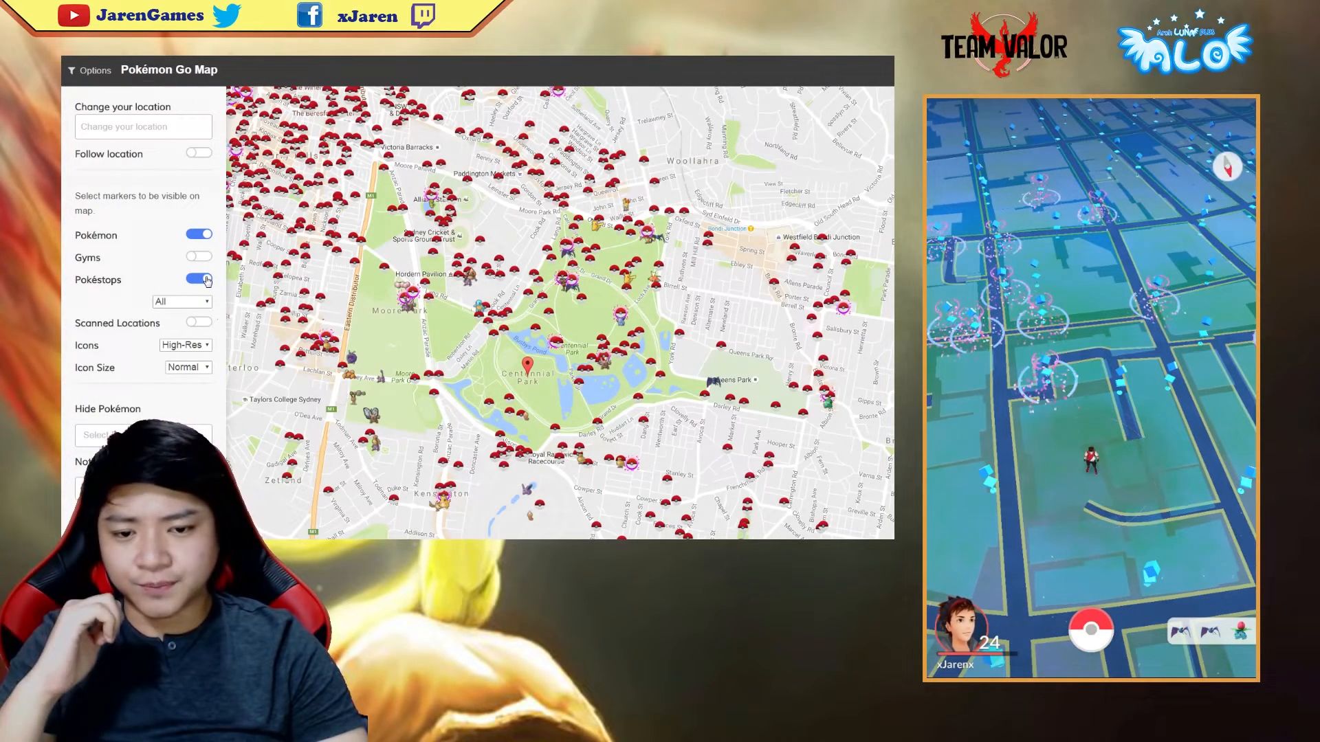
{"action": "left_click", "coordinate": [198, 279]}
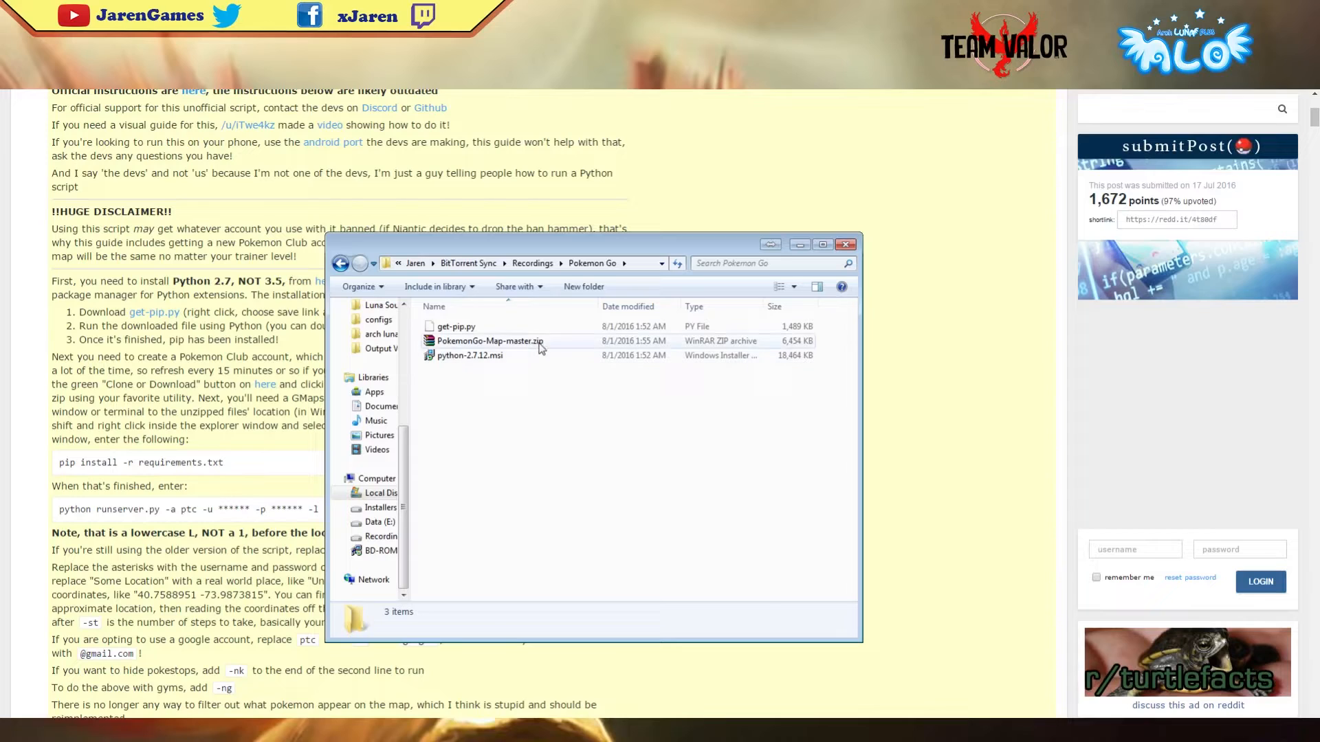
Extract PokemonGo-Map-master.zip into its own folder and launch python-2.7.12.msi.
{"action": "right_click", "coordinate": [488, 341]}
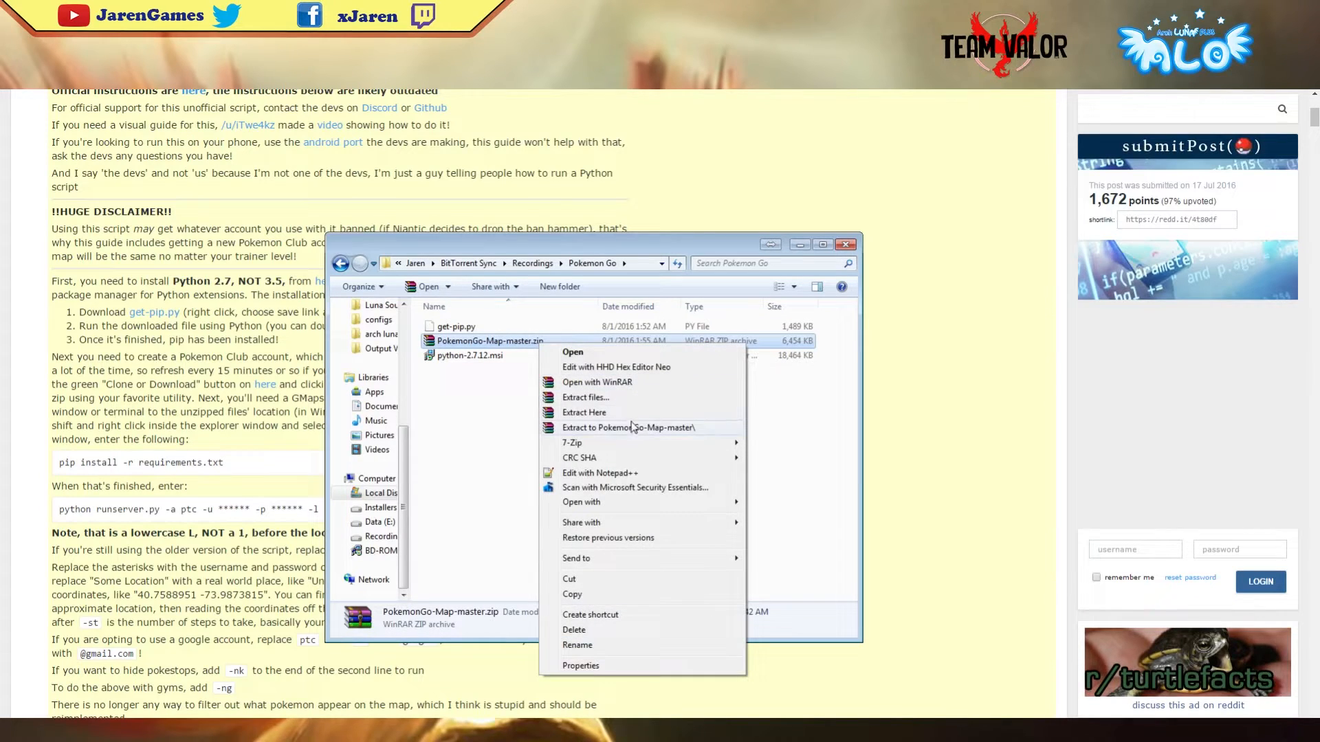
{"action": "left_click", "coordinate": [627, 426]}
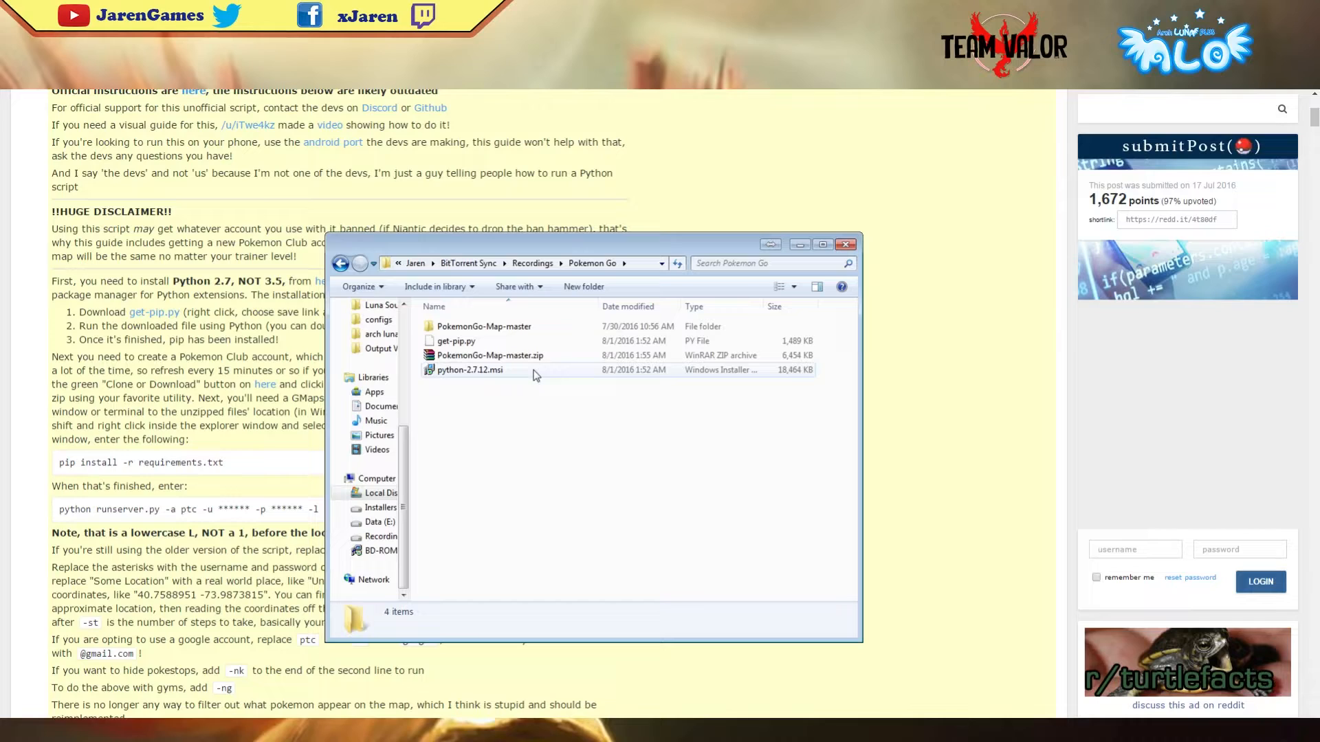
{"action": "left_click", "coordinate": [469, 369]}
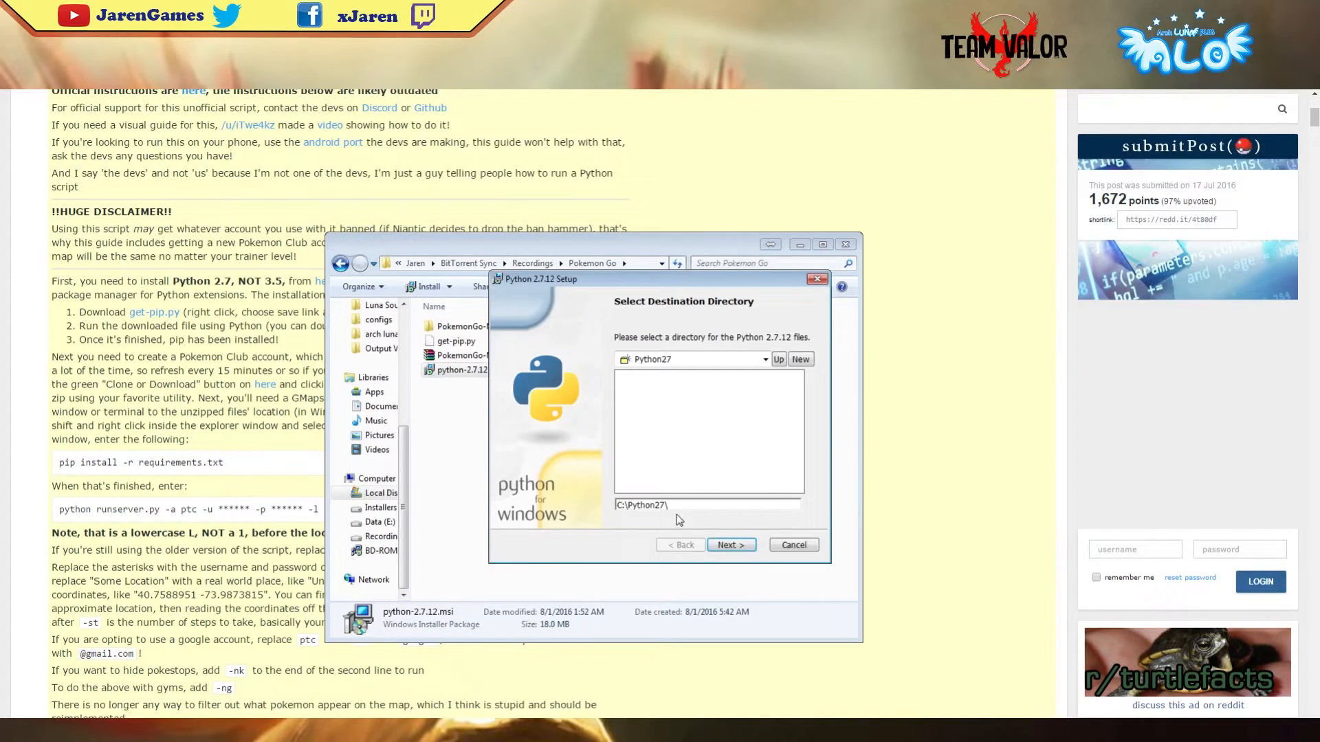
Keep C:\Python27\ as the destination and begin installing Python 2.7.12.
{"action": "triple_click", "coordinate": [665, 504]}
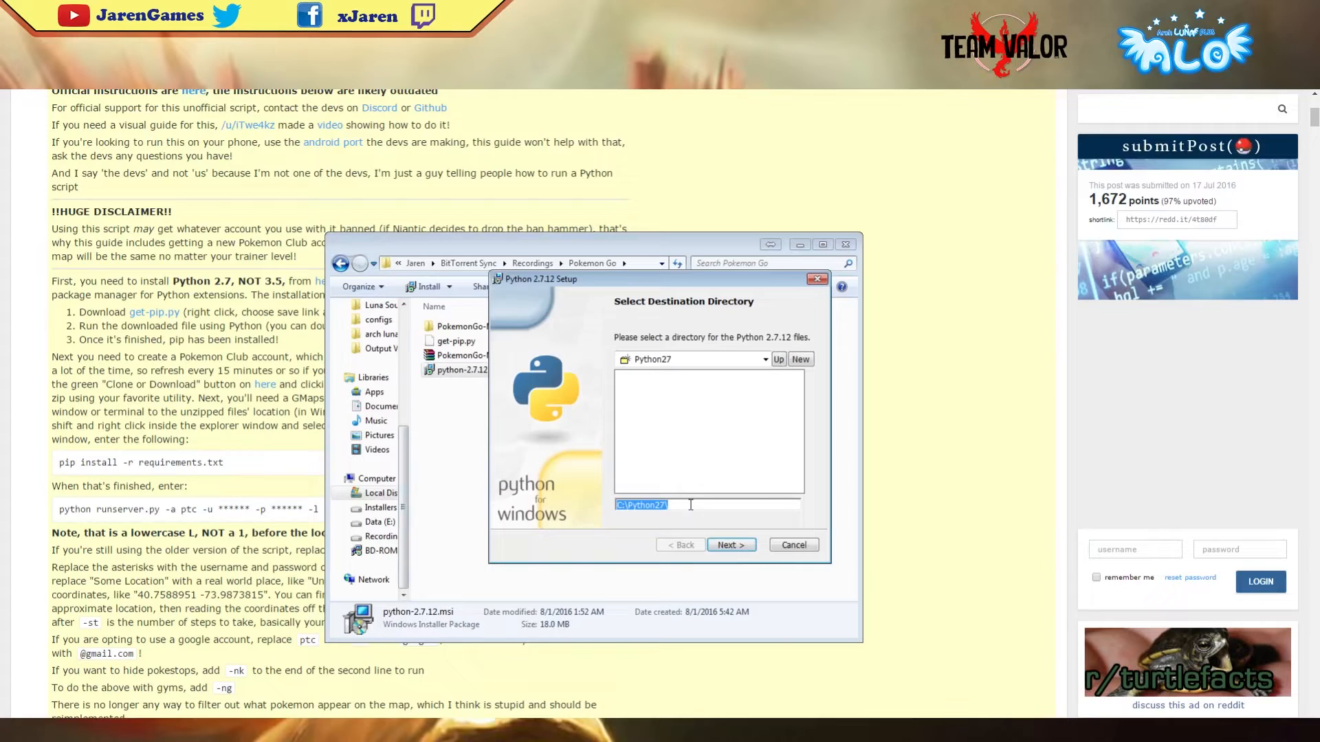
{"action": "mouse_move", "coordinate": [730, 544]}
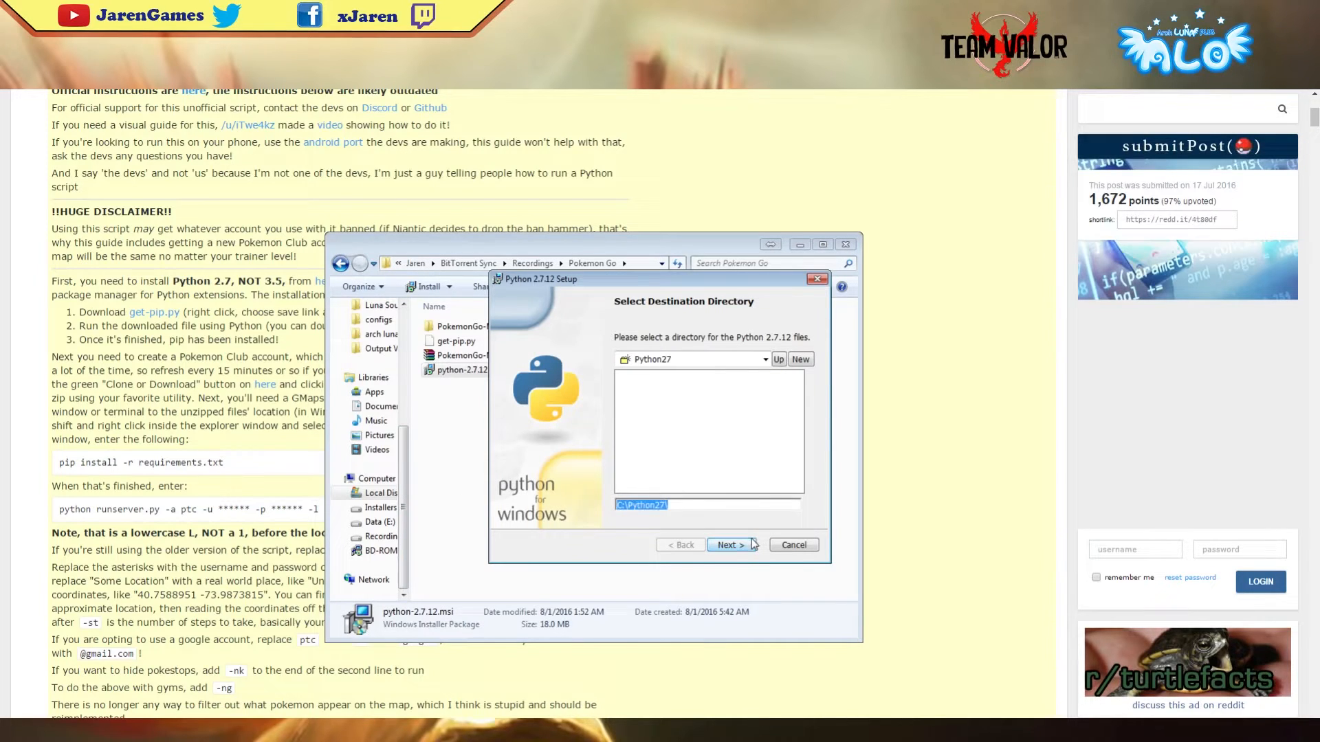
{"action": "left_click", "coordinate": [728, 545]}
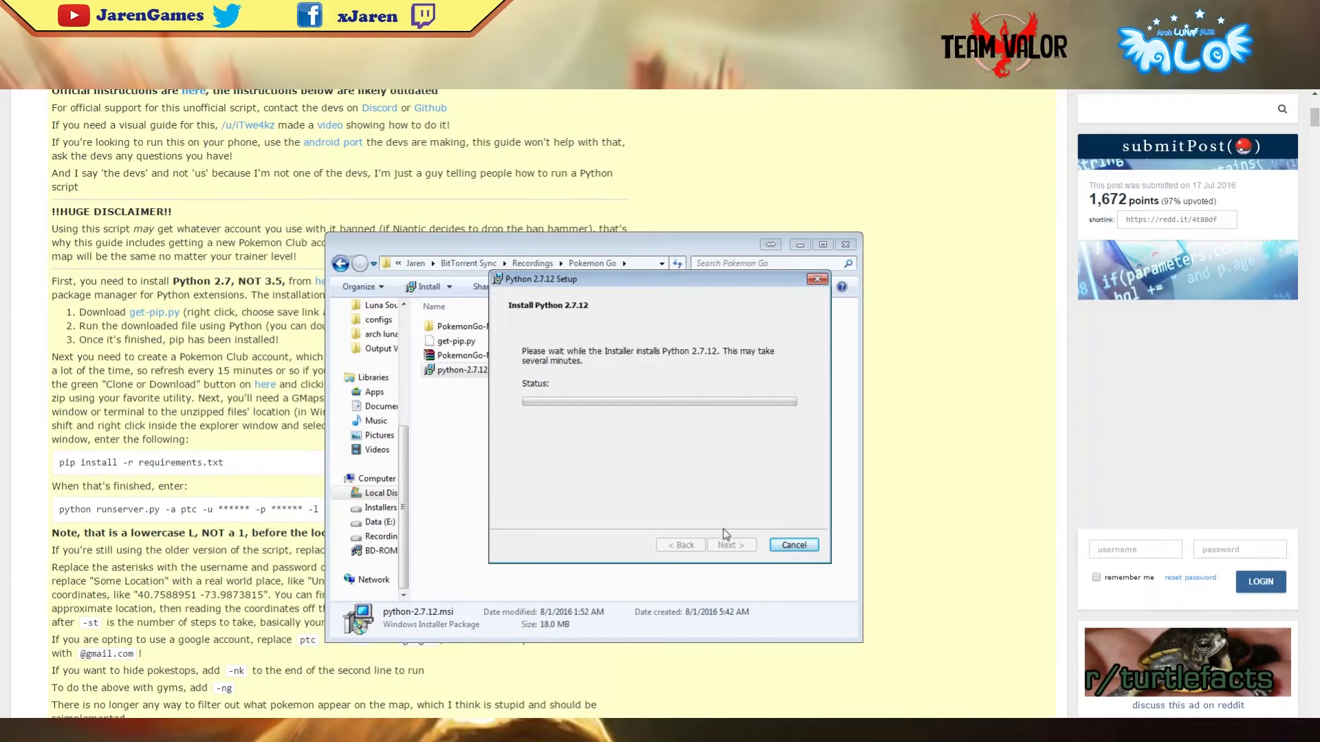
{"action": "mouse_move", "coordinate": [657, 497]}
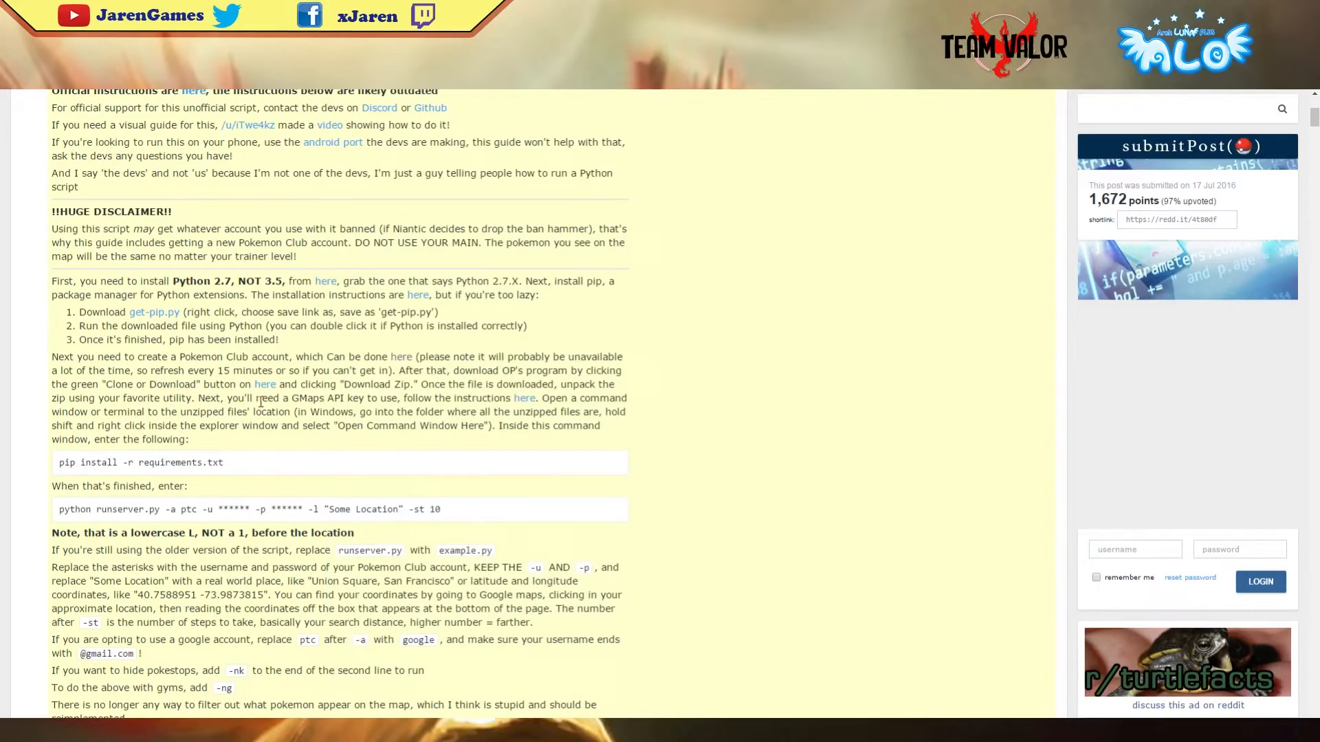
{"action": "scroll", "scroll_direction": "down", "scroll_amount": 3}
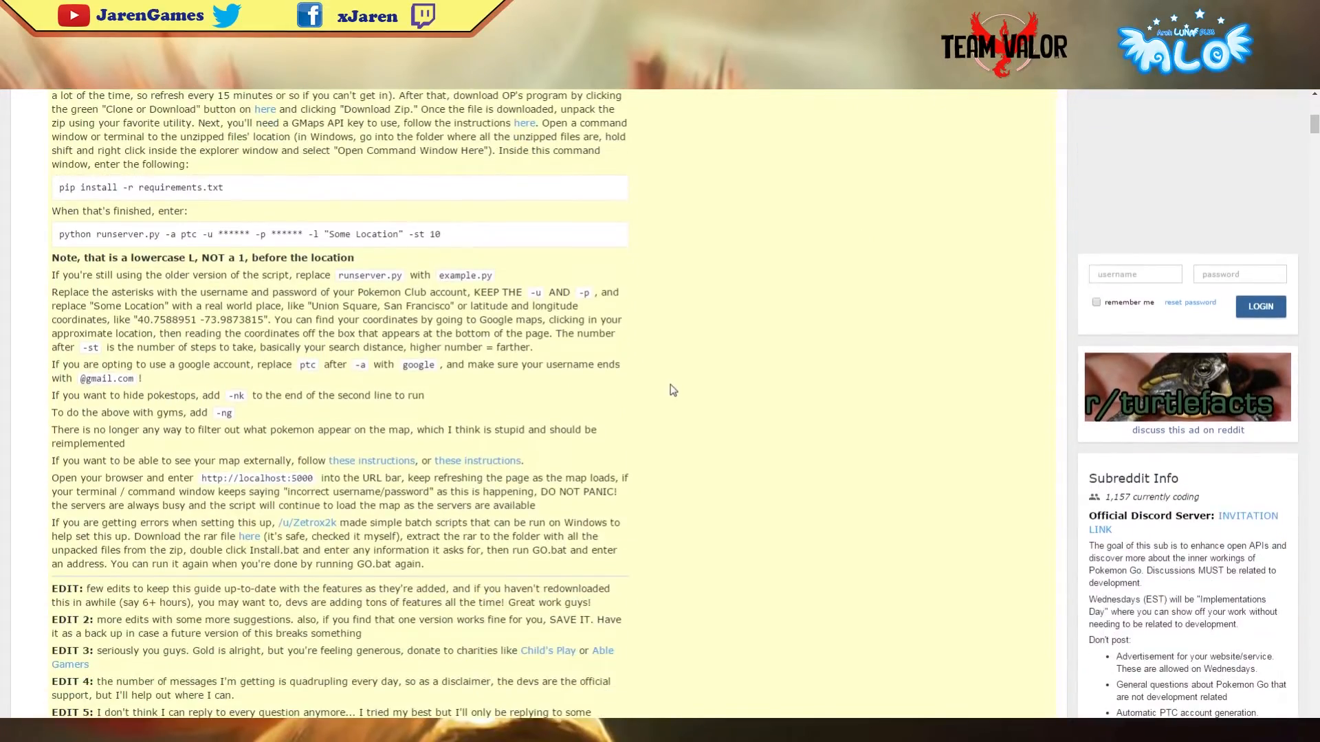
{"action": "scroll", "scroll_direction": "up", "scroll_amount": 3}
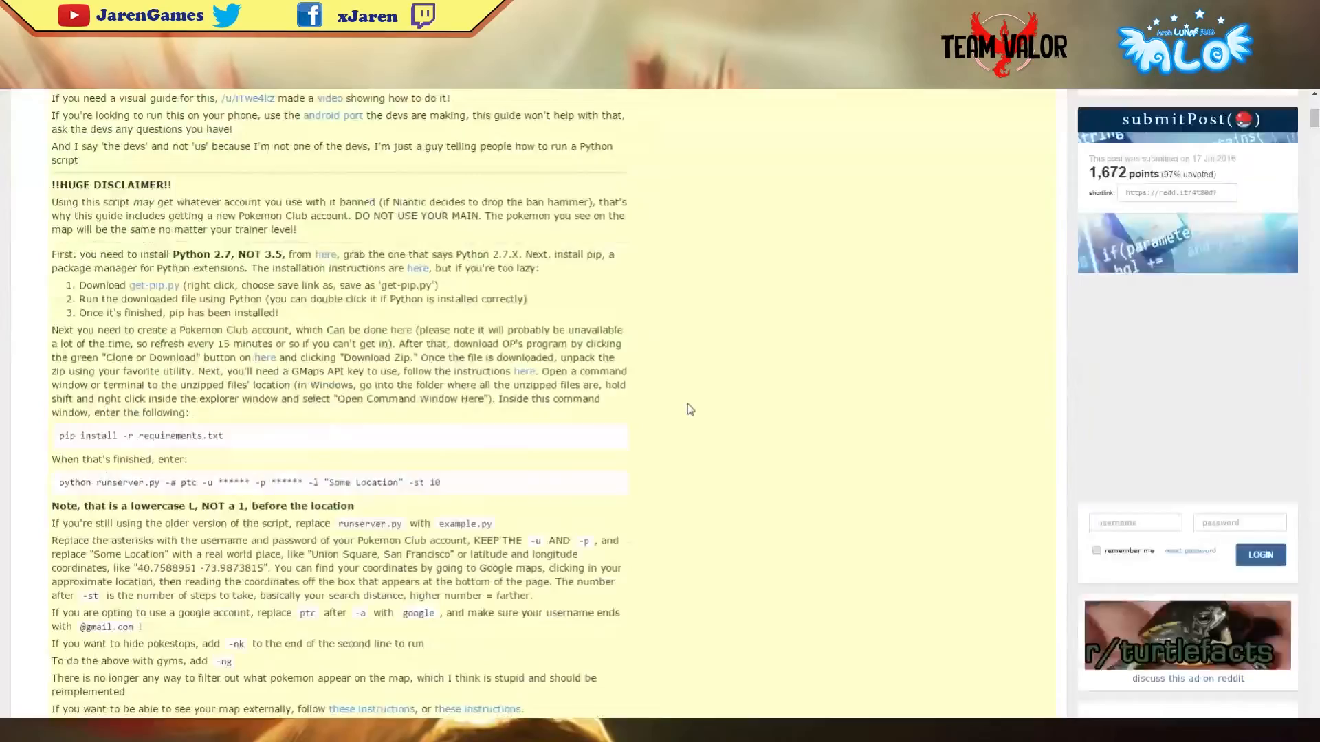
{"action": "scroll", "scroll_direction": "down", "scroll_amount": 3}
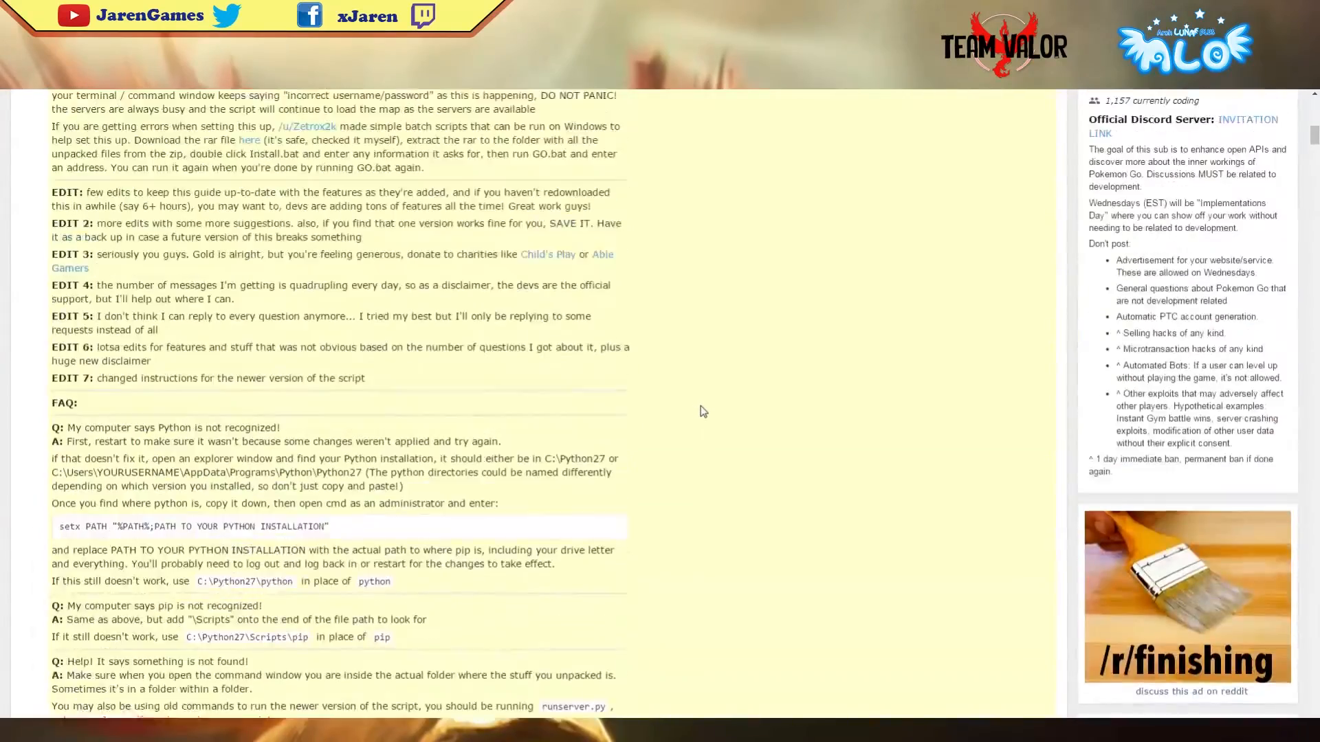
{"action": "scroll", "scroll_direction": "up", "scroll_amount": 3}
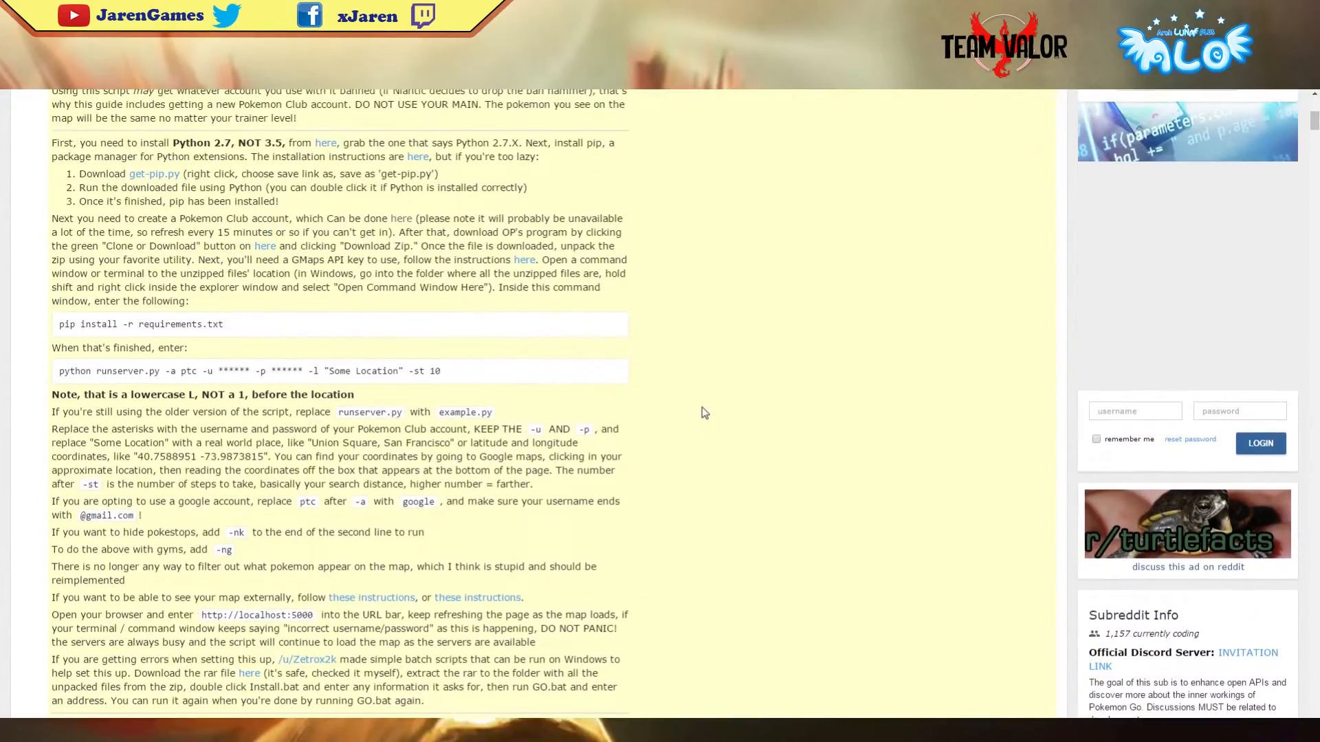
{"action": "scroll", "scroll_direction": "down", "scroll_amount": 3}
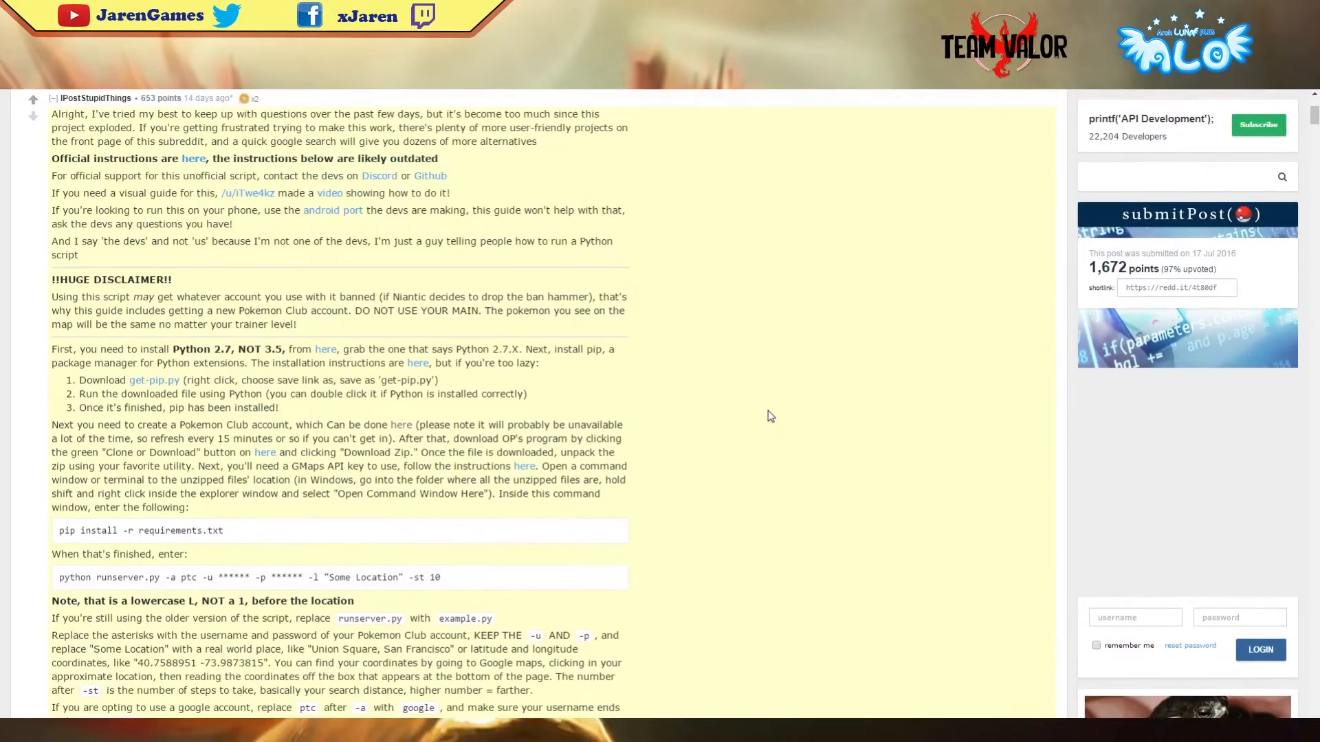
{"action": "scroll", "scroll_direction": "down", "scroll_amount": 3}
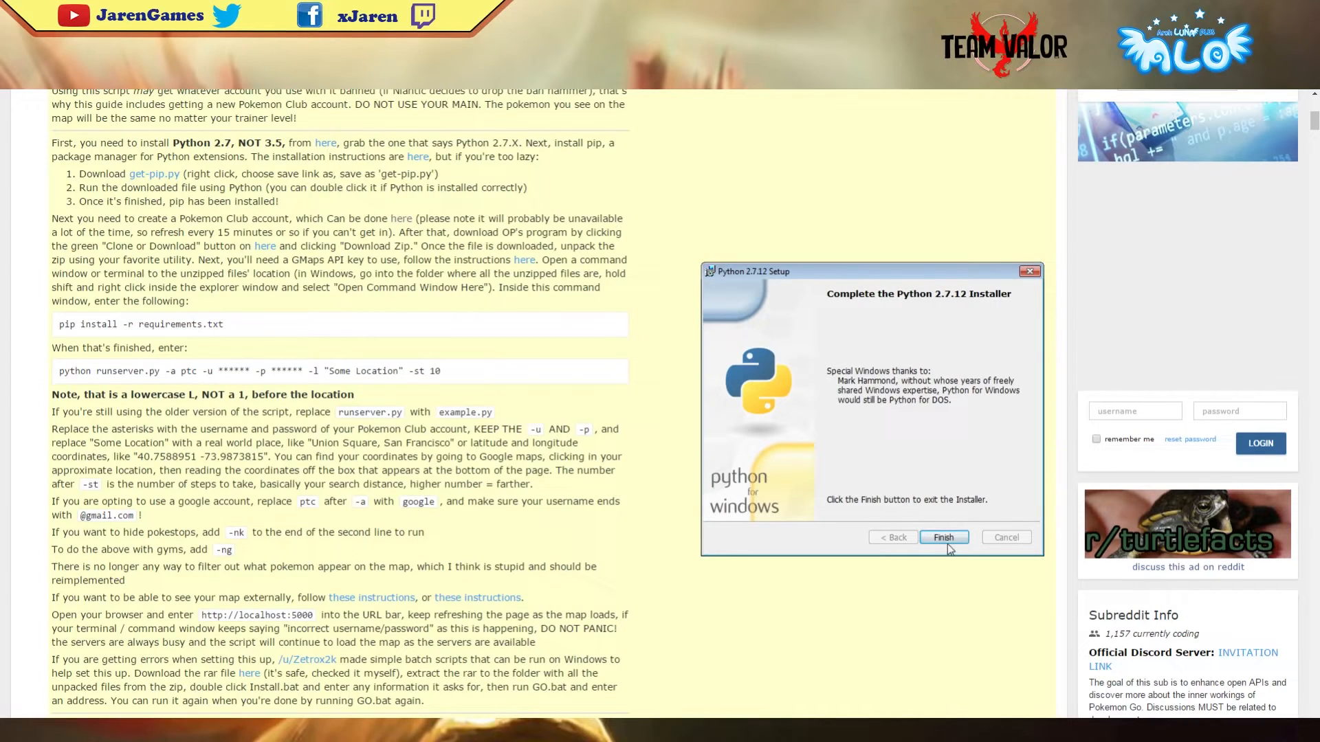
Finish and close the completed Python 2.7.12 installer.
{"action": "left_click", "coordinate": [943, 537]}
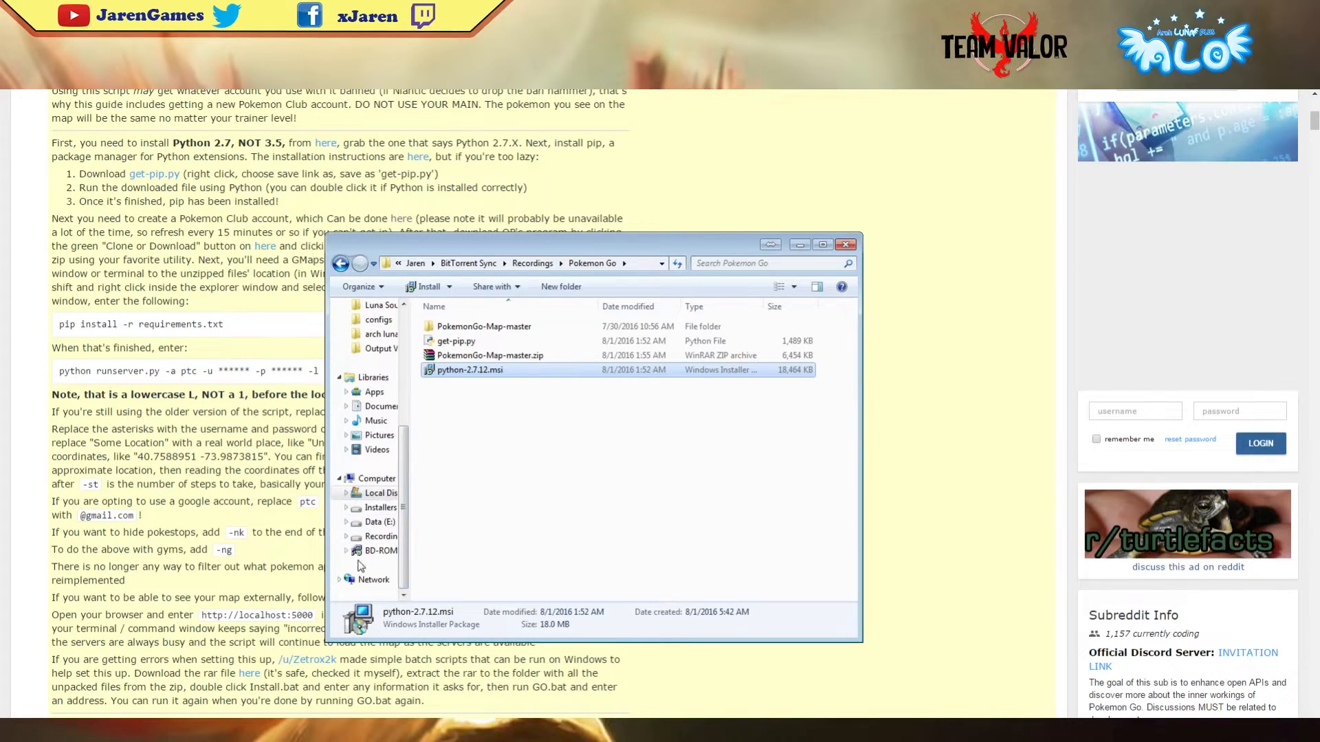
Run get-pip.py from the Pokemon Go folder to install pip.
{"action": "left_click", "coordinate": [457, 341]}
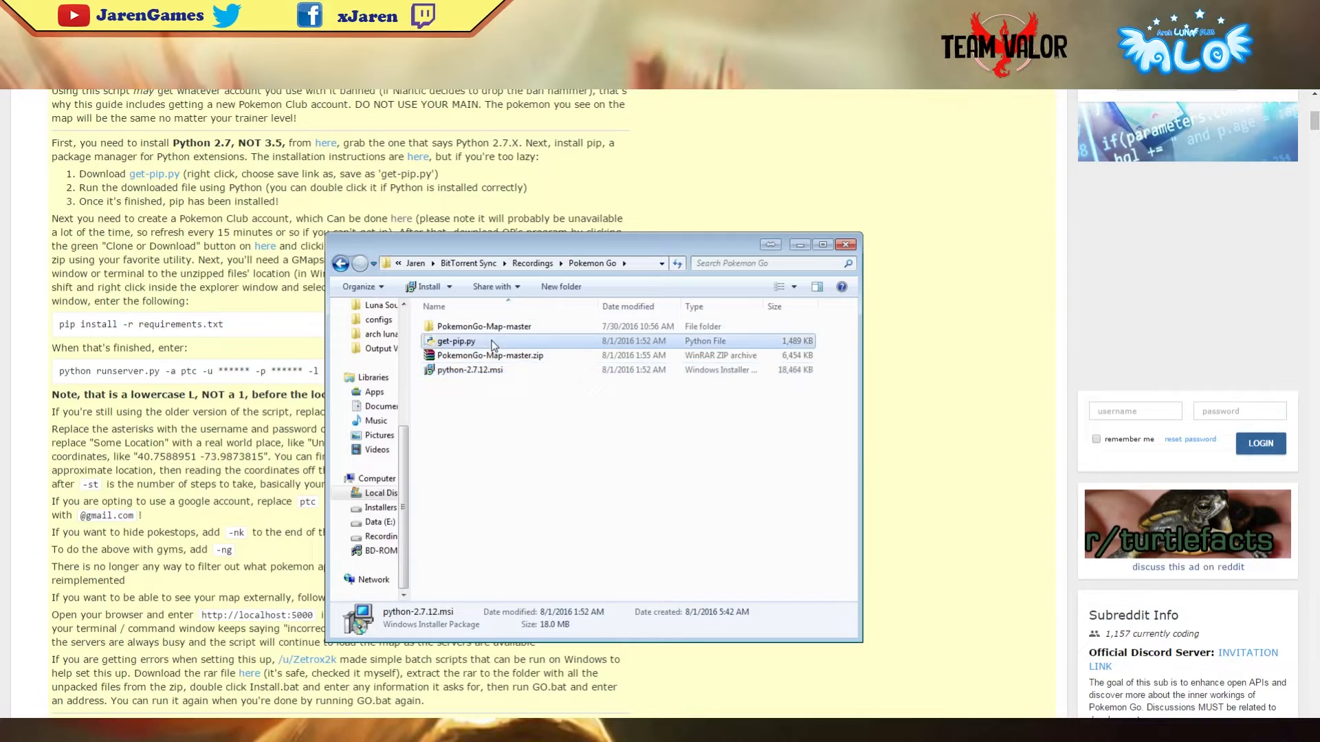
{"action": "double_click", "coordinate": [455, 341]}
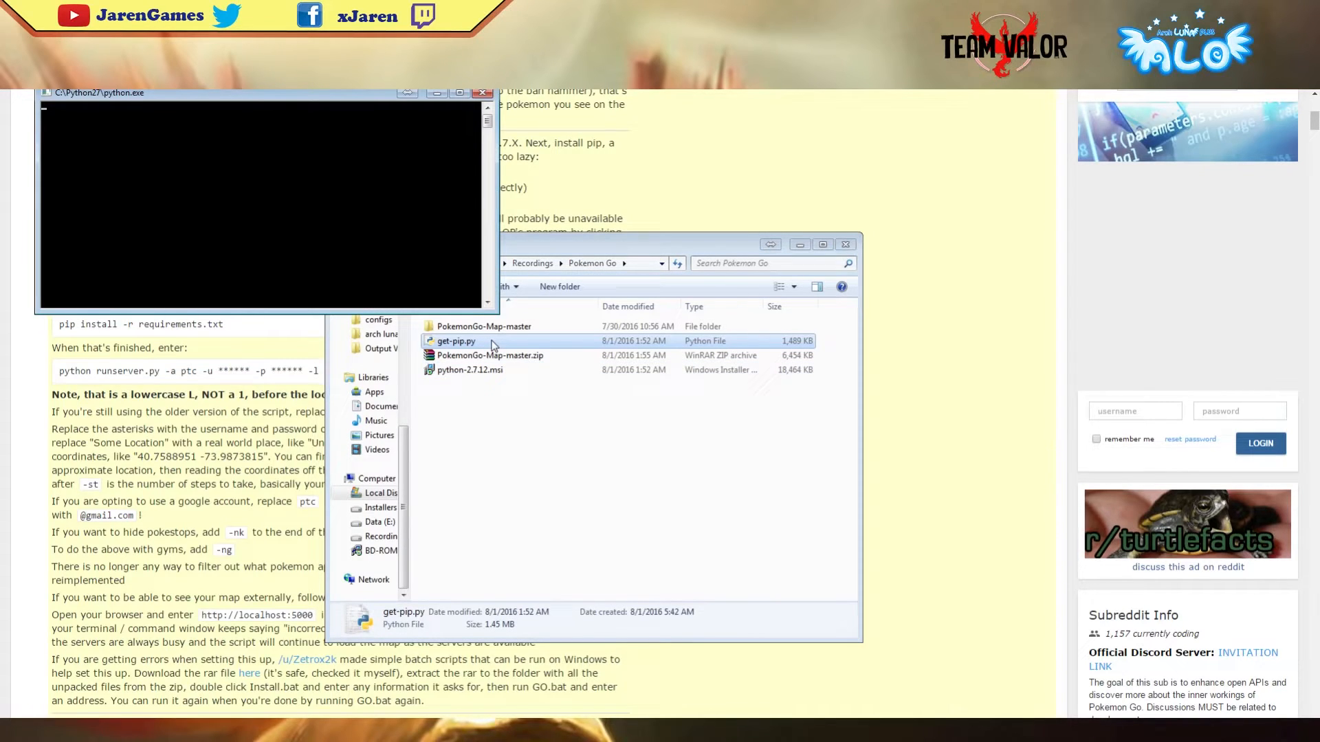
{"action": "left_click_drag", "start_coordinate": [598, 245], "coordinate": [782, 227]}
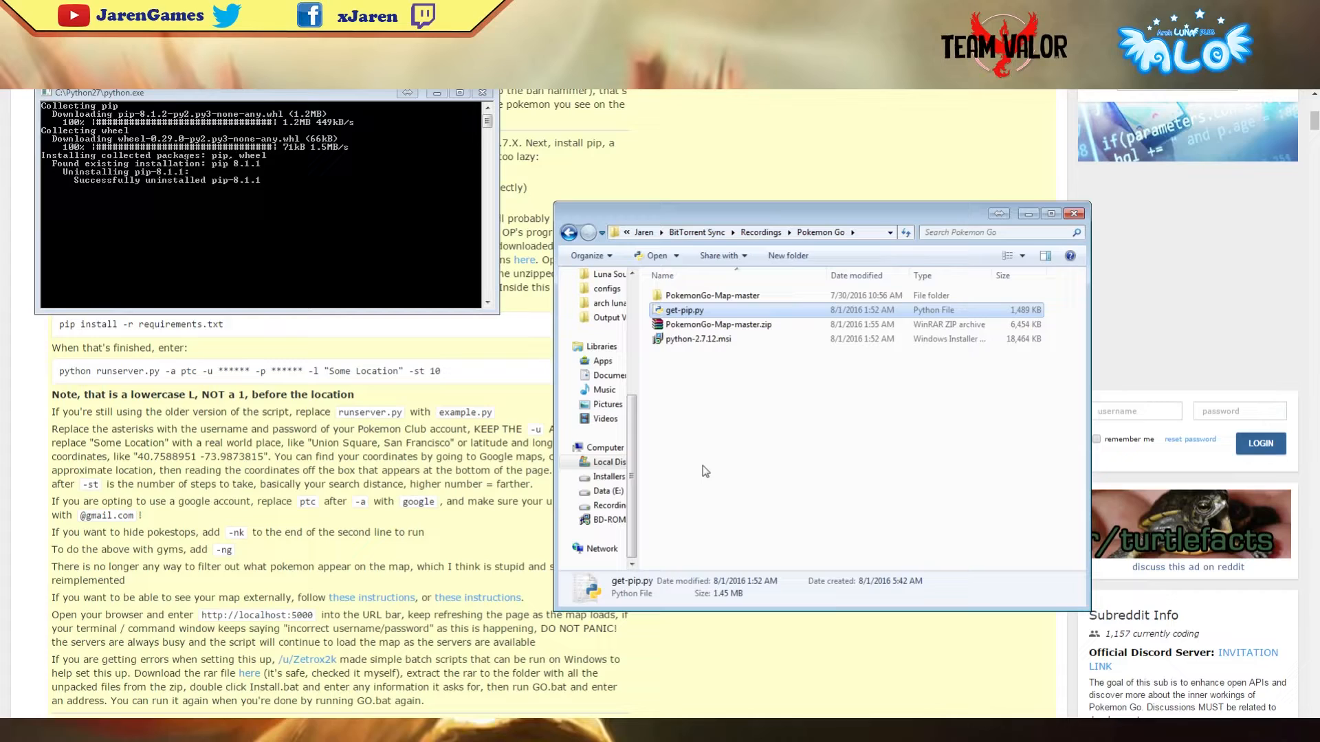
{"action": "mouse_move", "coordinate": [703, 470]}
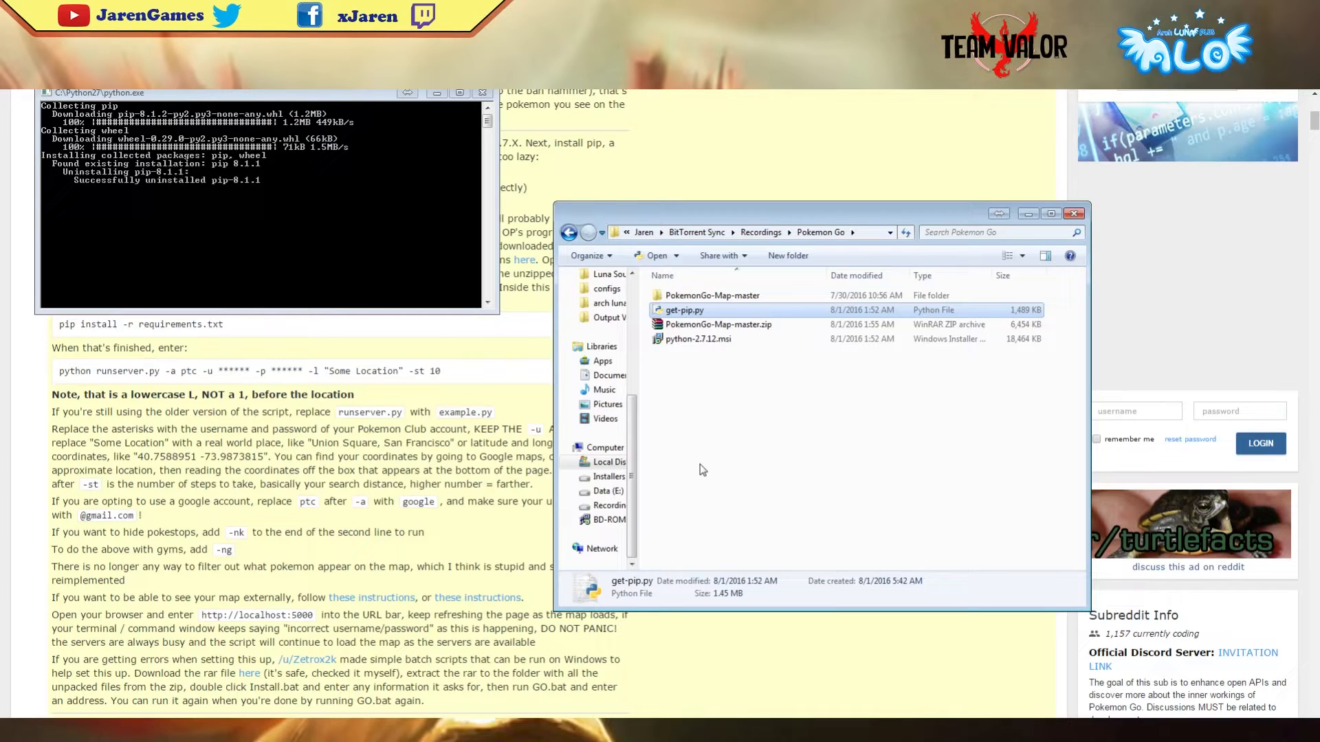
{"action": "mouse_move", "coordinate": [697, 469]}
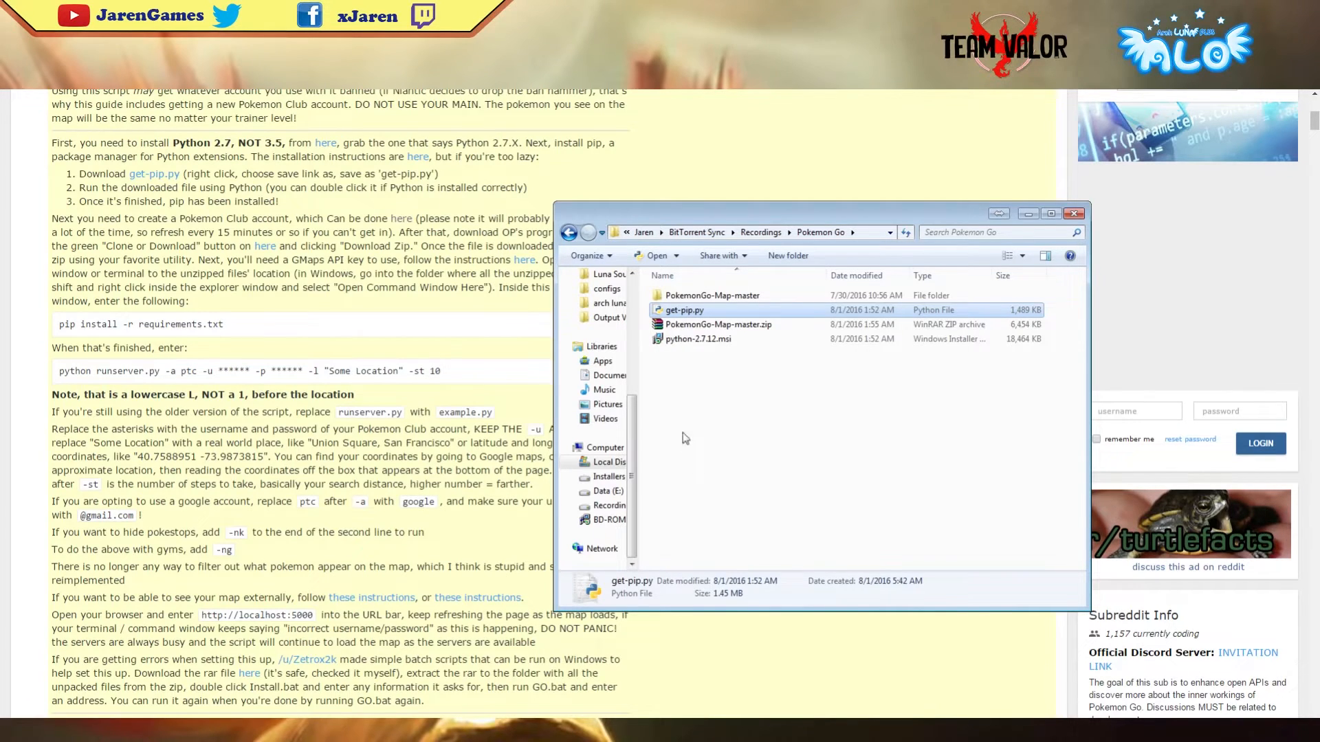
{"action": "mouse_move", "coordinate": [328, 310]}
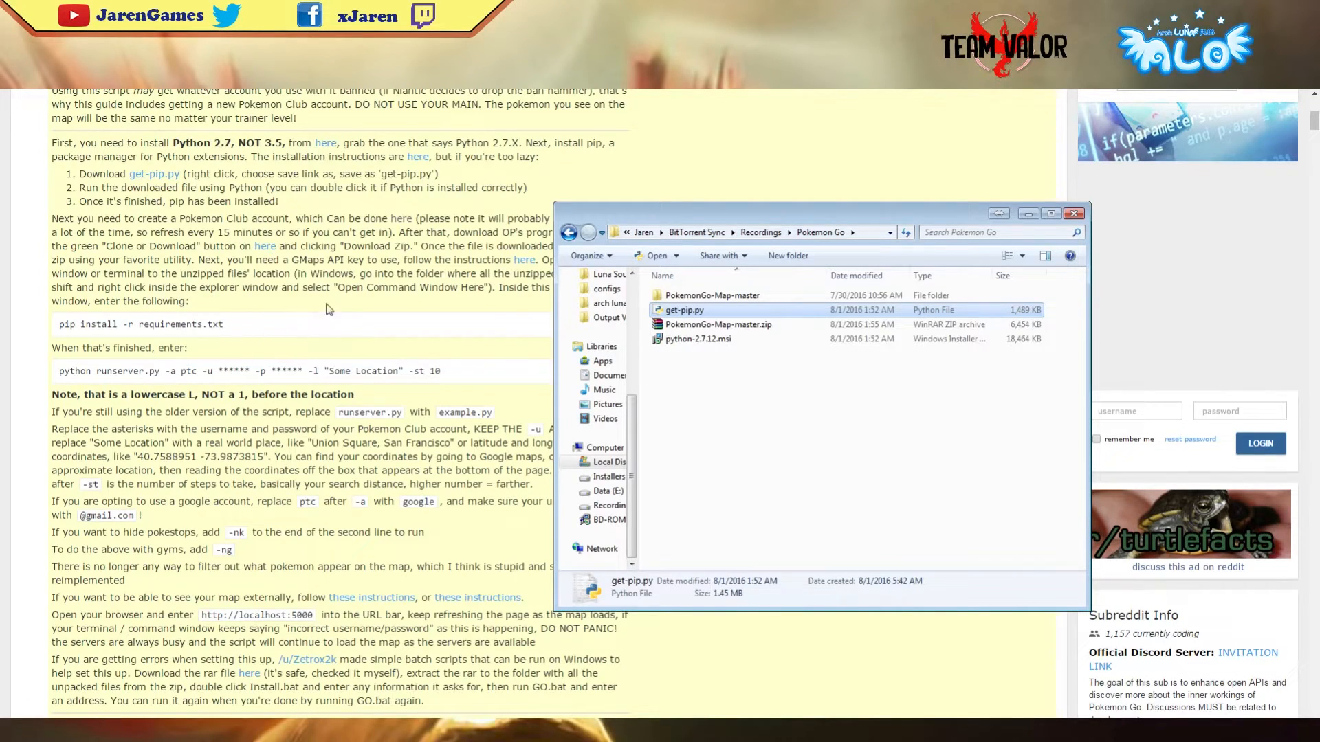
Return to the Reddit guide and follow its 'here' link to the Google Maps API key instructions.
{"action": "left_click", "coordinate": [1075, 211]}
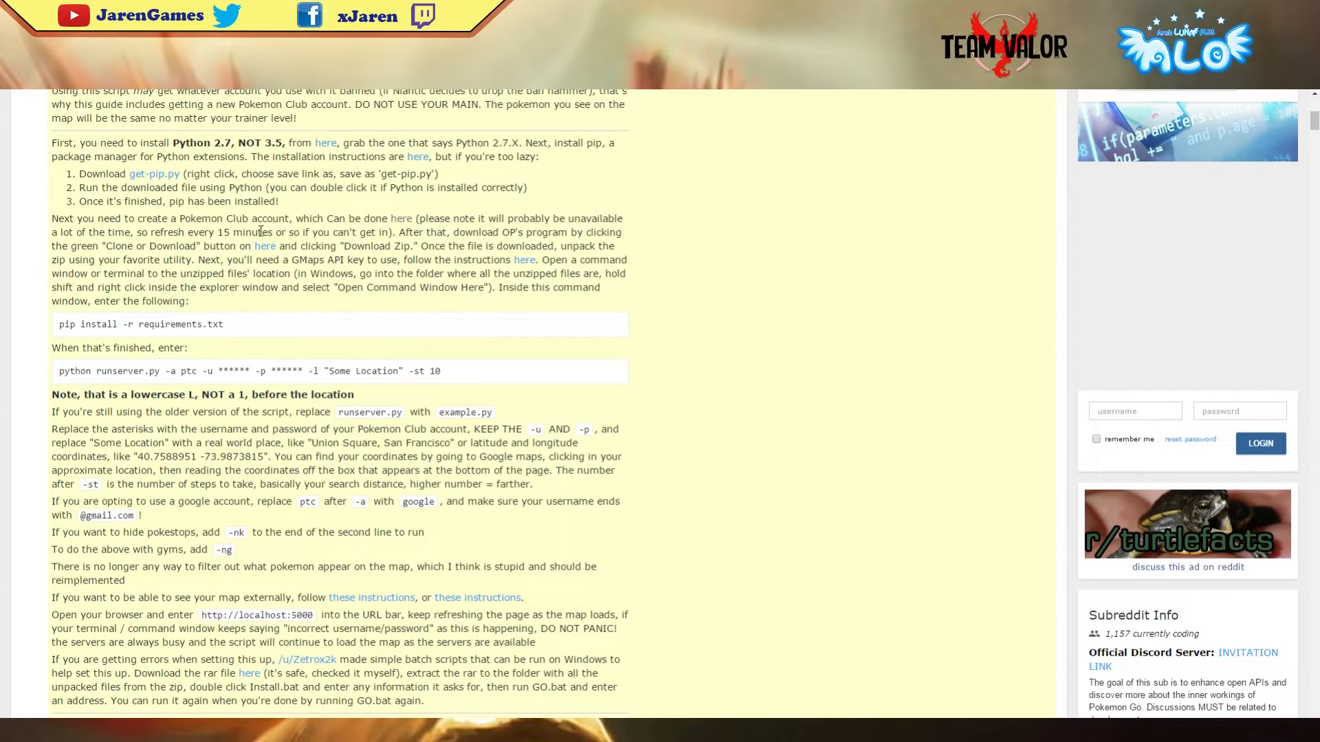
{"action": "mouse_move", "coordinate": [270, 254]}
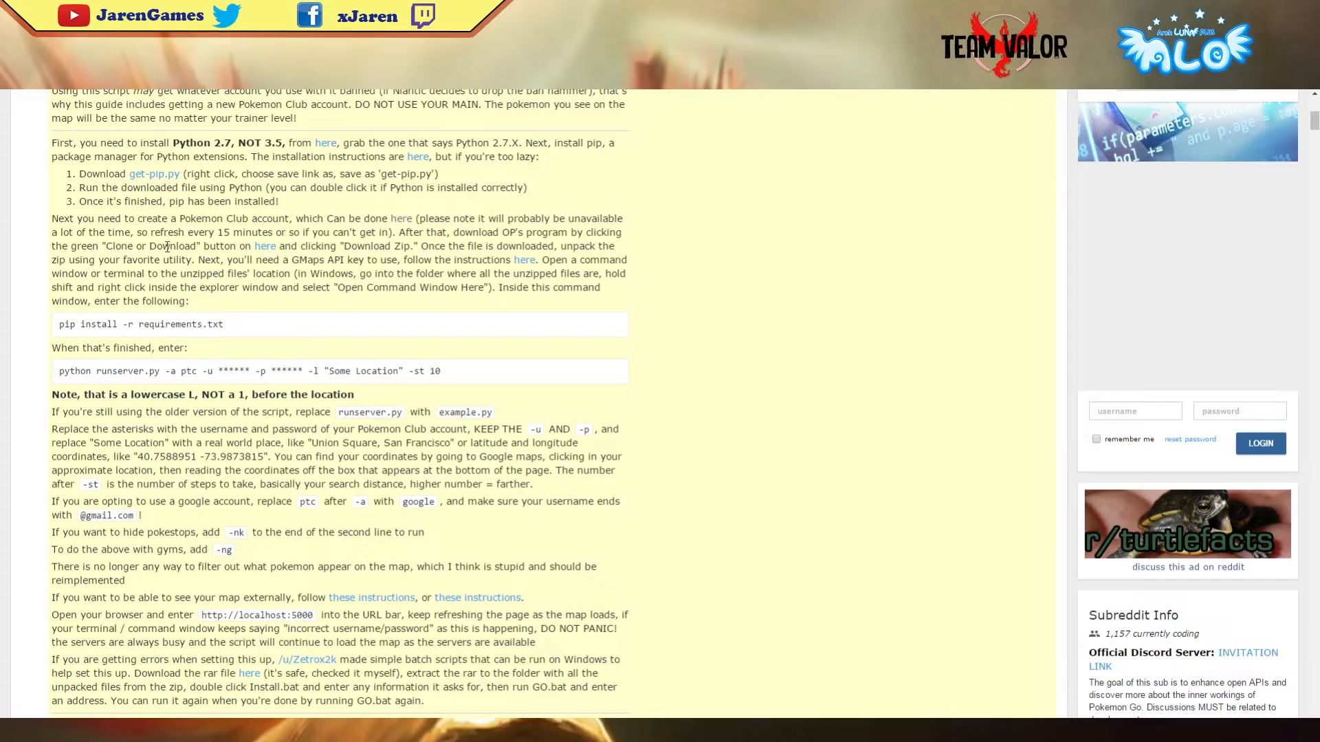
{"action": "mouse_move", "coordinate": [752, 317]}
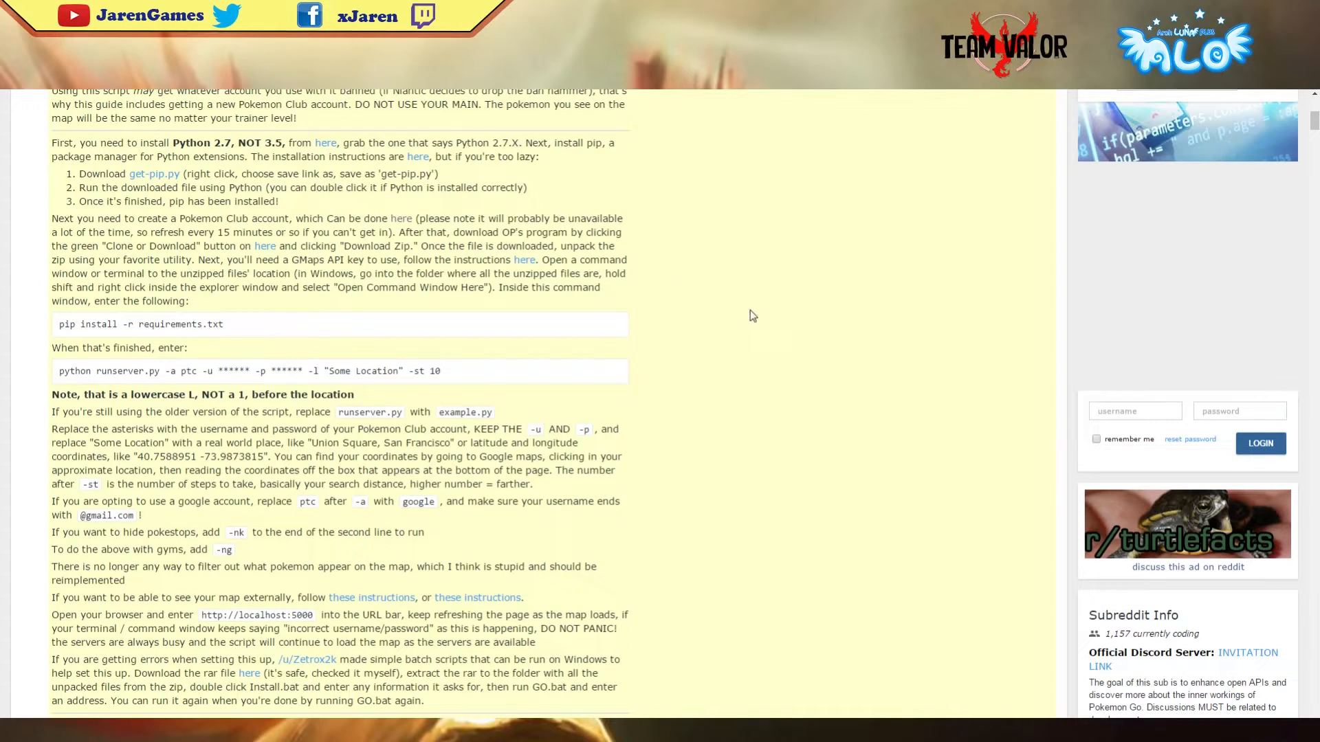
{"action": "mouse_move", "coordinate": [822, 115]}
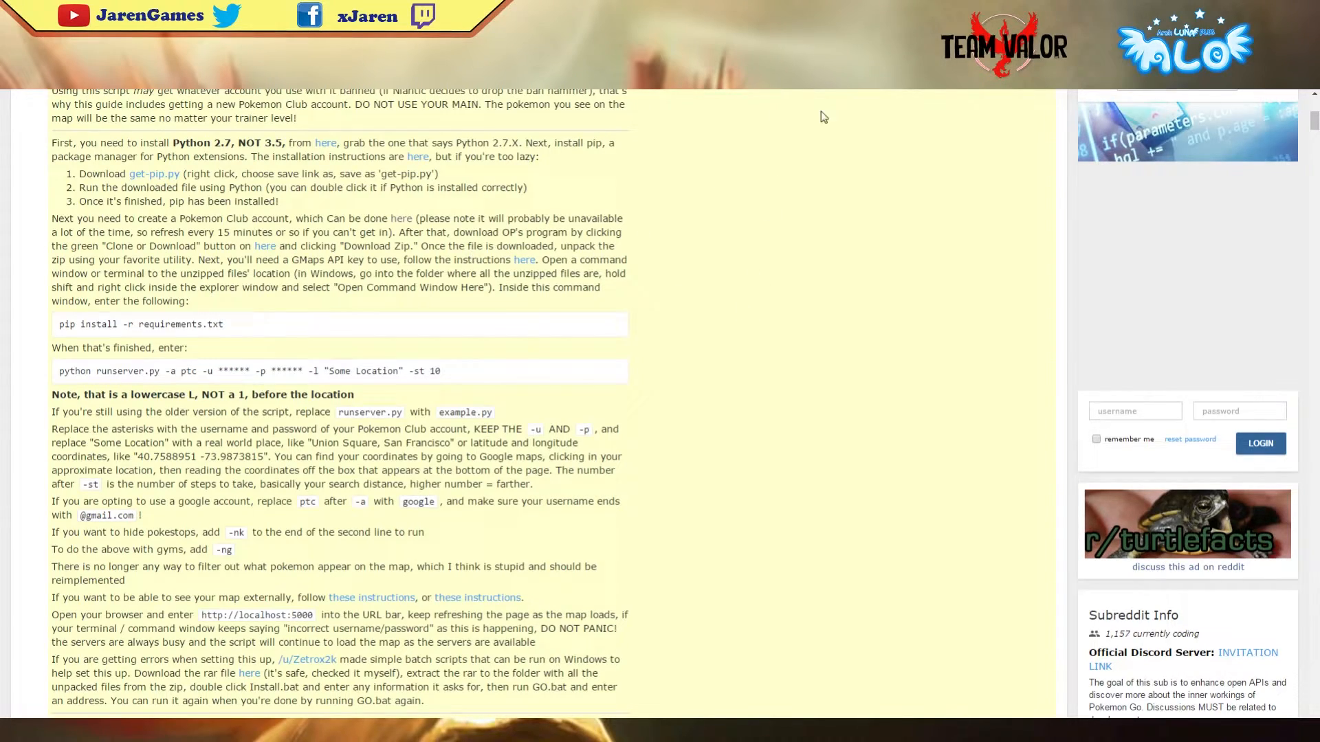
{"action": "left_click", "coordinate": [524, 260]}
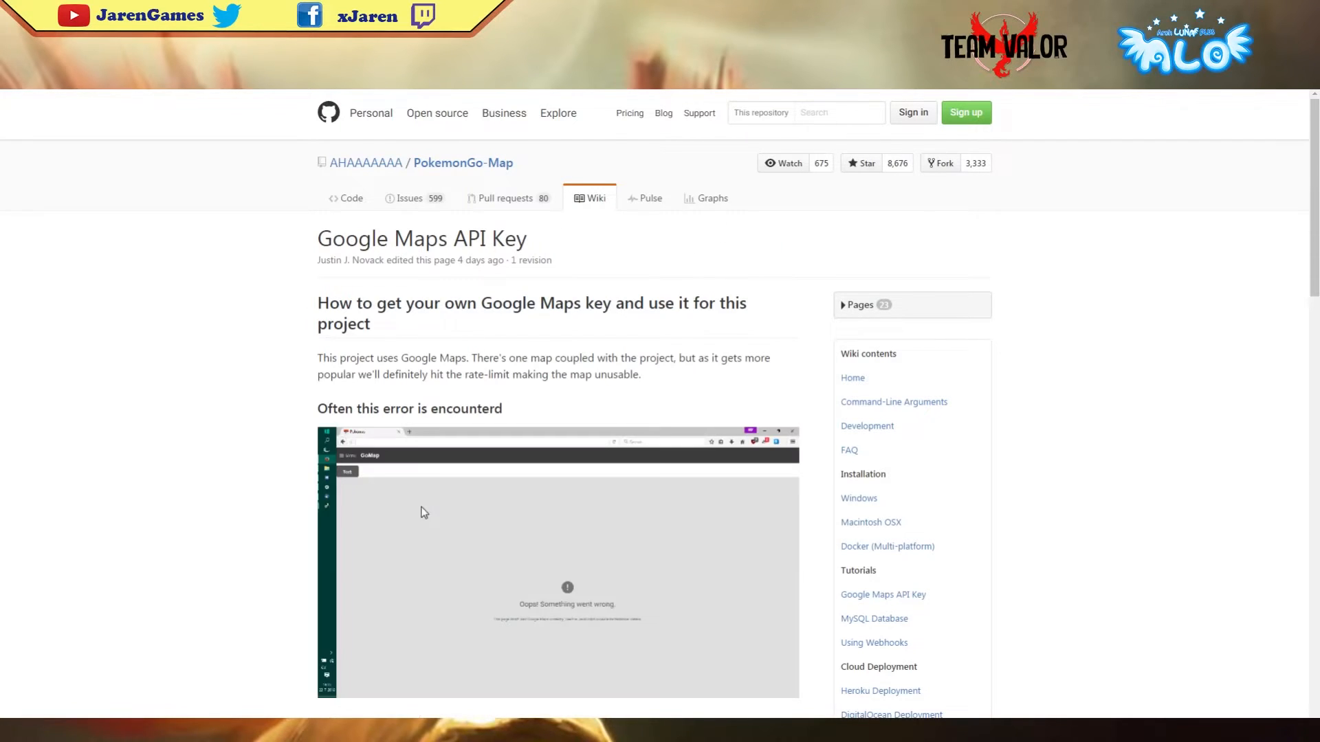
Scroll the GitHub wiki to the Google API Console link under 'How to fix this'.
{"action": "scroll", "scroll_direction": "down", "scroll_amount": 3}
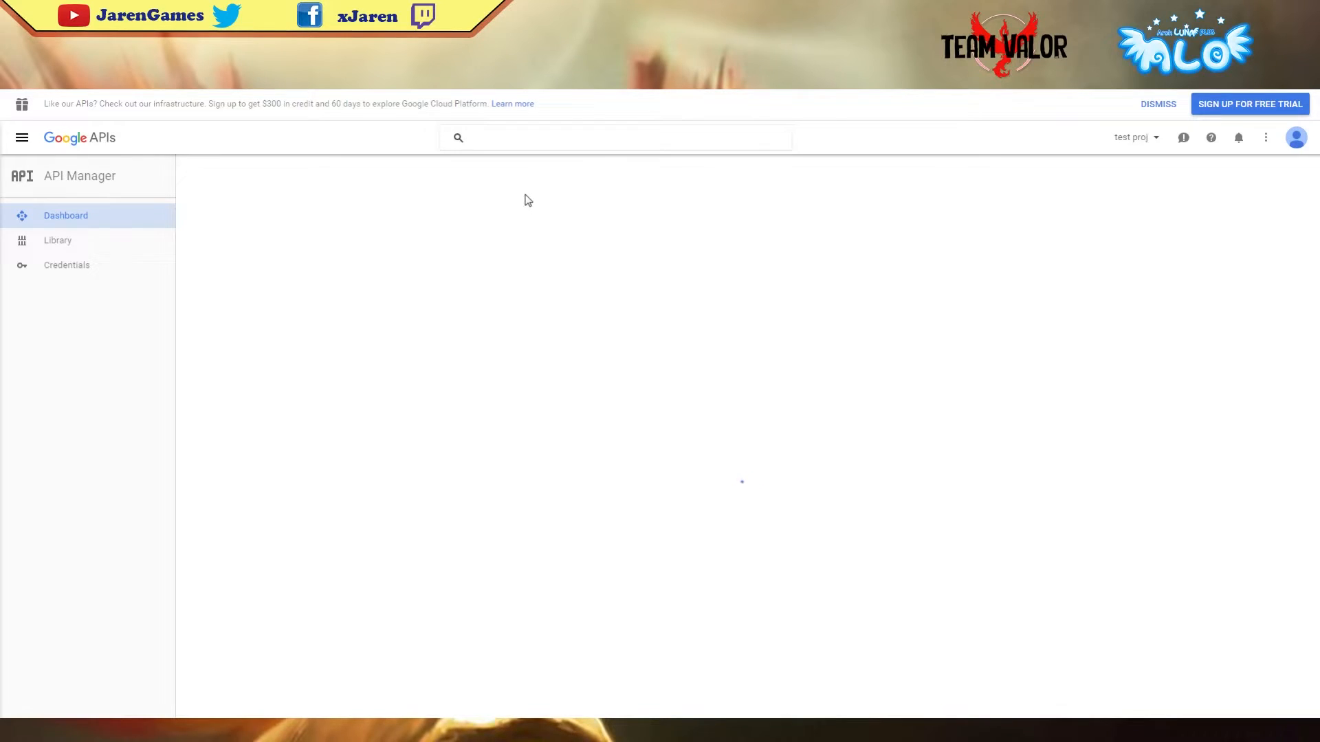
From Credentials, choose API key under Create credentials.
{"action": "left_click", "coordinate": [66, 265]}
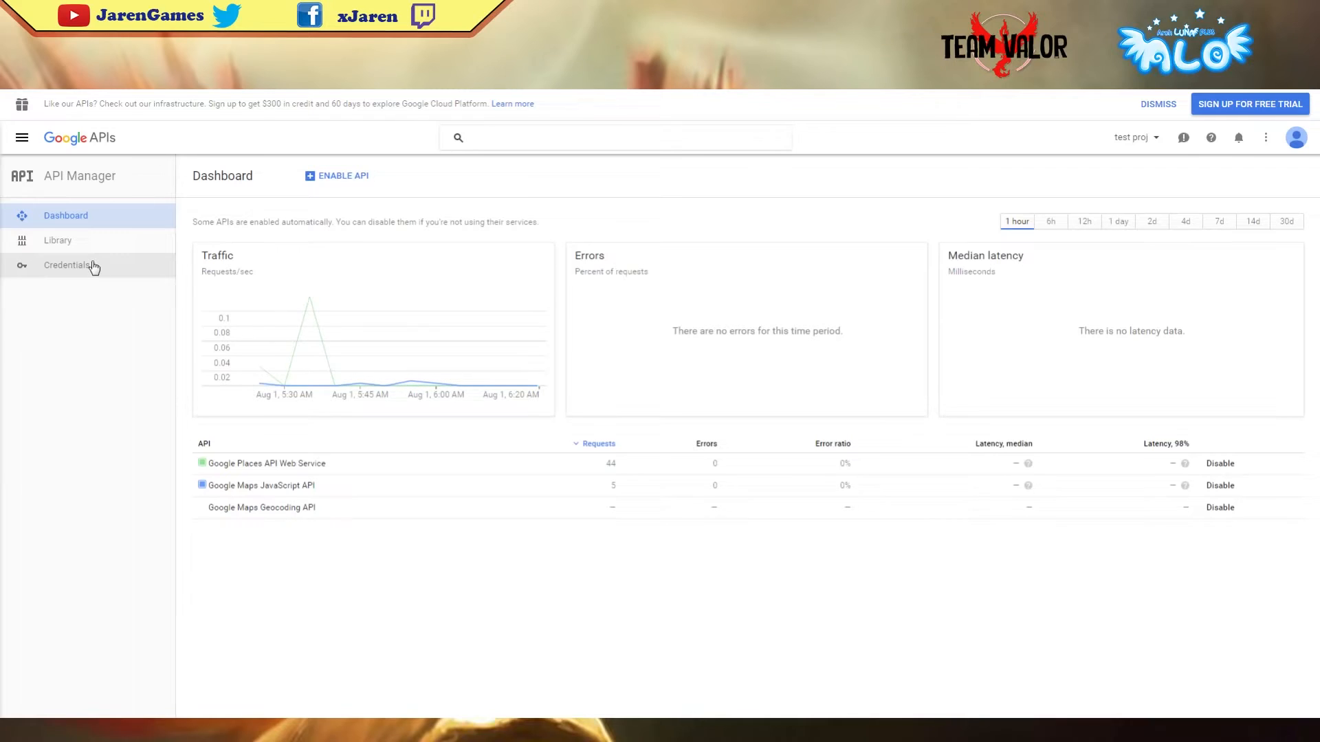
{"action": "left_click", "coordinate": [66, 265]}
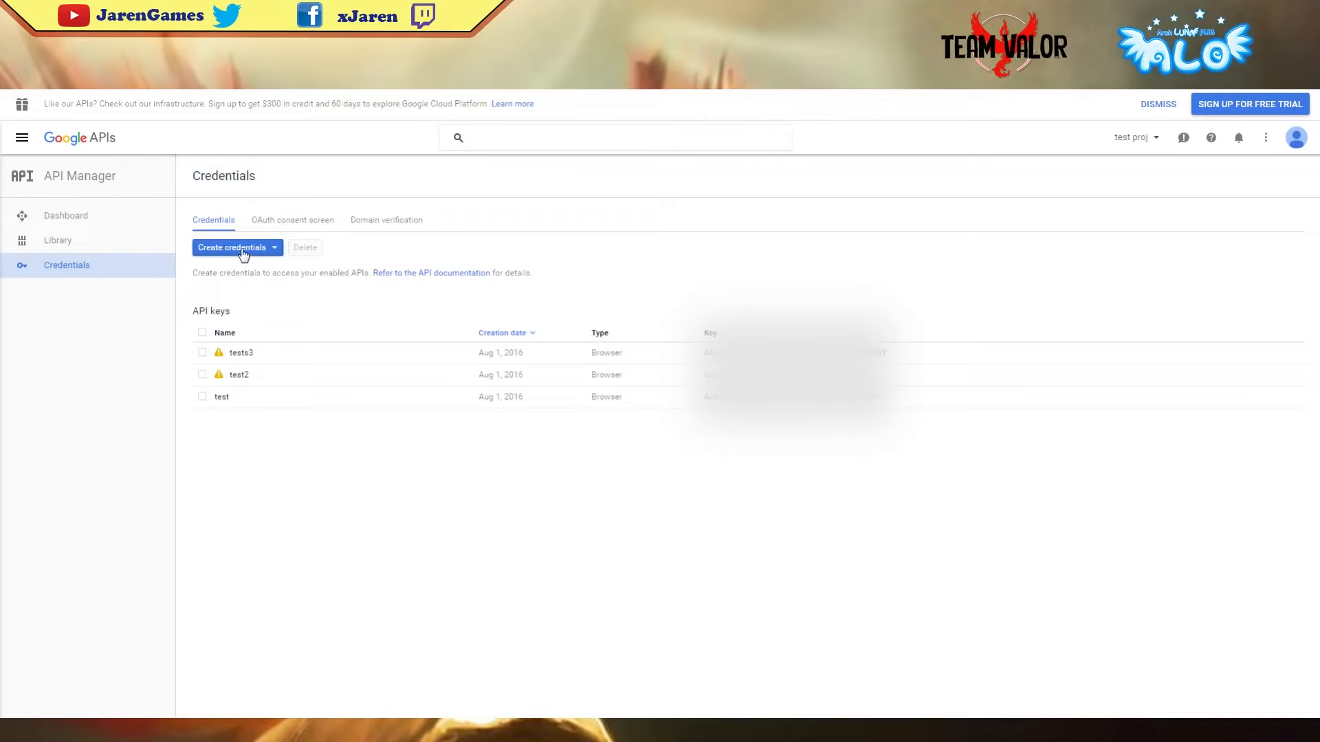
{"action": "left_click", "coordinate": [235, 246]}
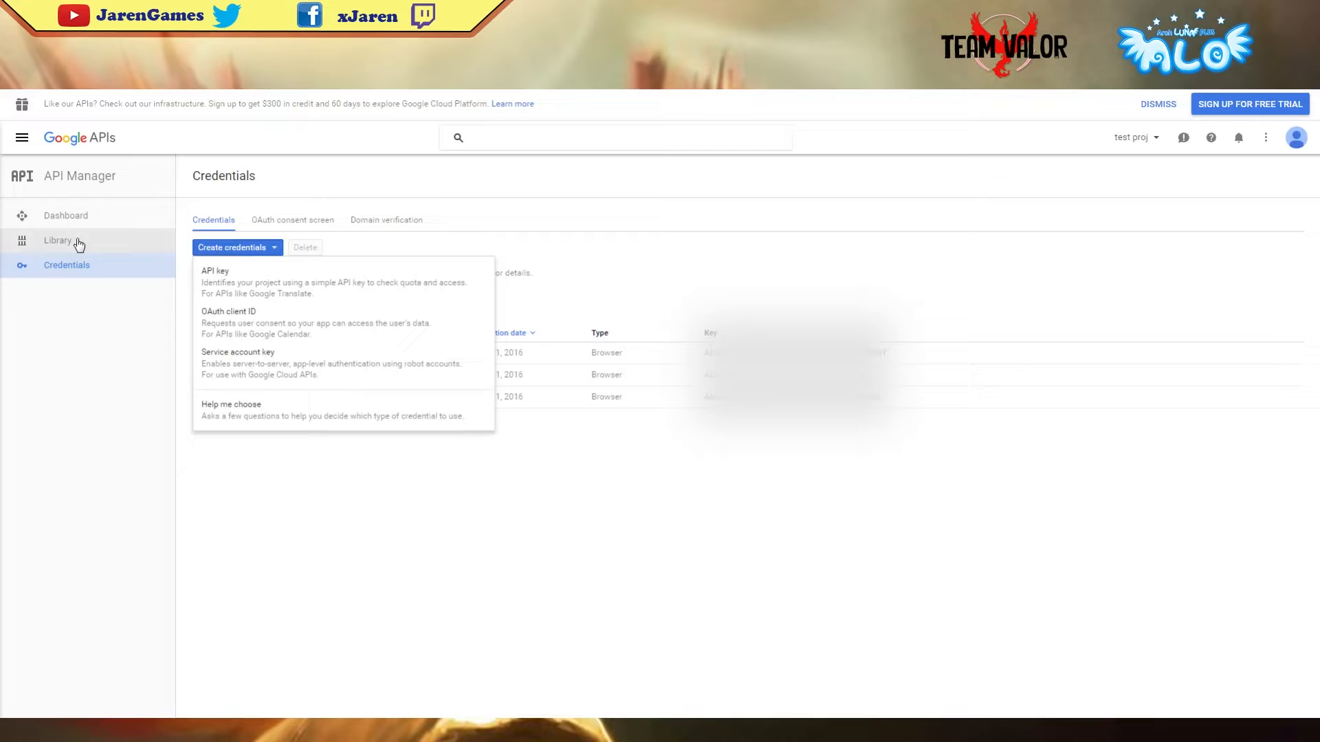
{"action": "left_click", "coordinate": [235, 246]}
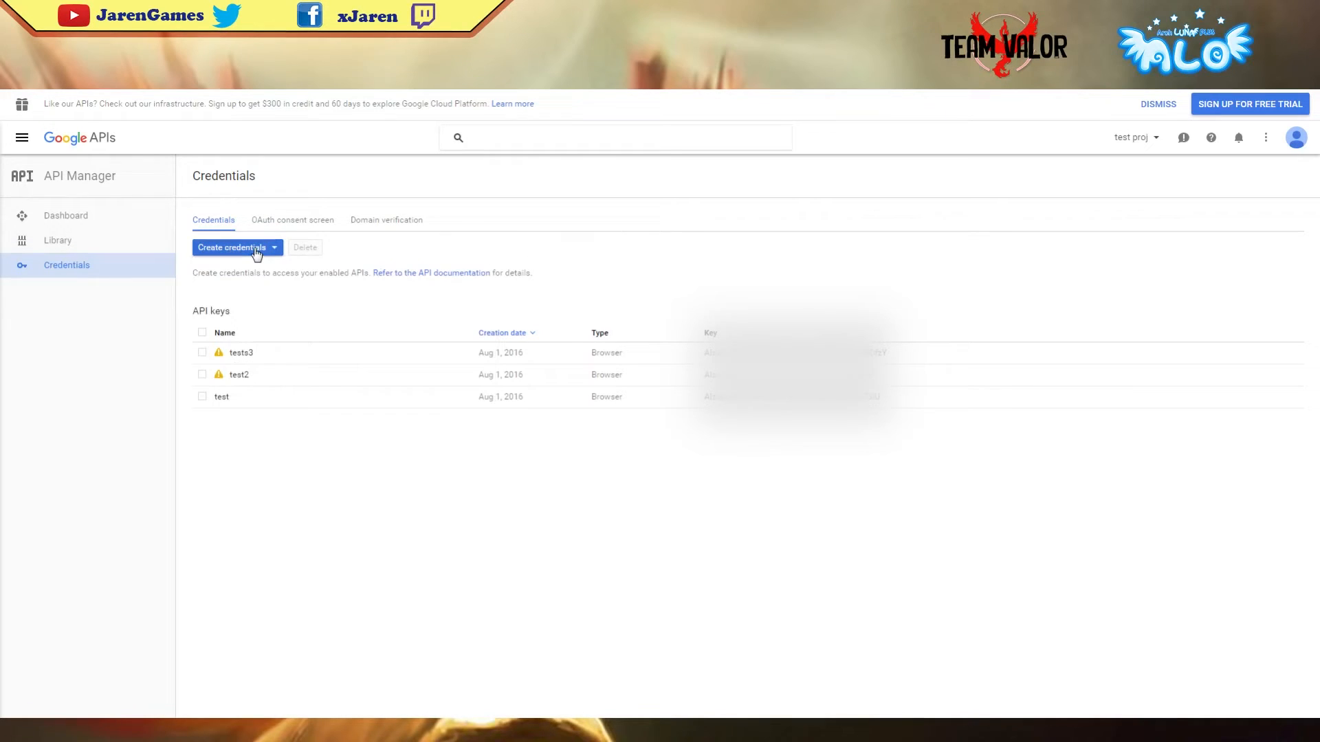
{"action": "left_click", "coordinate": [235, 246]}
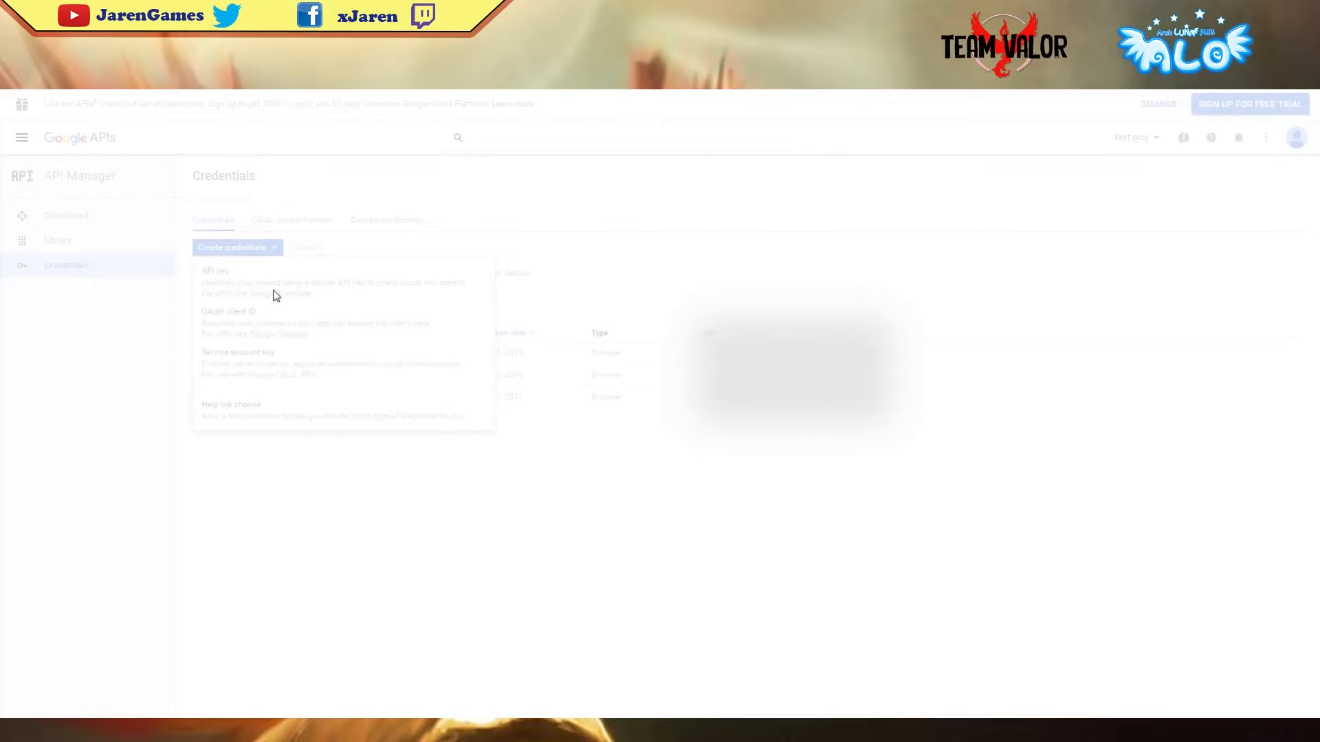
{"action": "left_click", "coordinate": [215, 271]}
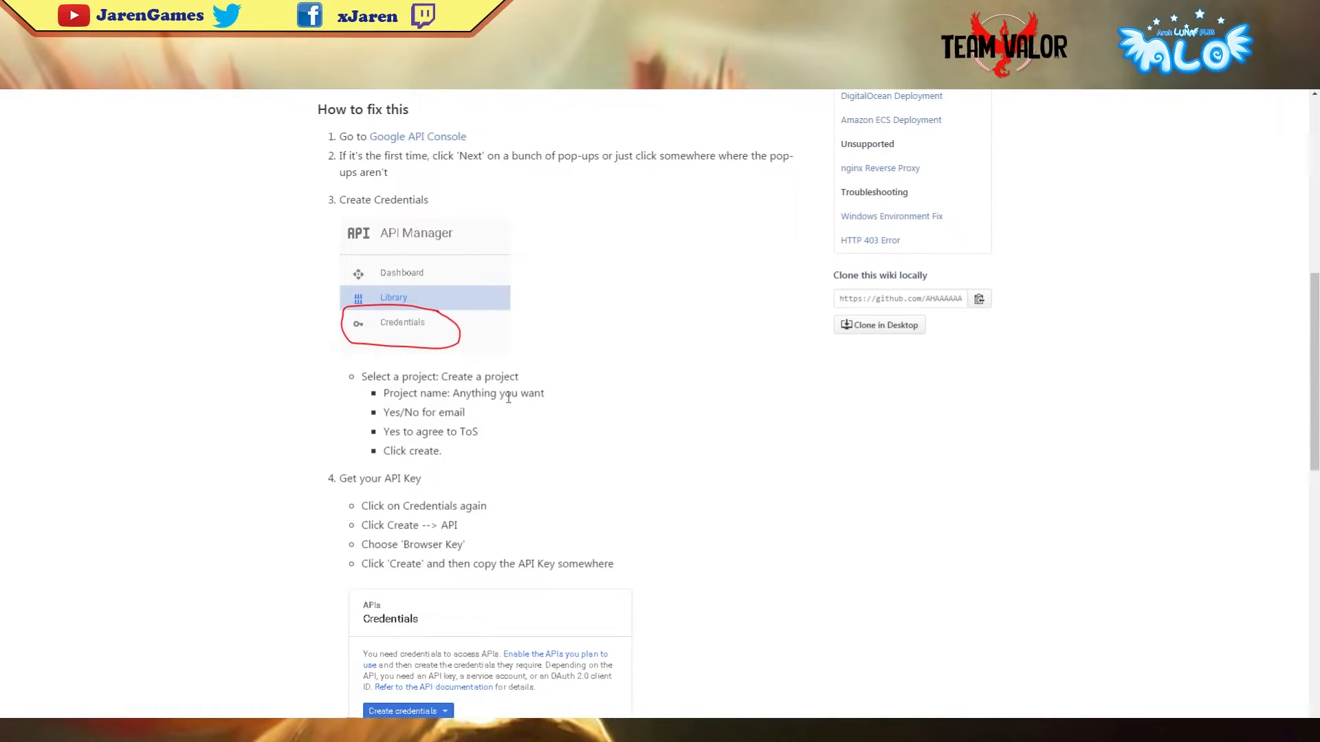
Pick Browser key as the type for the new API key.
{"action": "scroll", "scroll_direction": "down", "scroll_amount": 3}
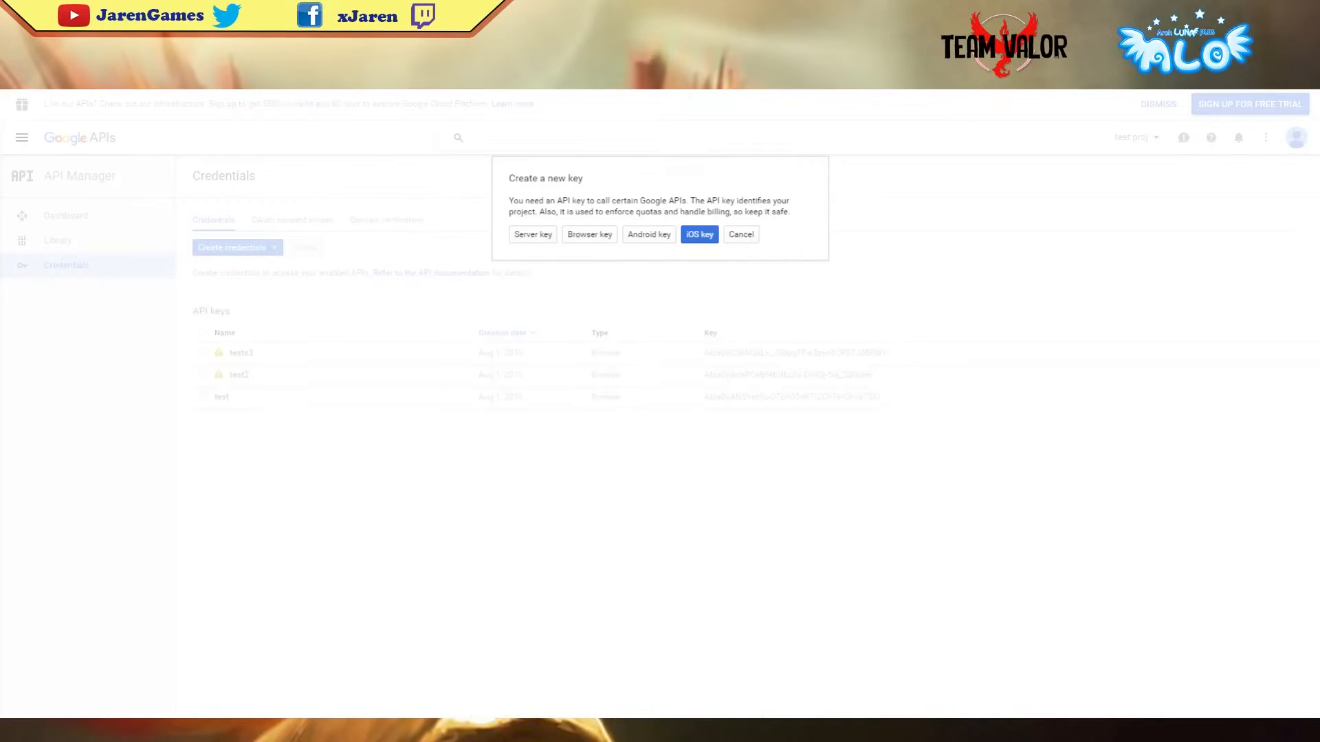
{"action": "left_click", "coordinate": [589, 234]}
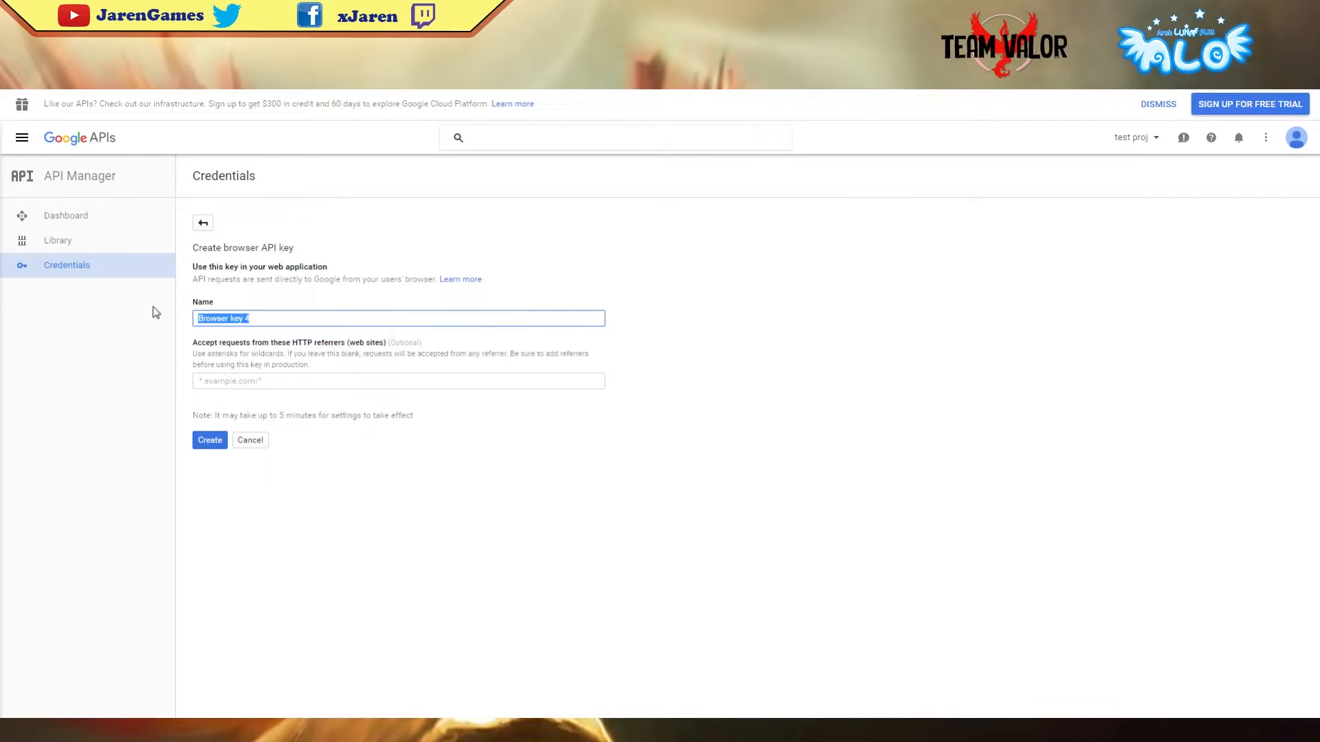
Create the browser API key named 'example here' and dismiss the key confirmation.
{"action": "type", "text": "example here"}
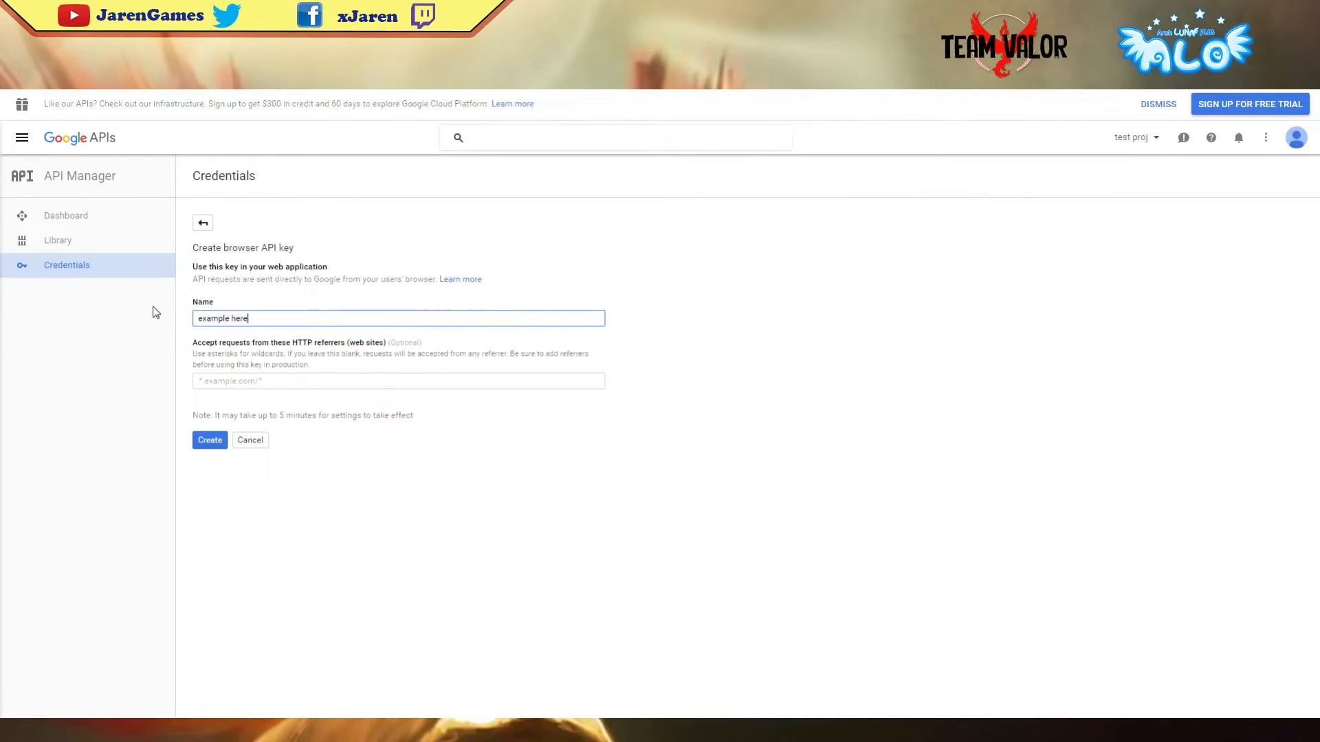
{"action": "left_click", "coordinate": [209, 440]}
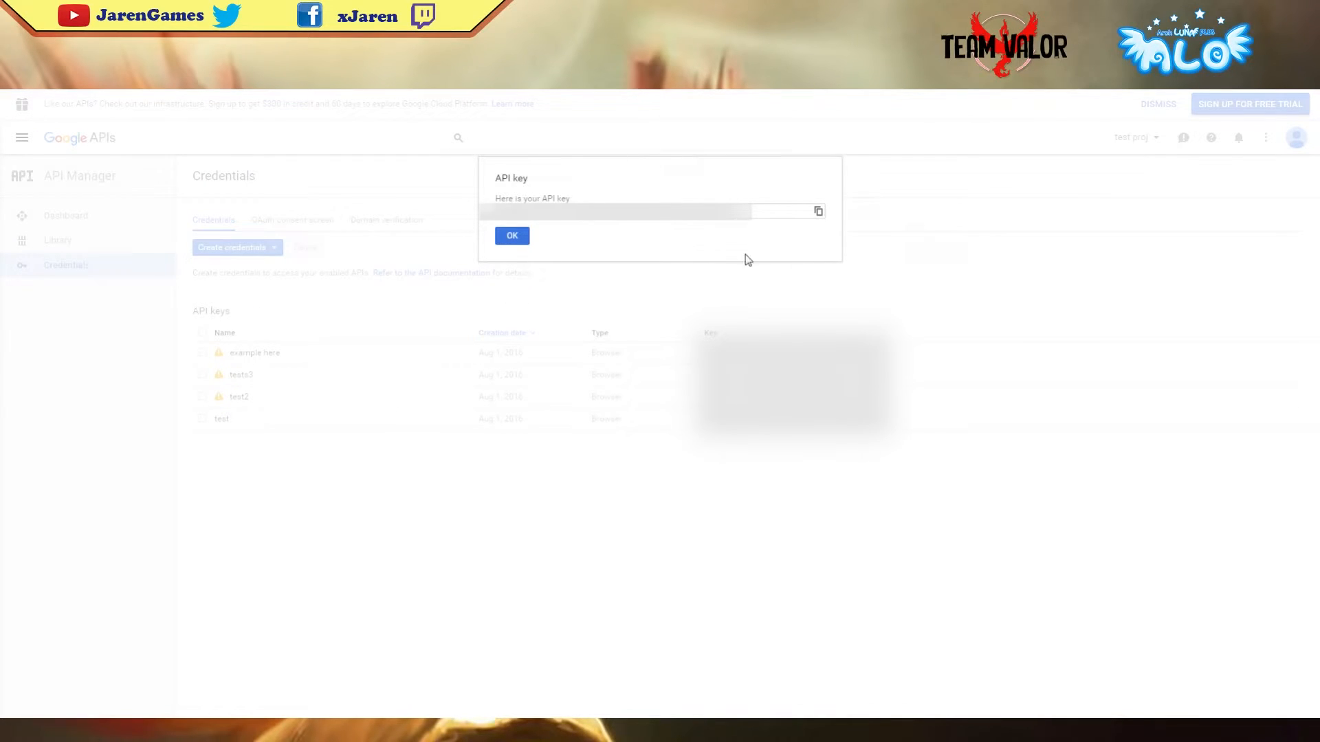
{"action": "mouse_move", "coordinate": [532, 224]}
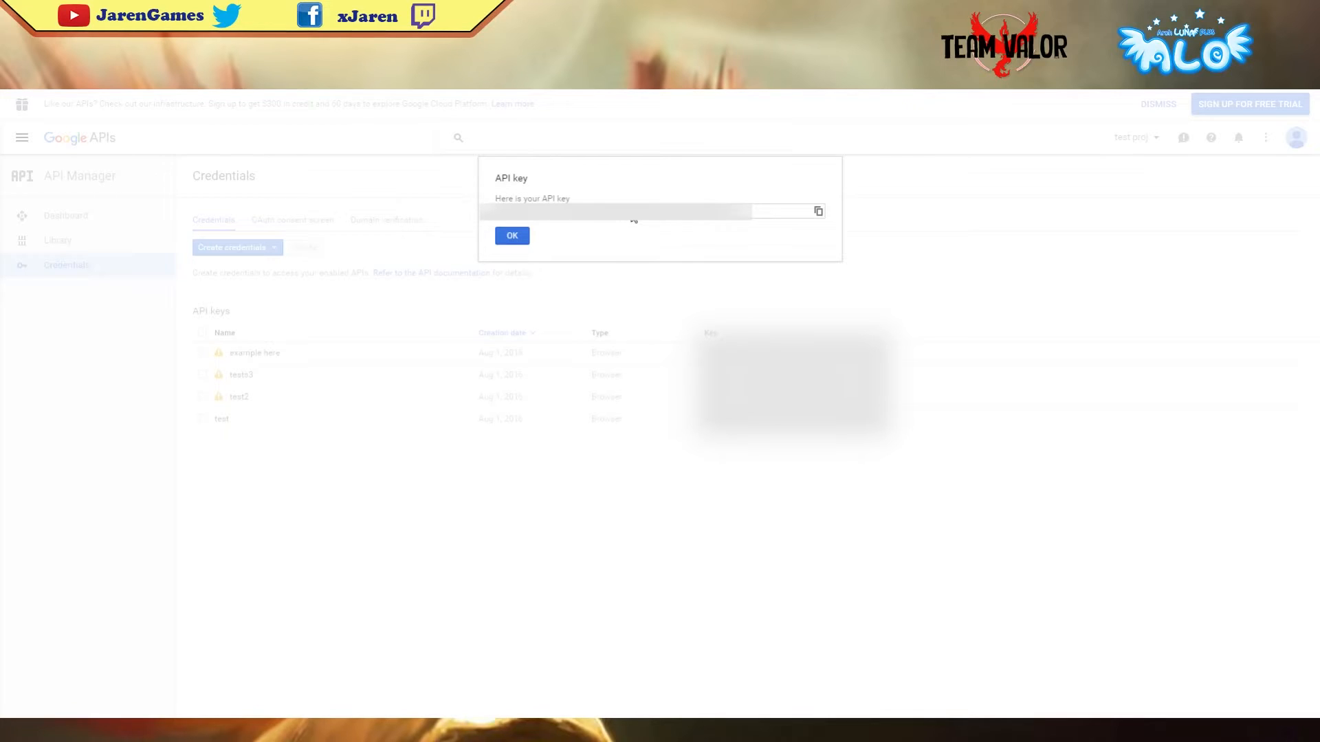
{"action": "left_click", "coordinate": [511, 235]}
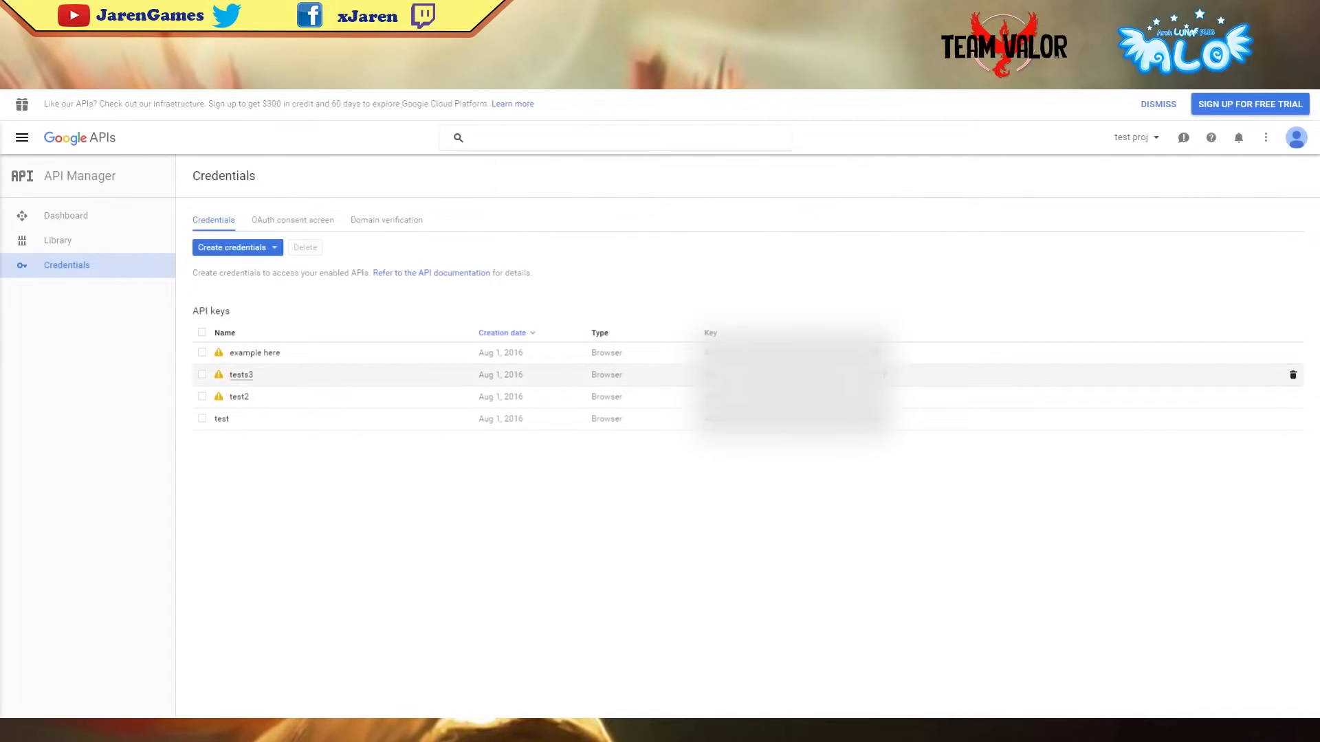
{"action": "mouse_move", "coordinate": [755, 442]}
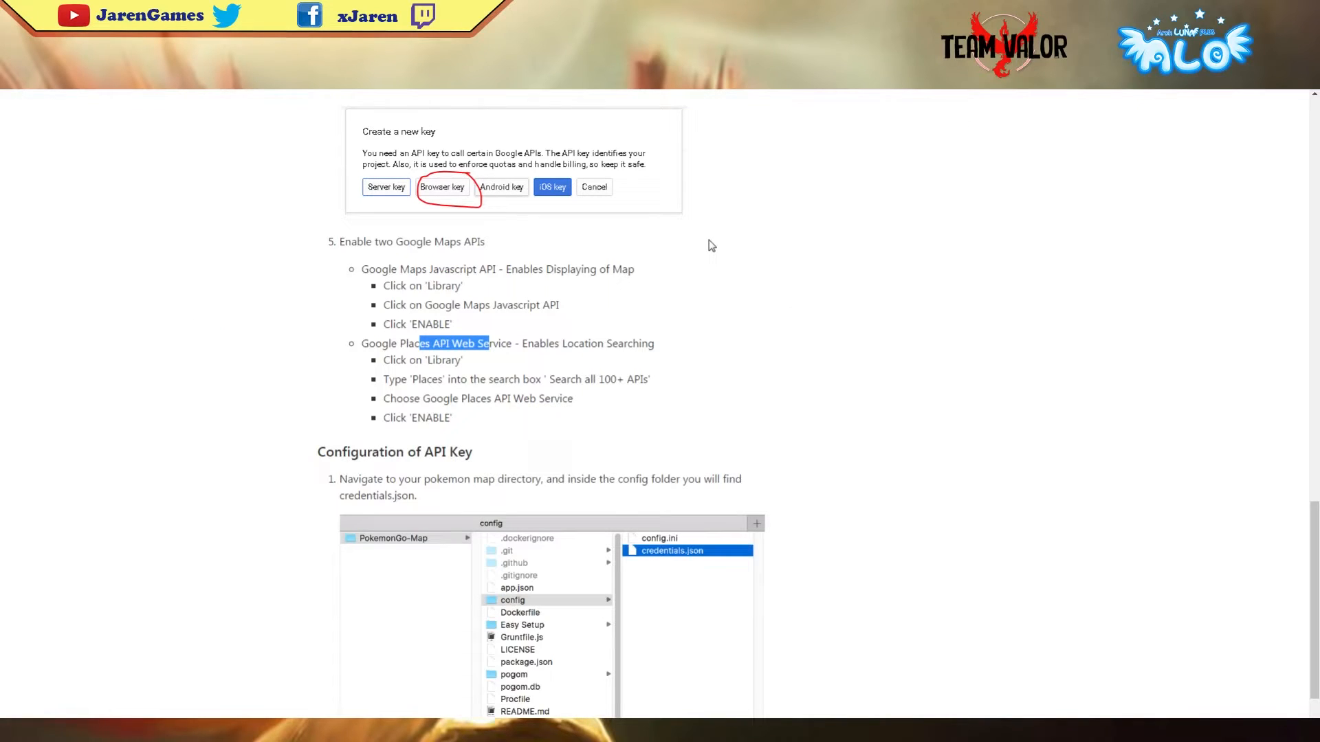
{"action": "mouse_move", "coordinate": [977, 493]}
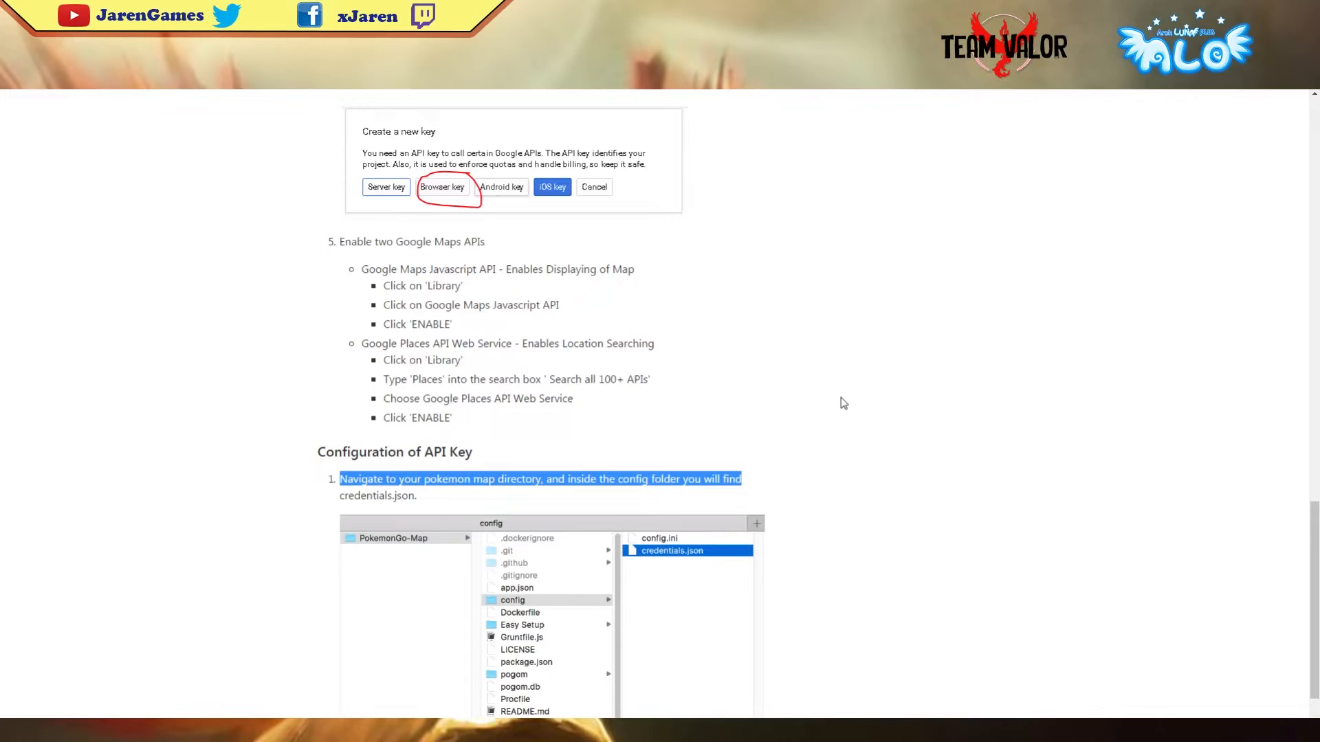
{"action": "mouse_move", "coordinate": [838, 383]}
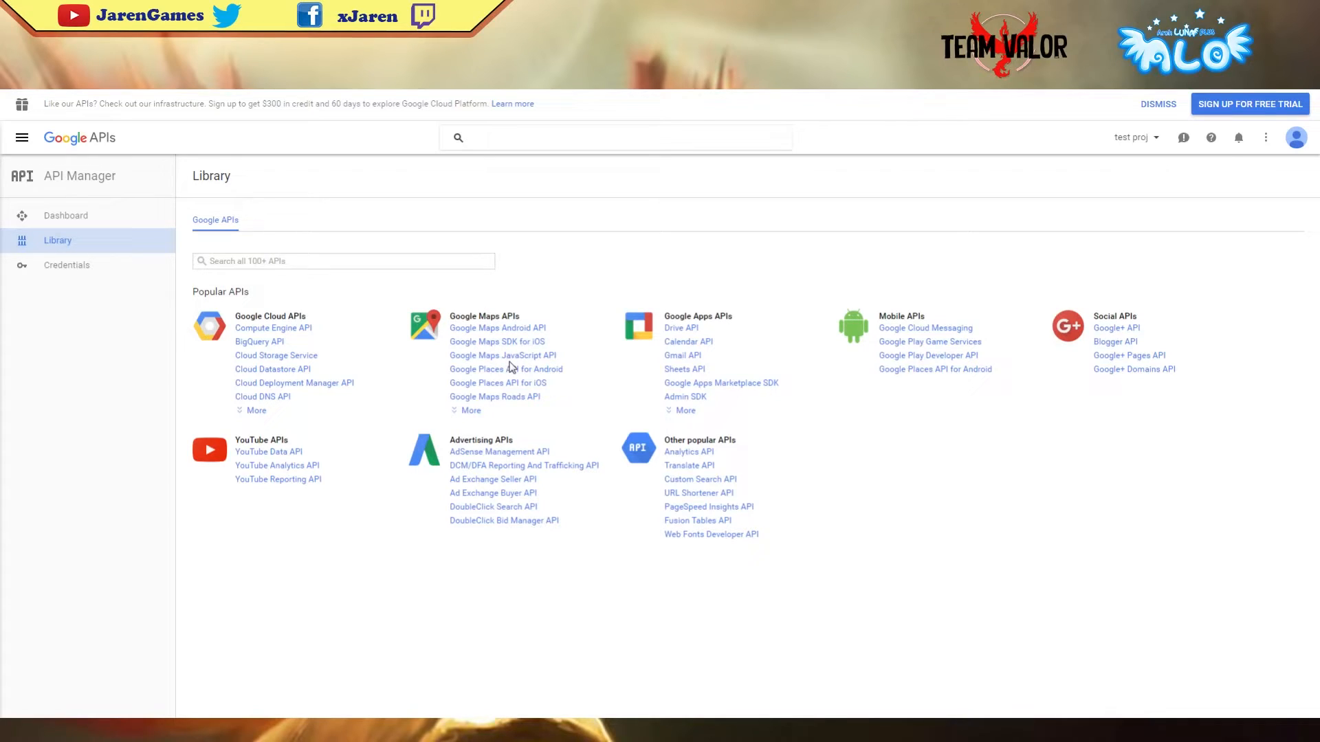
View the Google Maps JavaScript API, then find and view the Google Places API Web Service.
{"action": "left_click", "coordinate": [65, 216]}
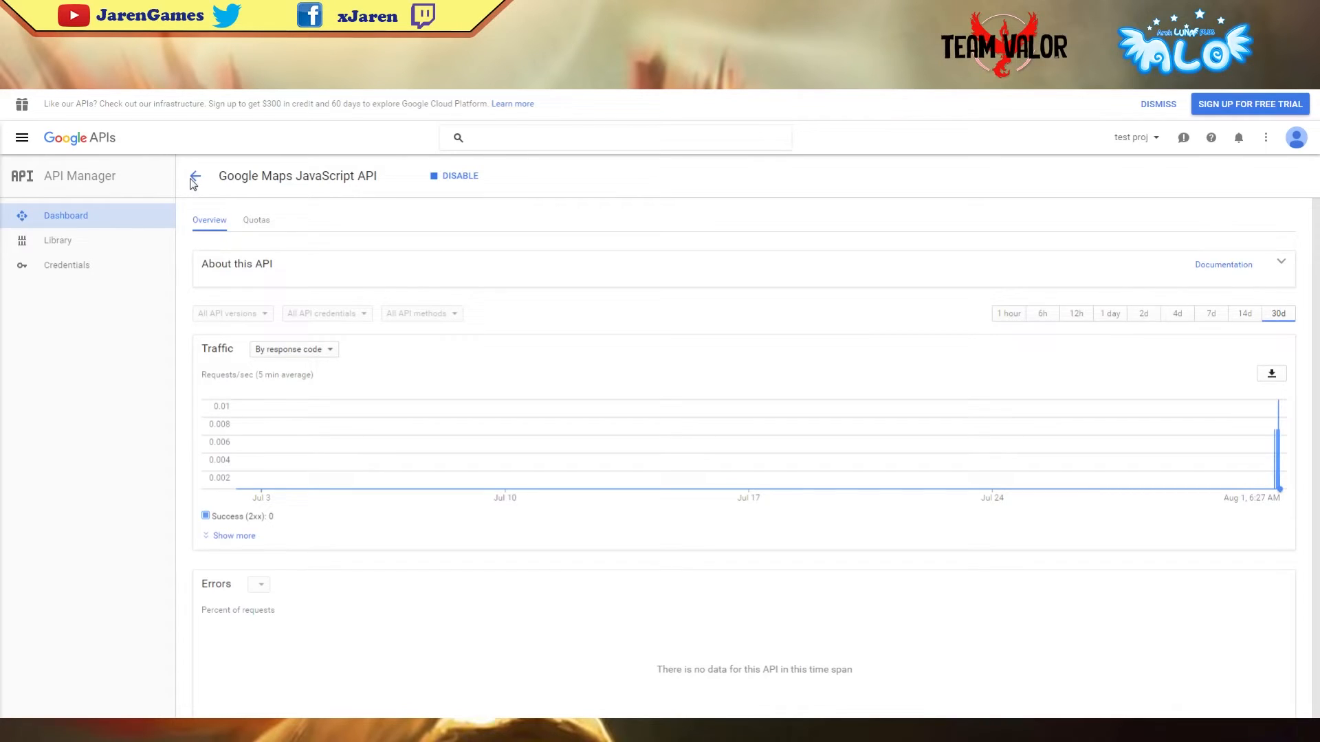
{"action": "left_click", "coordinate": [58, 239]}
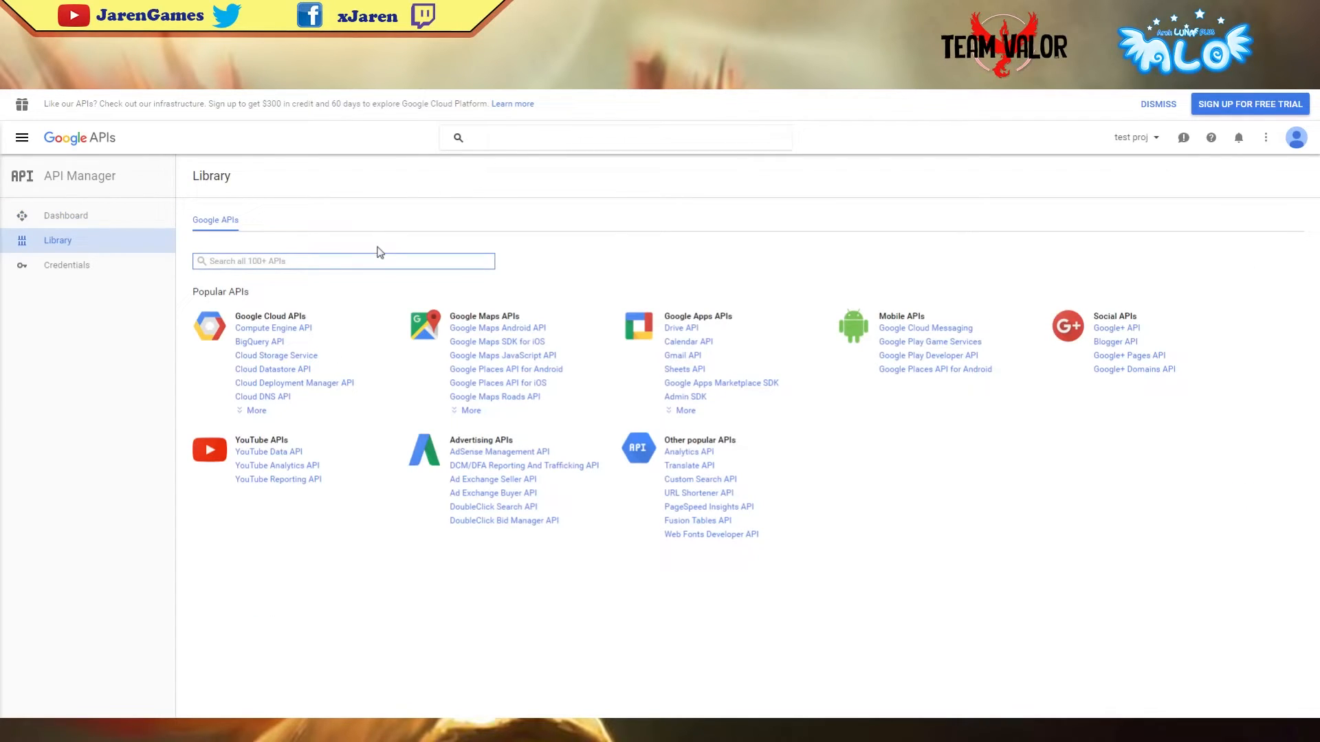
{"action": "type", "text": "Places"}
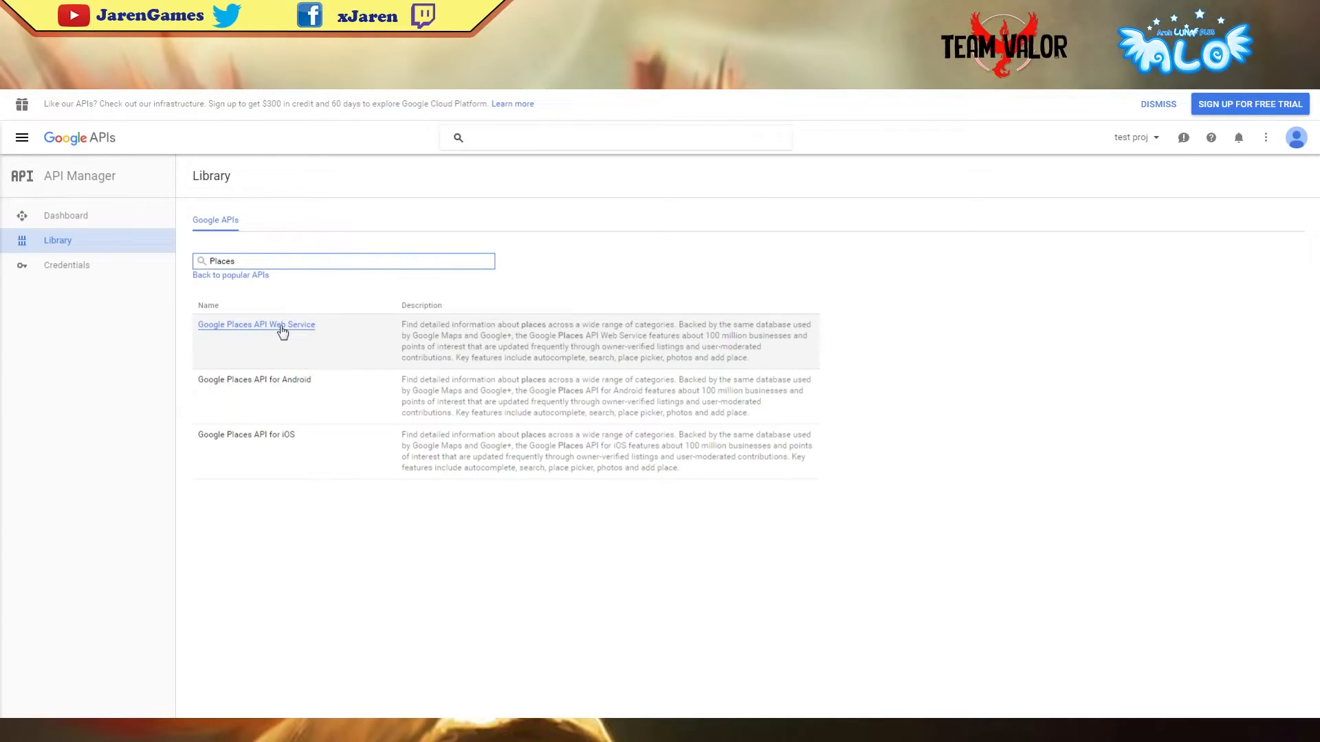
{"action": "left_click", "coordinate": [256, 324]}
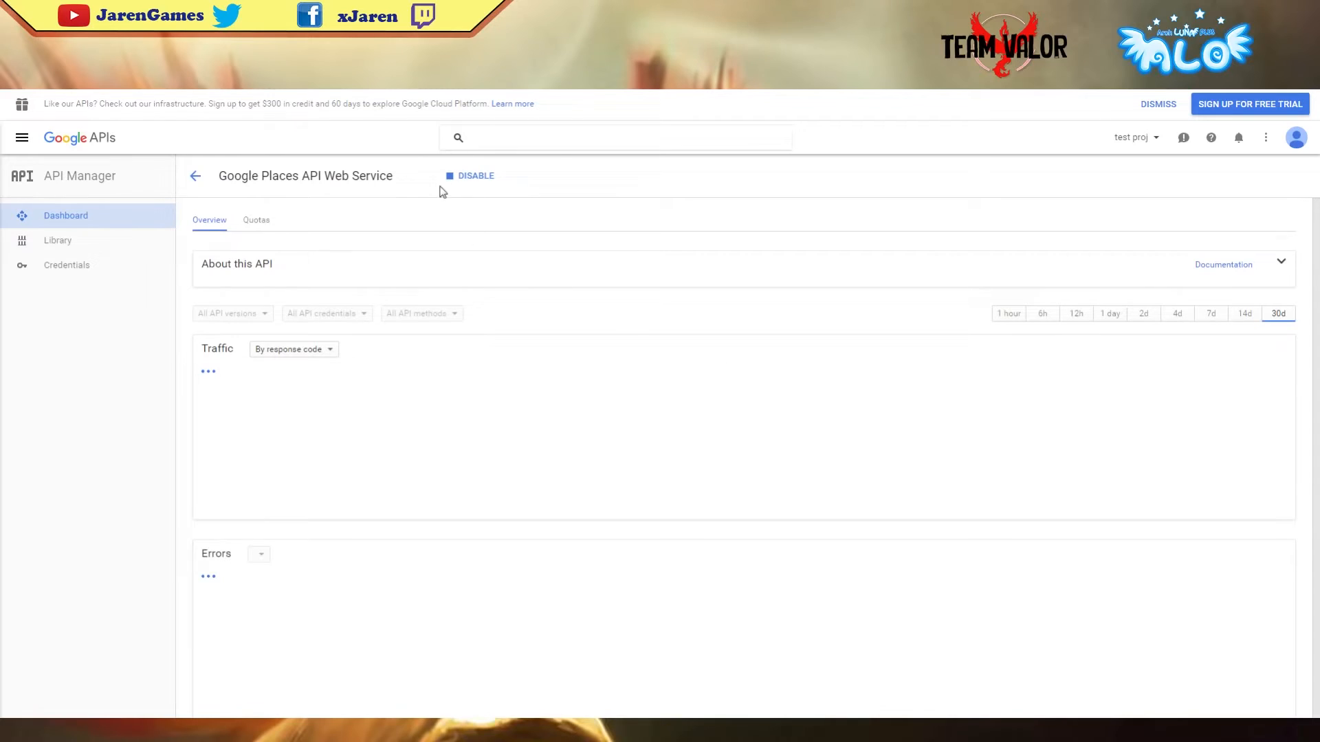
{"action": "left_click", "coordinate": [57, 239]}
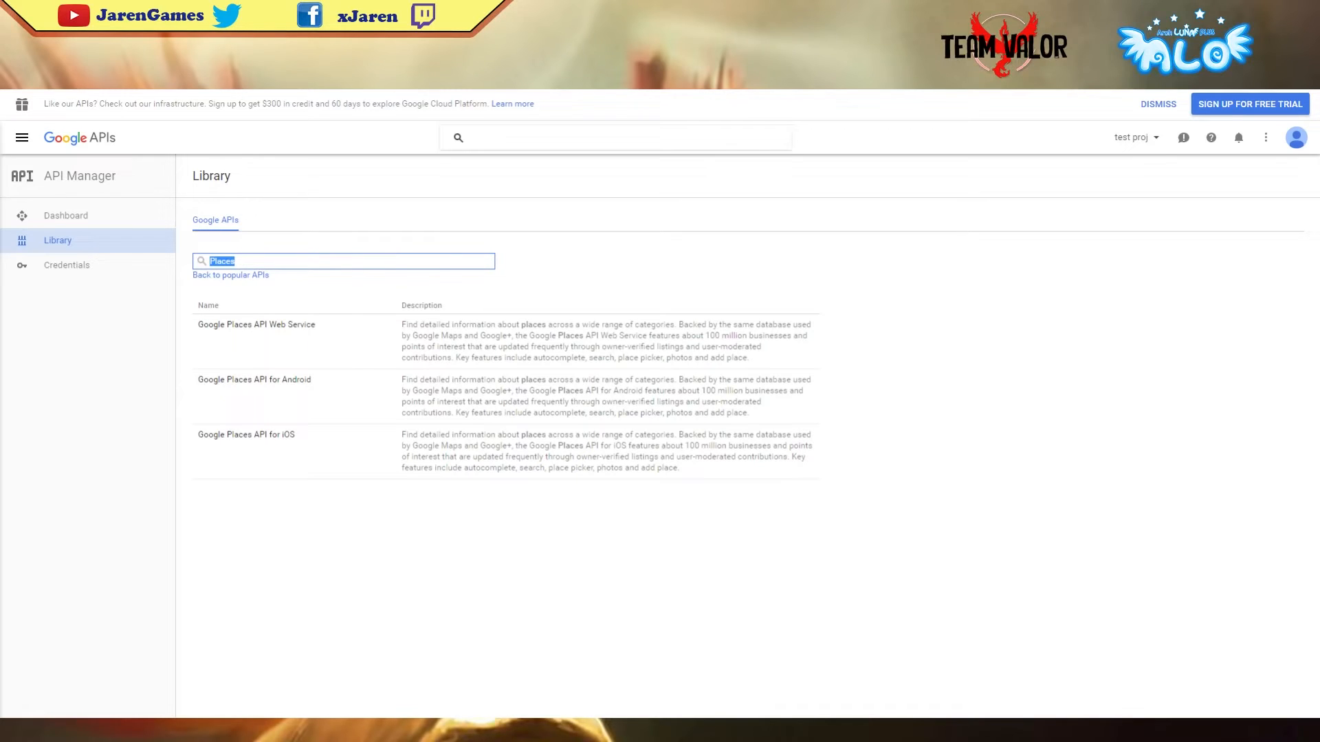
Find the Google Maps Geocoding API and confirm it is enabled via its Disable prompt.
{"action": "type", "text": "Geoco"}
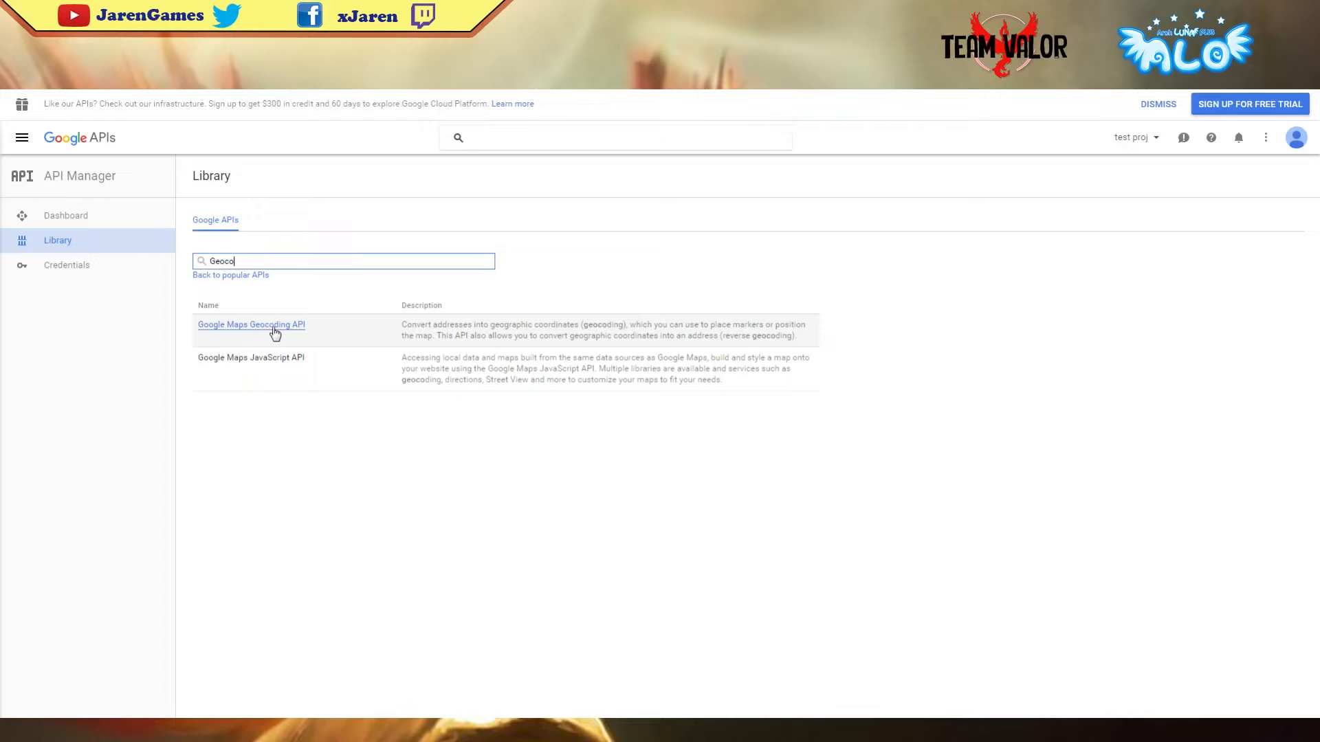
{"action": "left_click", "coordinate": [250, 324]}
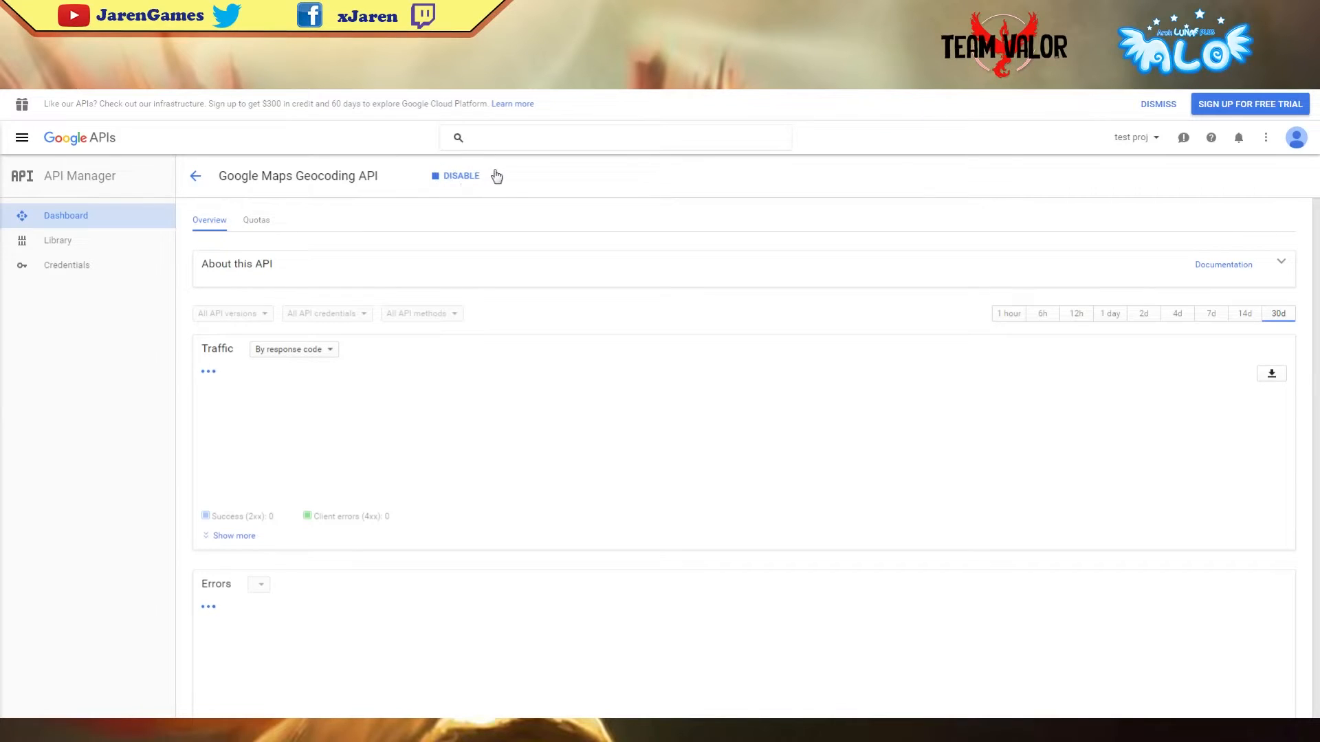
{"action": "left_click", "coordinate": [459, 176]}
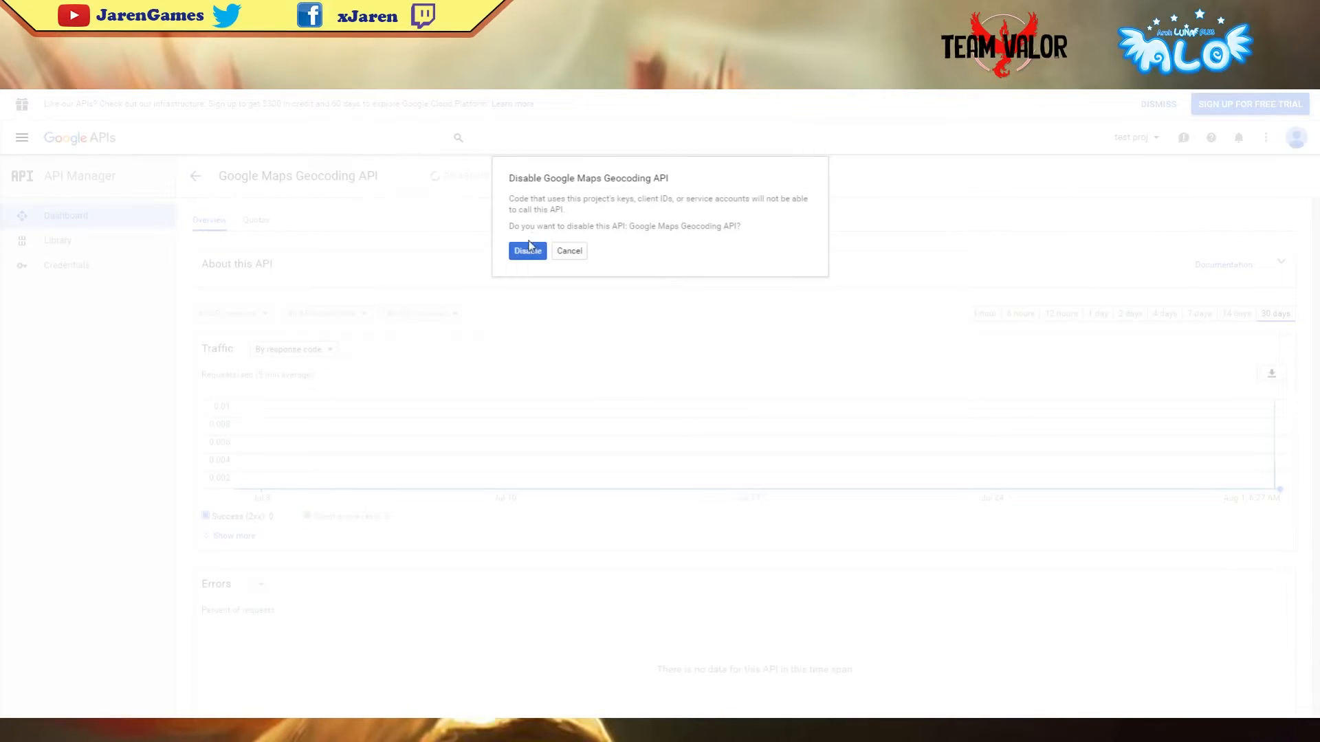
{"action": "left_click", "coordinate": [568, 251]}
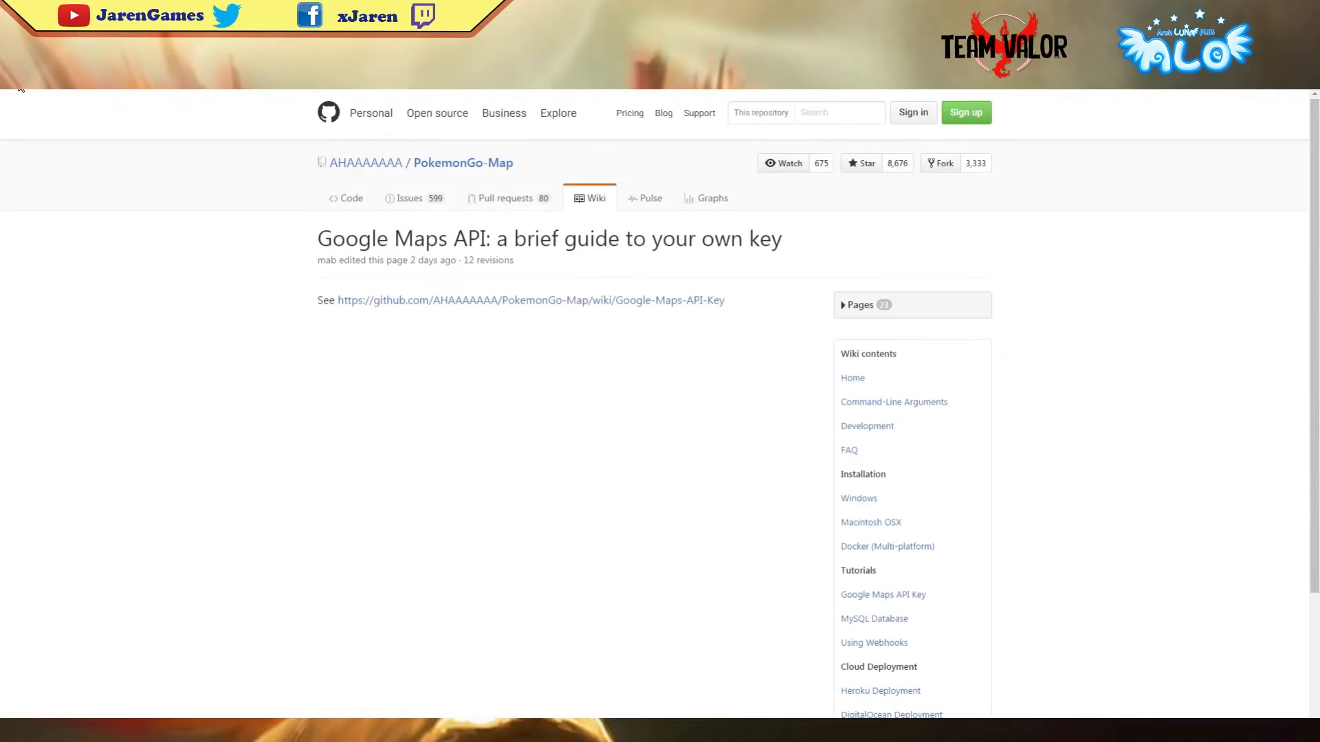
{"action": "scroll", "scroll_direction": "down", "scroll_amount": 3}
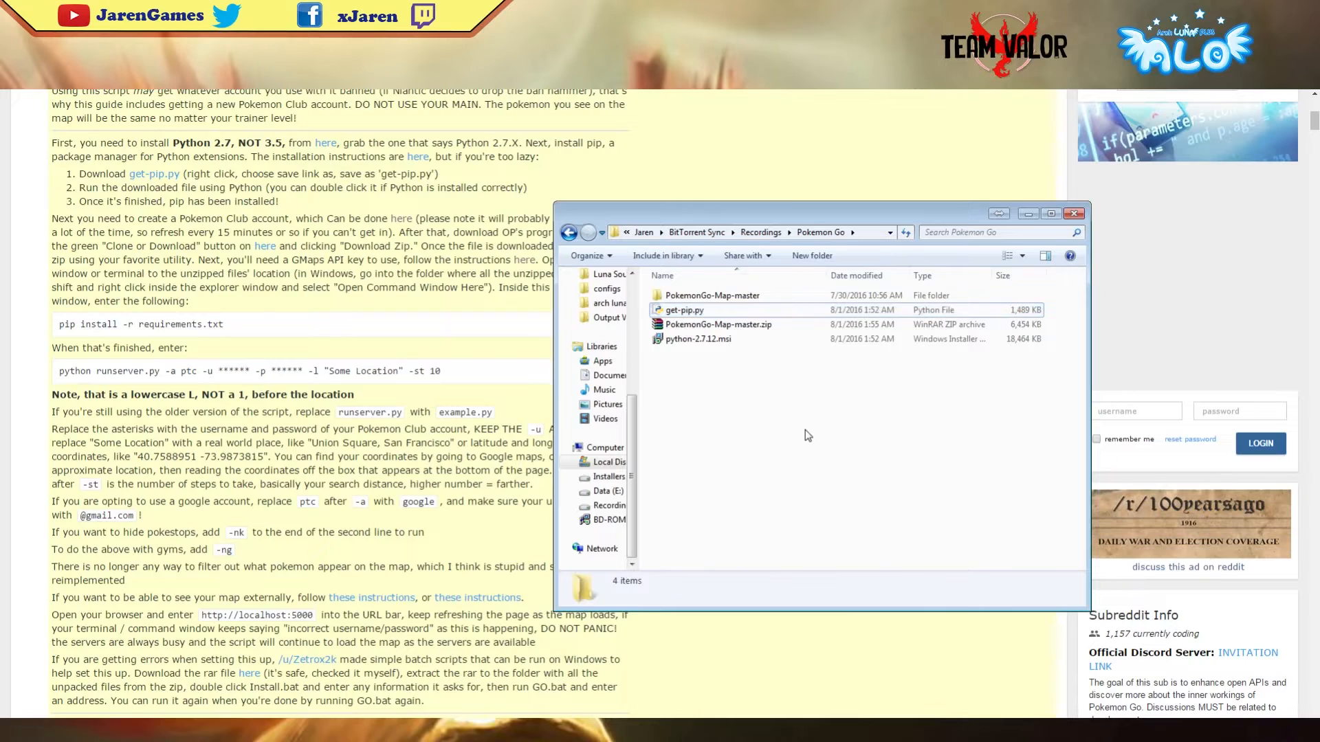
{"action": "mouse_move", "coordinate": [724, 429]}
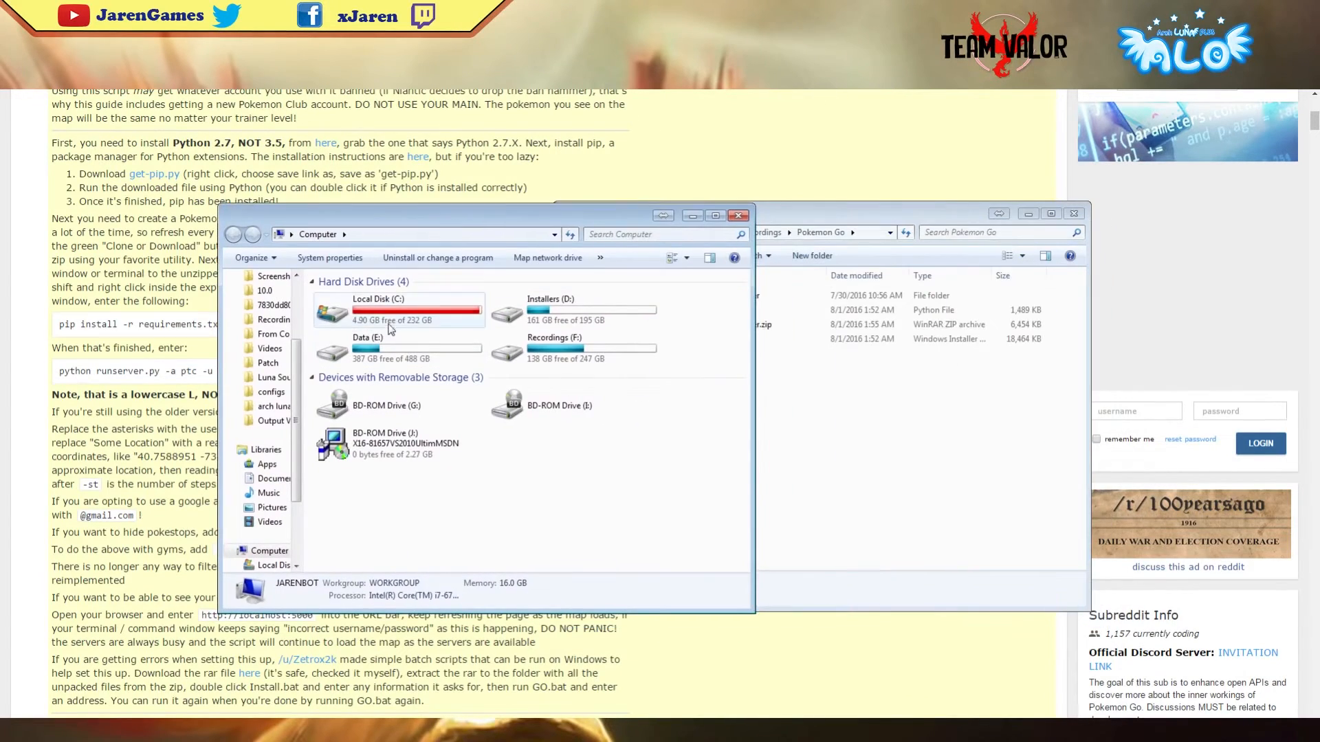
Show C:\Python27\Scripts beside PokemonGo-Map-master and select pip.exe for copying.
{"action": "double_click", "coordinate": [377, 306]}
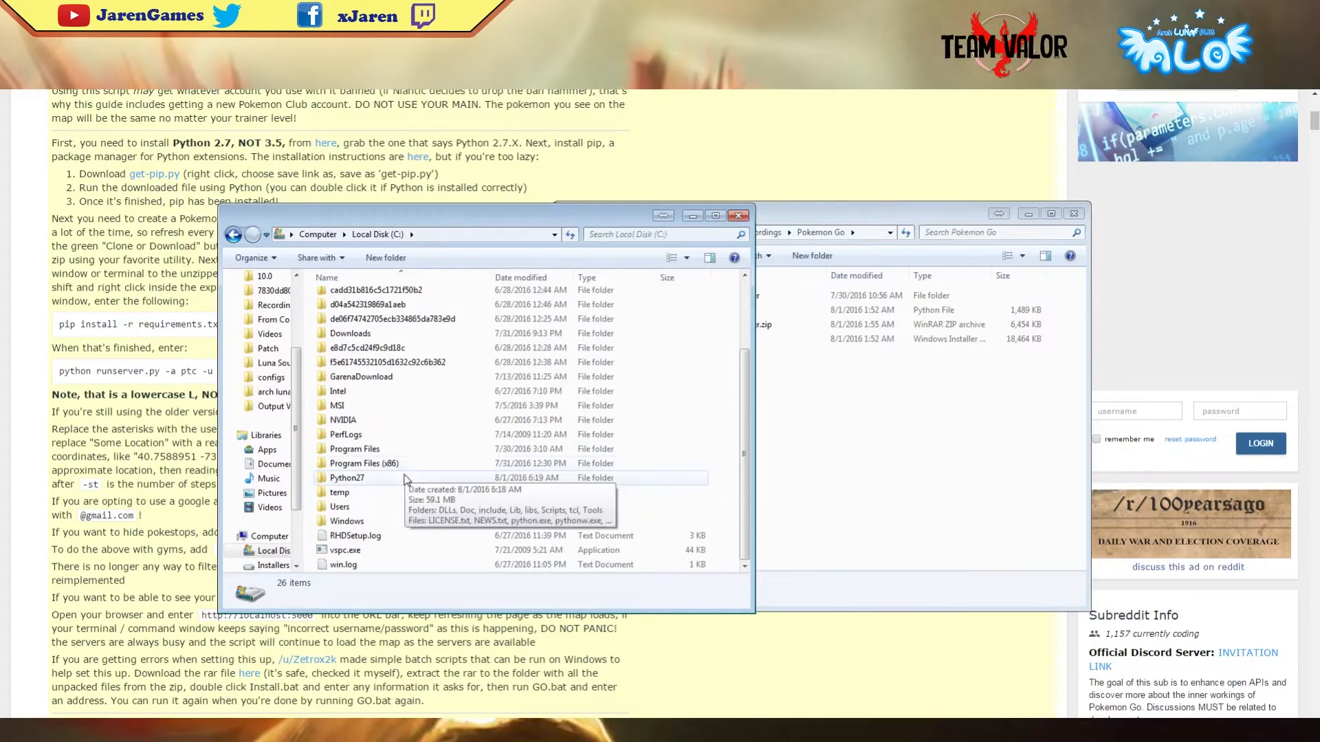
{"action": "double_click", "coordinate": [346, 477]}
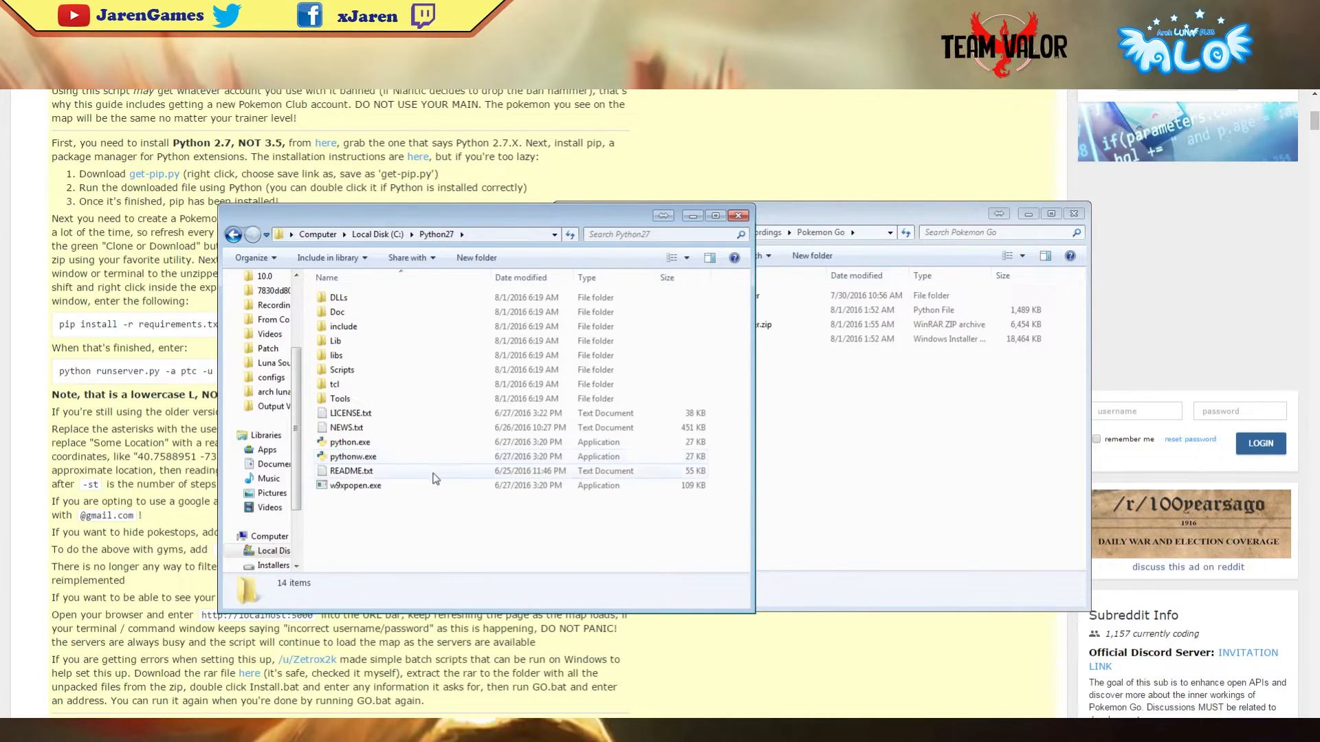
{"action": "left_click", "coordinate": [349, 441]}
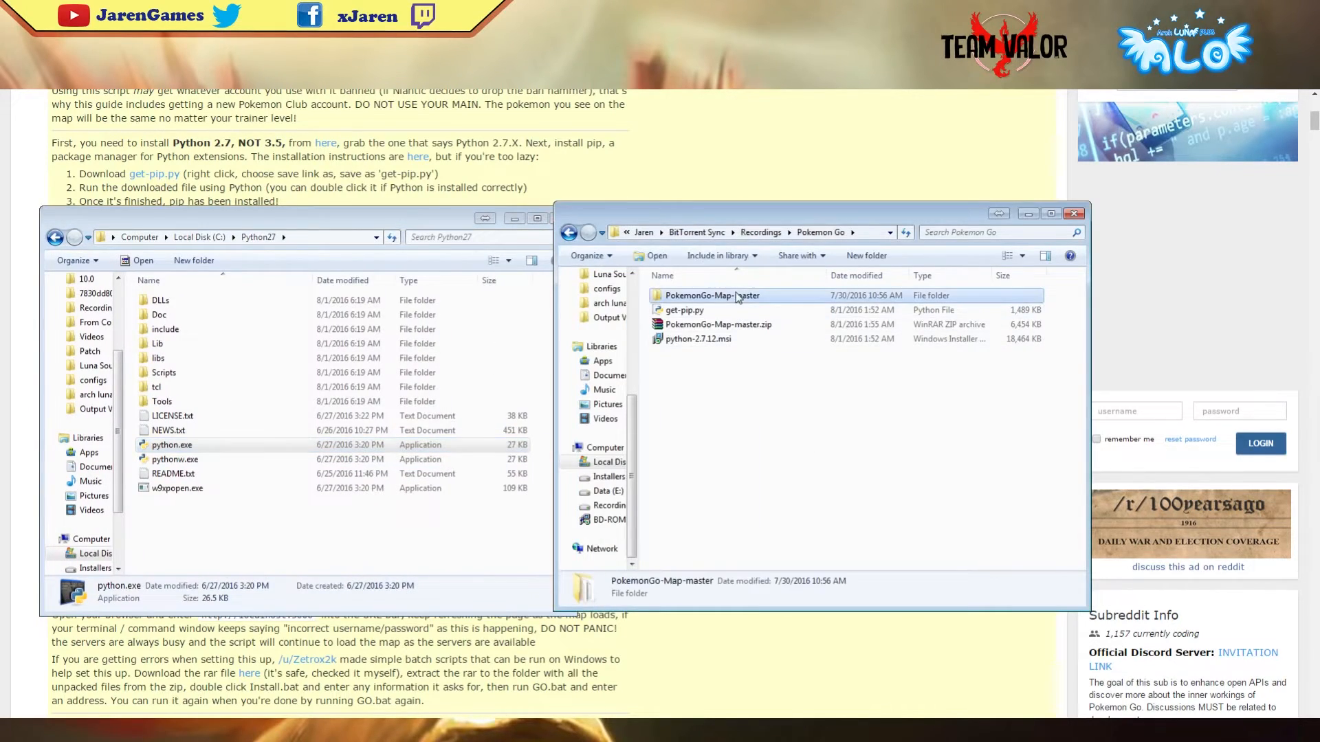
{"action": "double_click", "coordinate": [712, 294]}
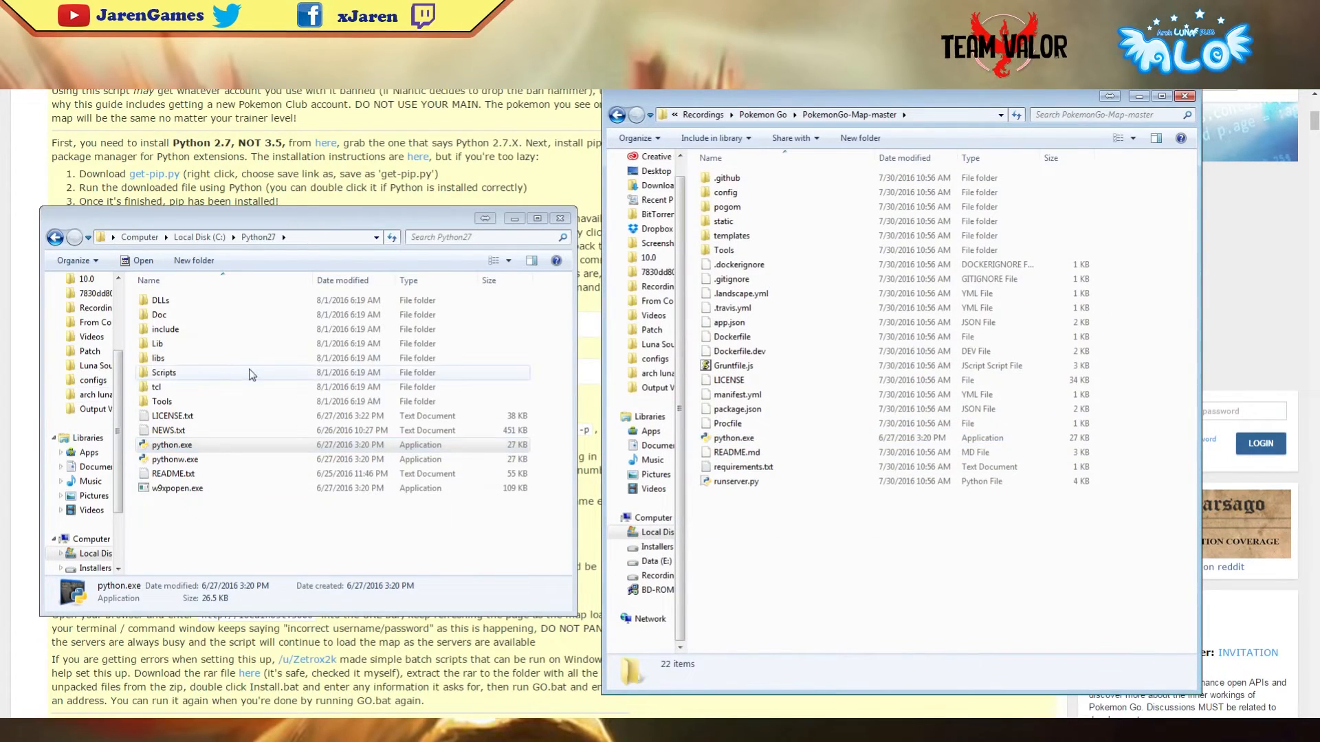
{"action": "double_click", "coordinate": [164, 372]}
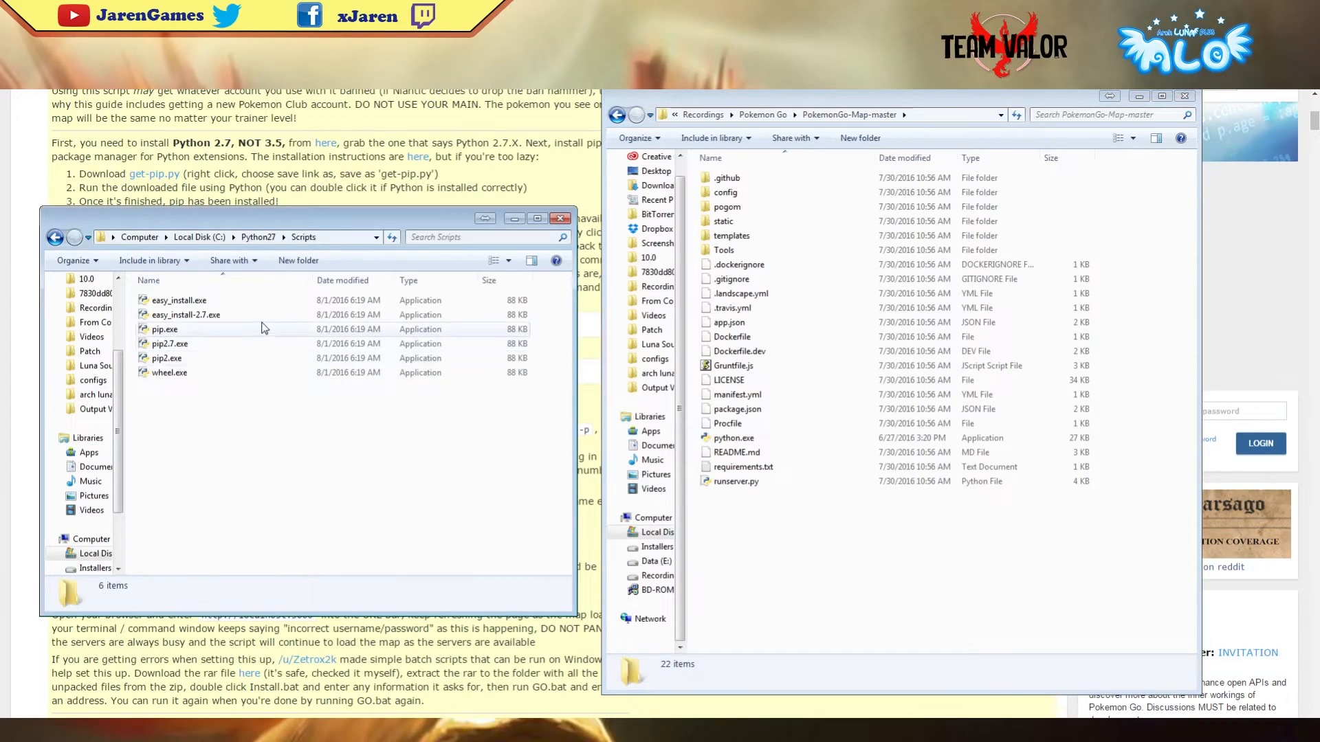
{"action": "left_click", "coordinate": [165, 328]}
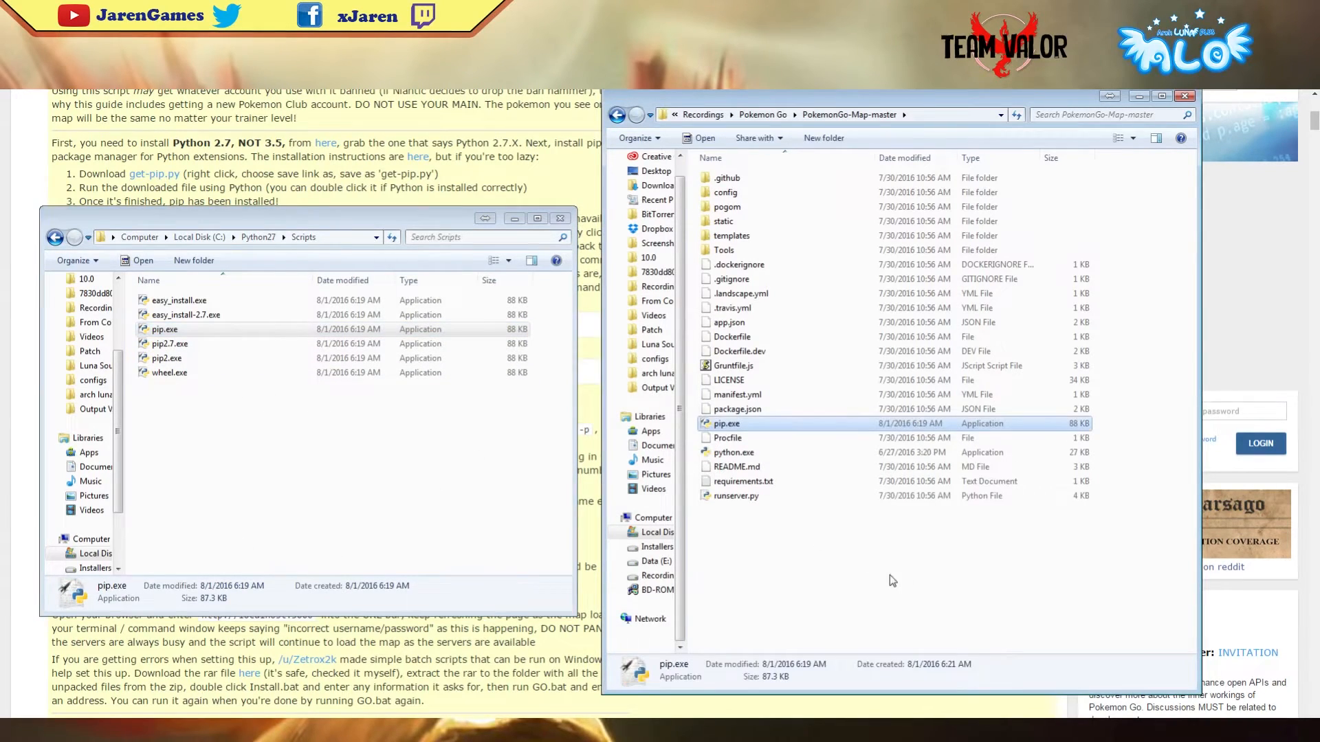
Start a command window inside the PokemonGo-Map-master folder.
{"action": "right_click", "coordinate": [892, 580]}
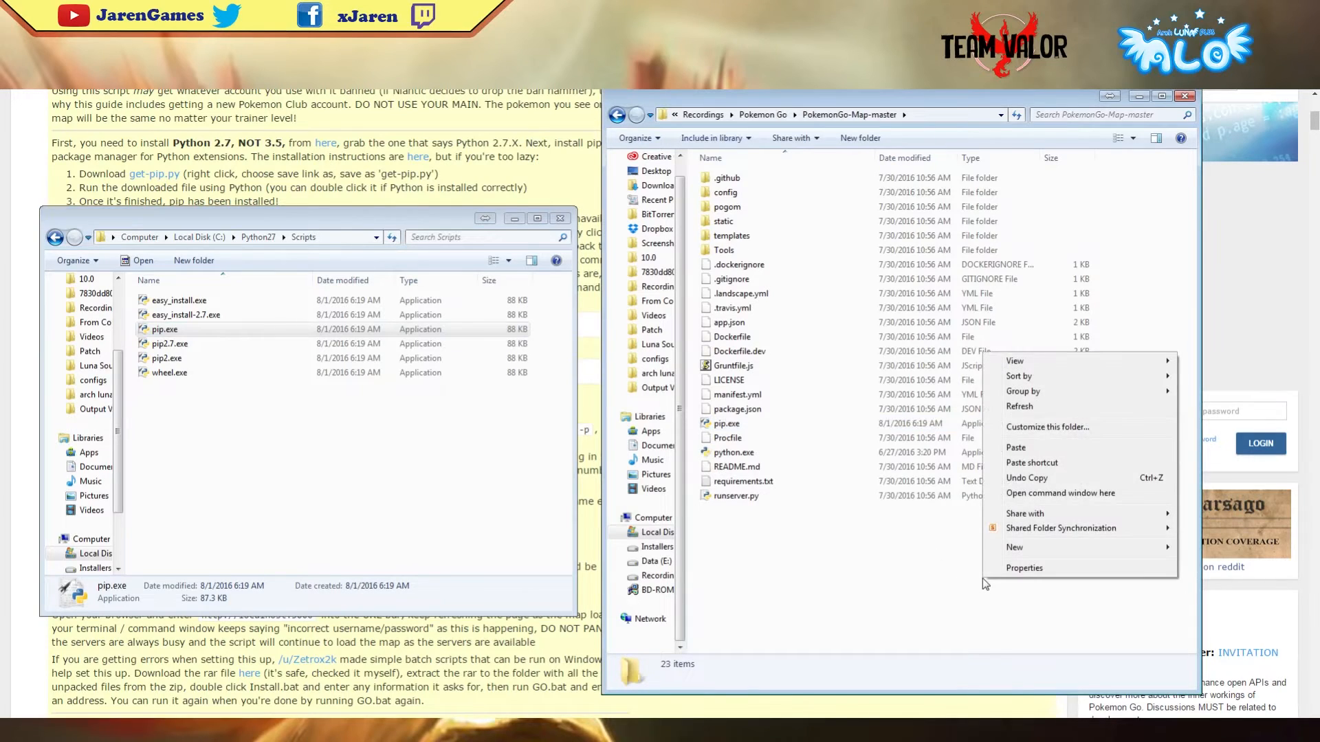
{"action": "mouse_move", "coordinate": [1058, 494]}
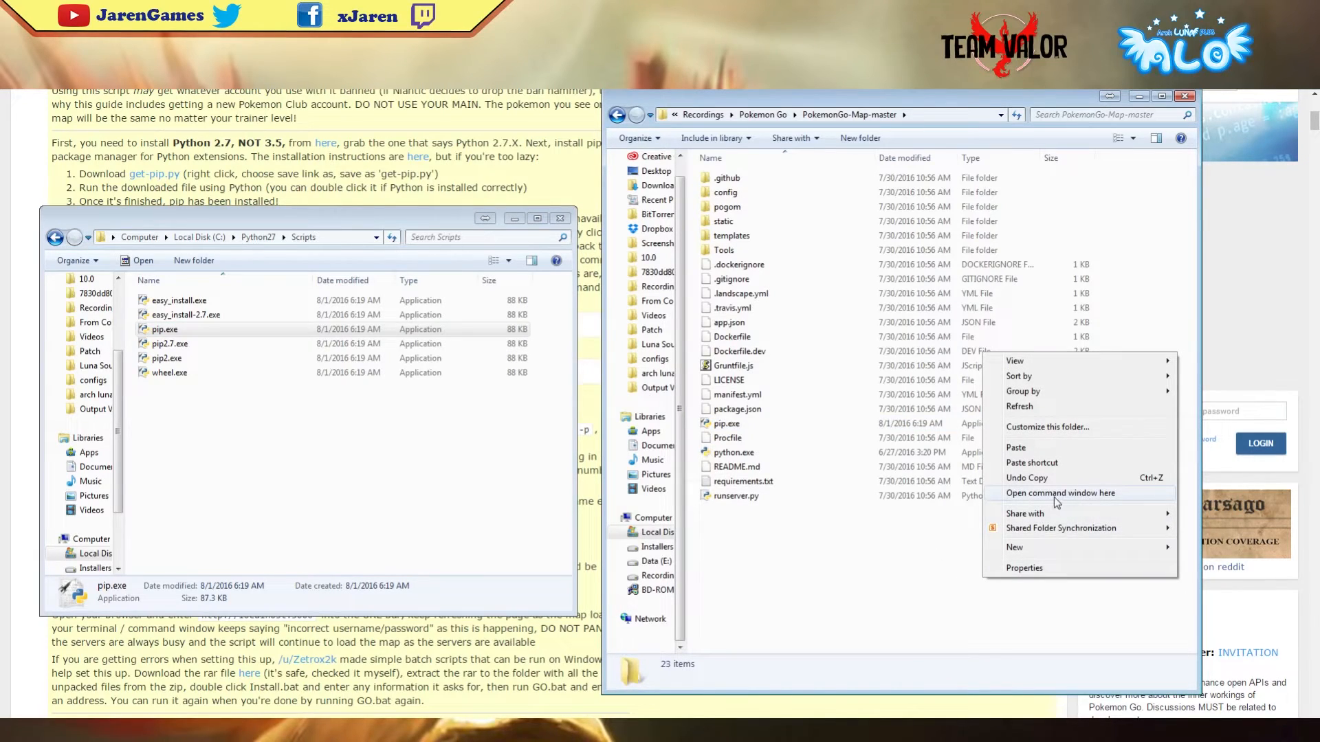
{"action": "left_click", "coordinate": [1060, 493]}
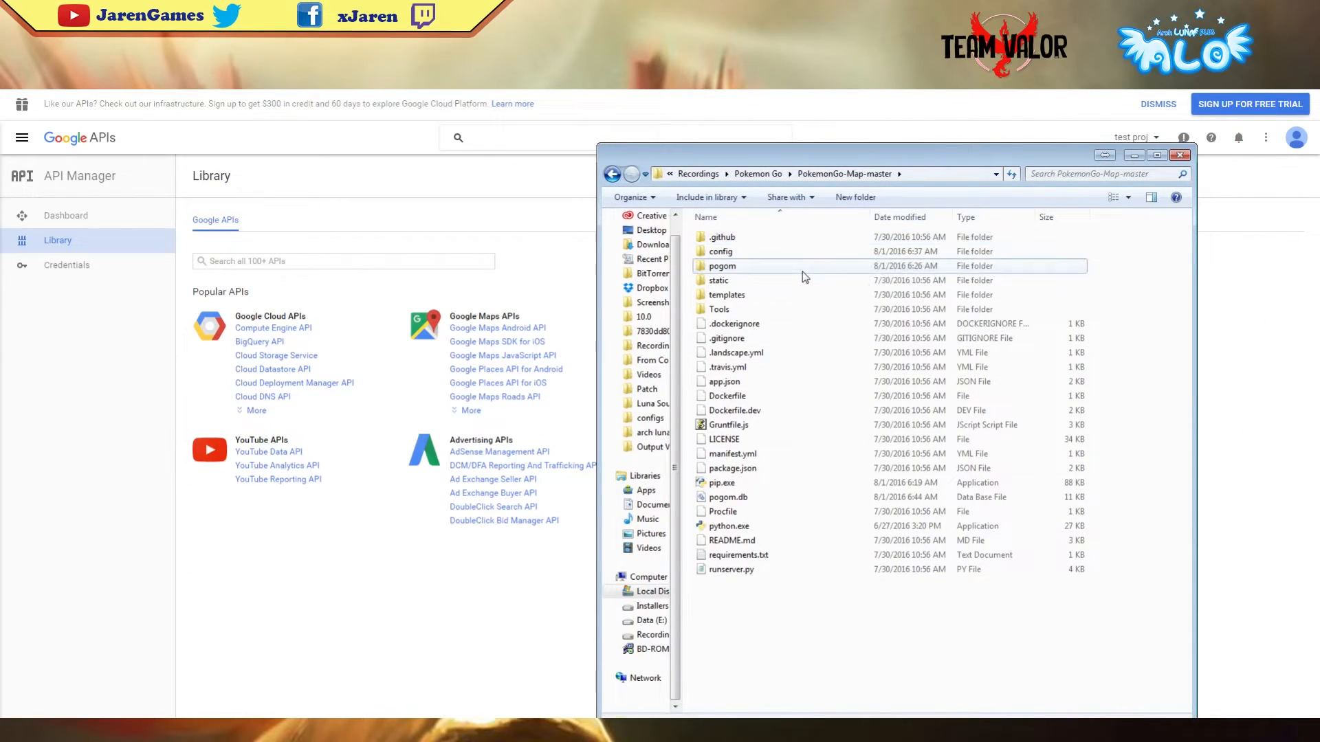
From the pogom folder, edit utilities.py with Notepad++.
{"action": "double_click", "coordinate": [721, 265]}
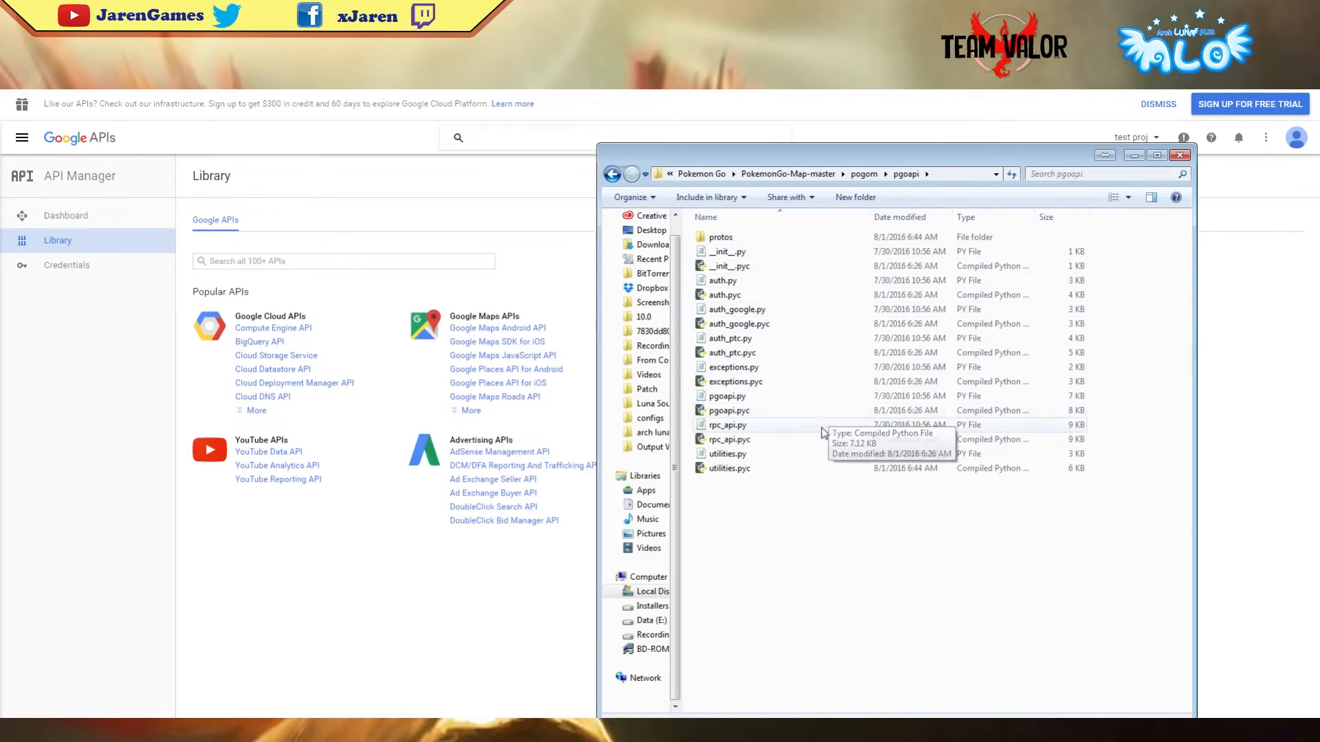
{"action": "left_click", "coordinate": [727, 454]}
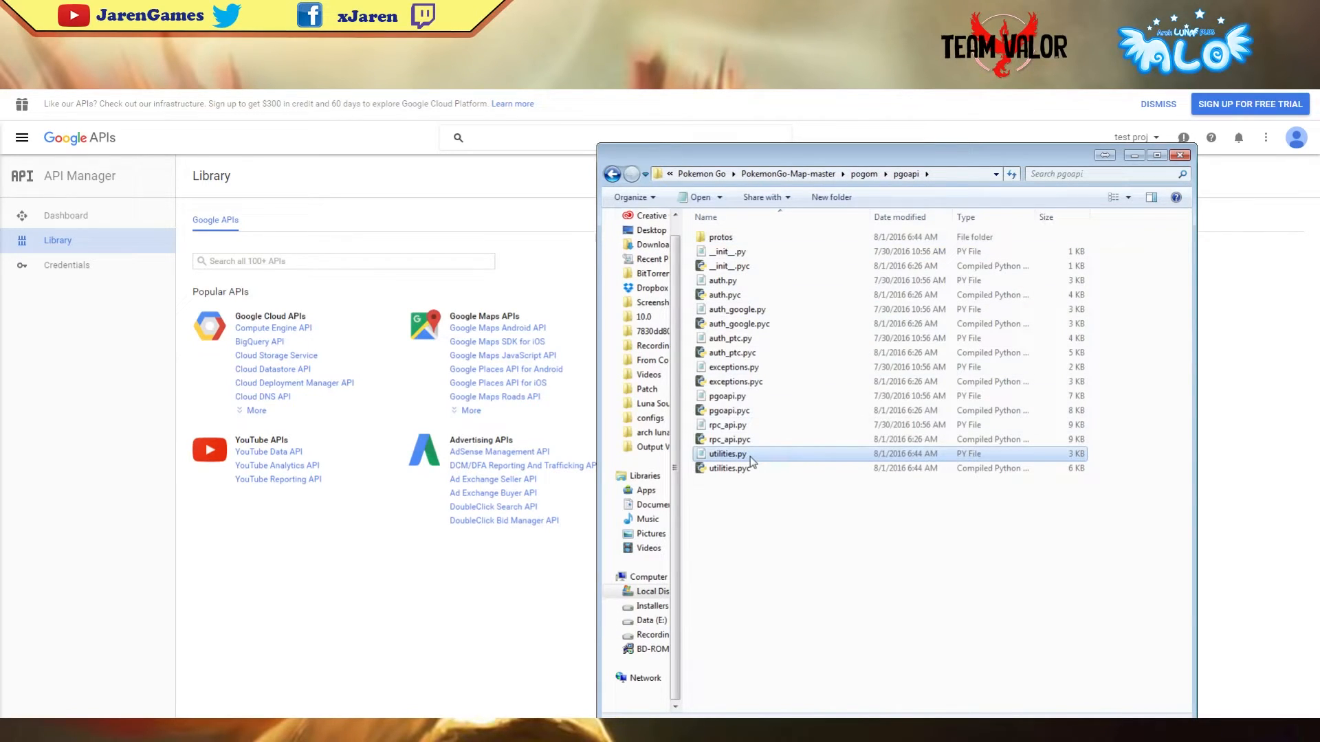
{"action": "mouse_move", "coordinate": [729, 454]}
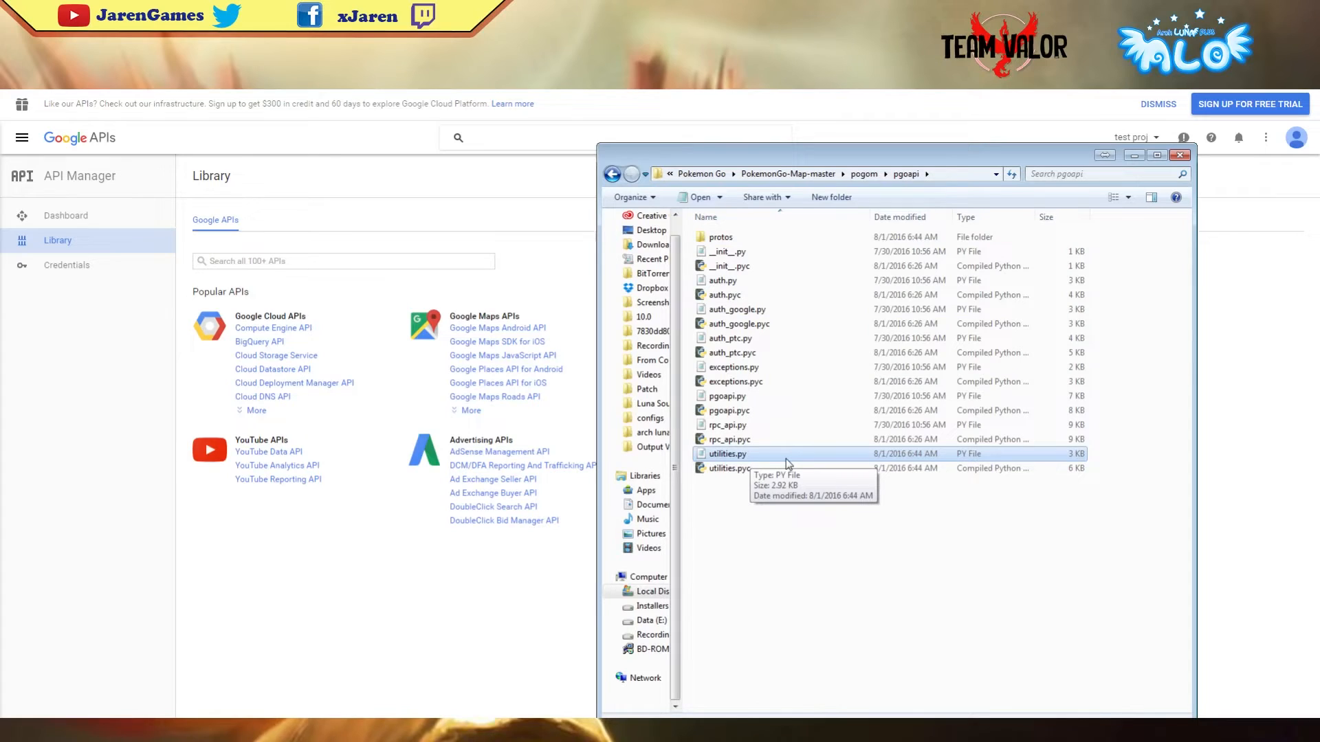
{"action": "right_click", "coordinate": [725, 454]}
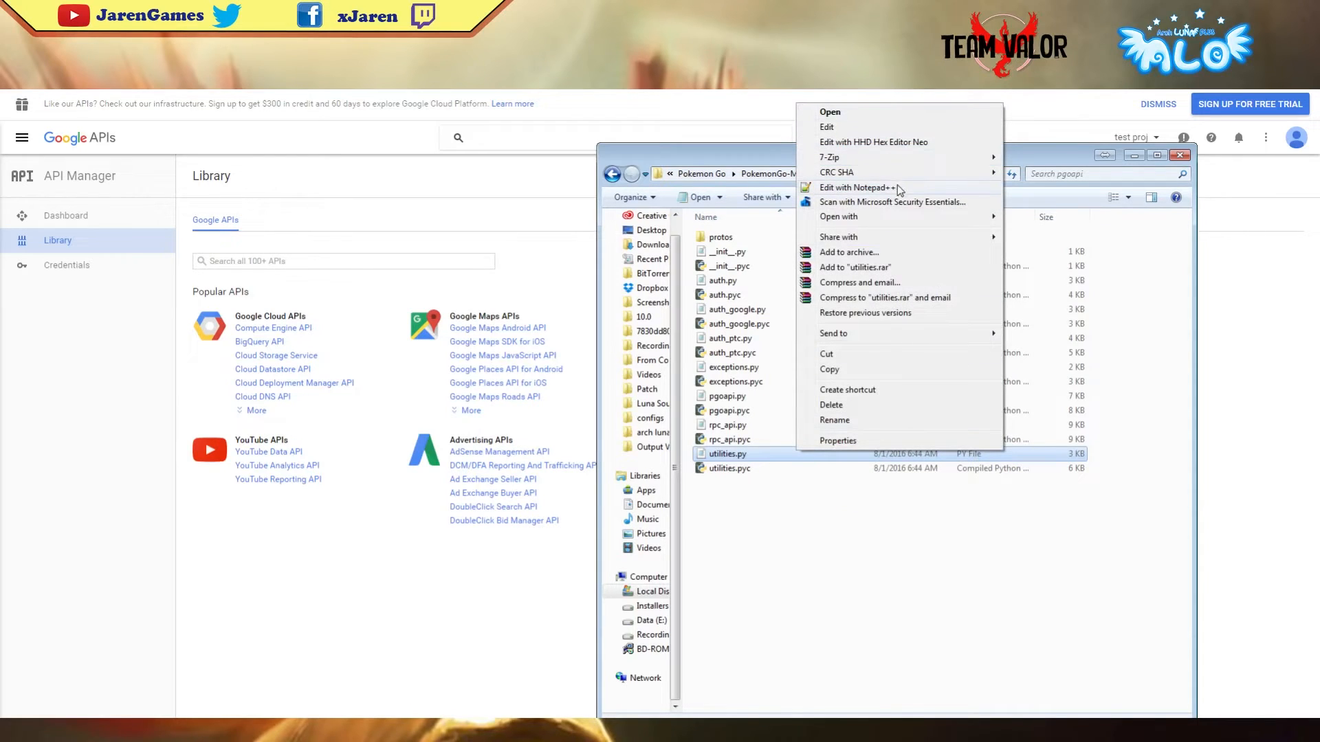
{"action": "left_click", "coordinate": [858, 187]}
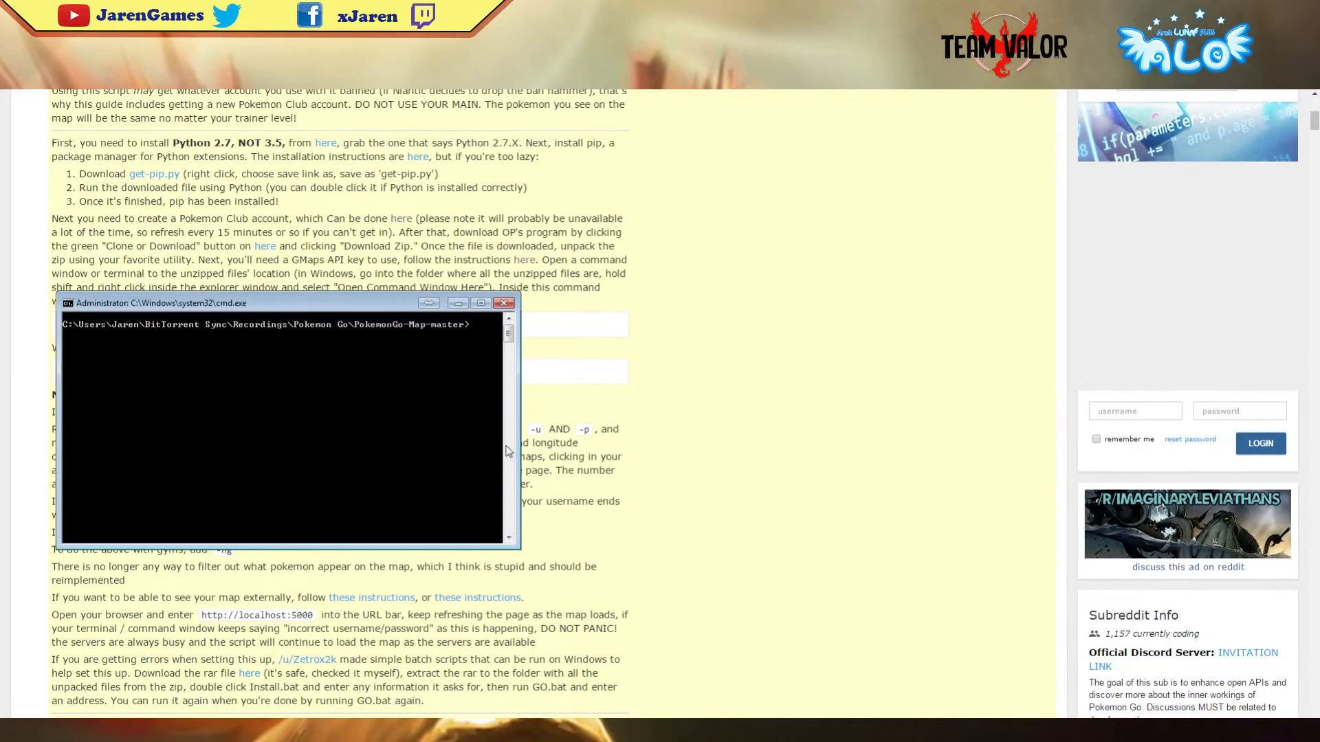
Run runserver.py with ptc login, password and location "Sydney, Australia" at step 10.
{"action": "type", "text": "python runserver.py -a ptc -u ****** -p ****** -l \"Some Location\" -st 10"}
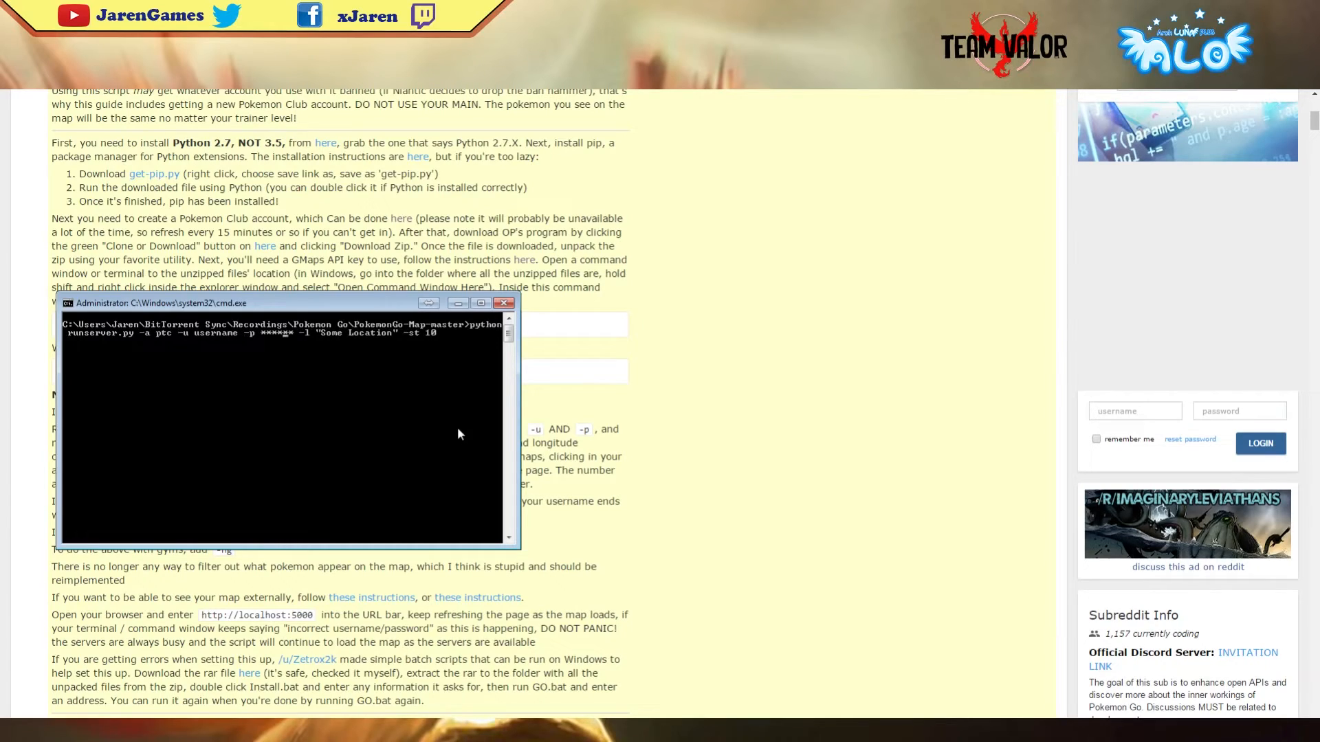
{"action": "type", "text": "p"}
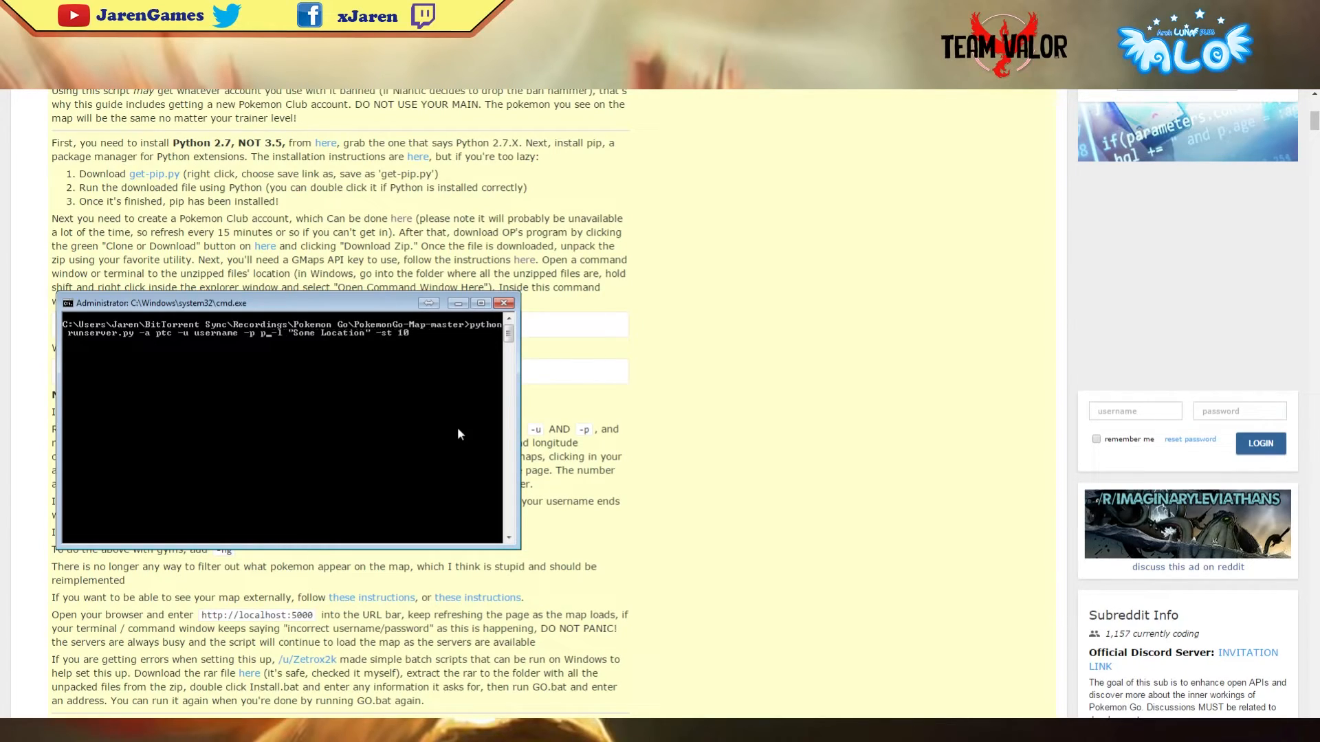
{"action": "type", "text": "password"}
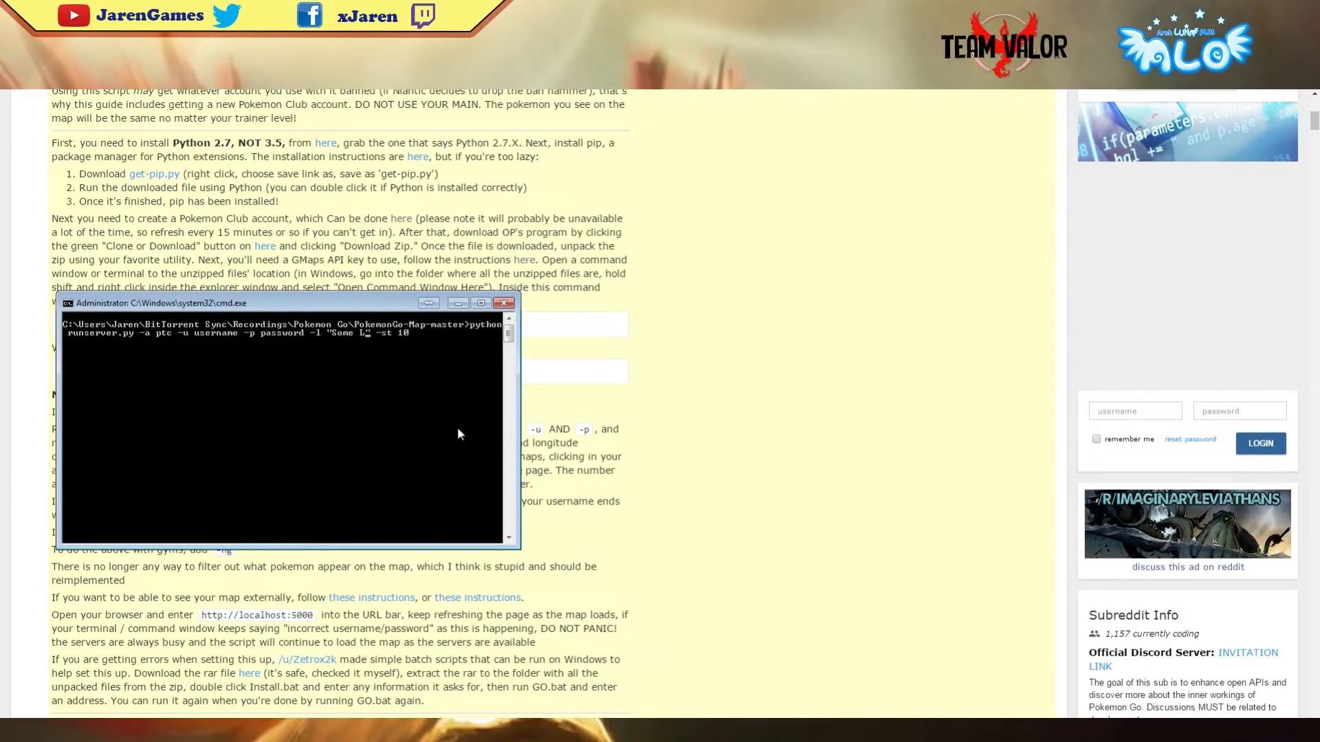
{"action": "type", "text": "Sydney,"}
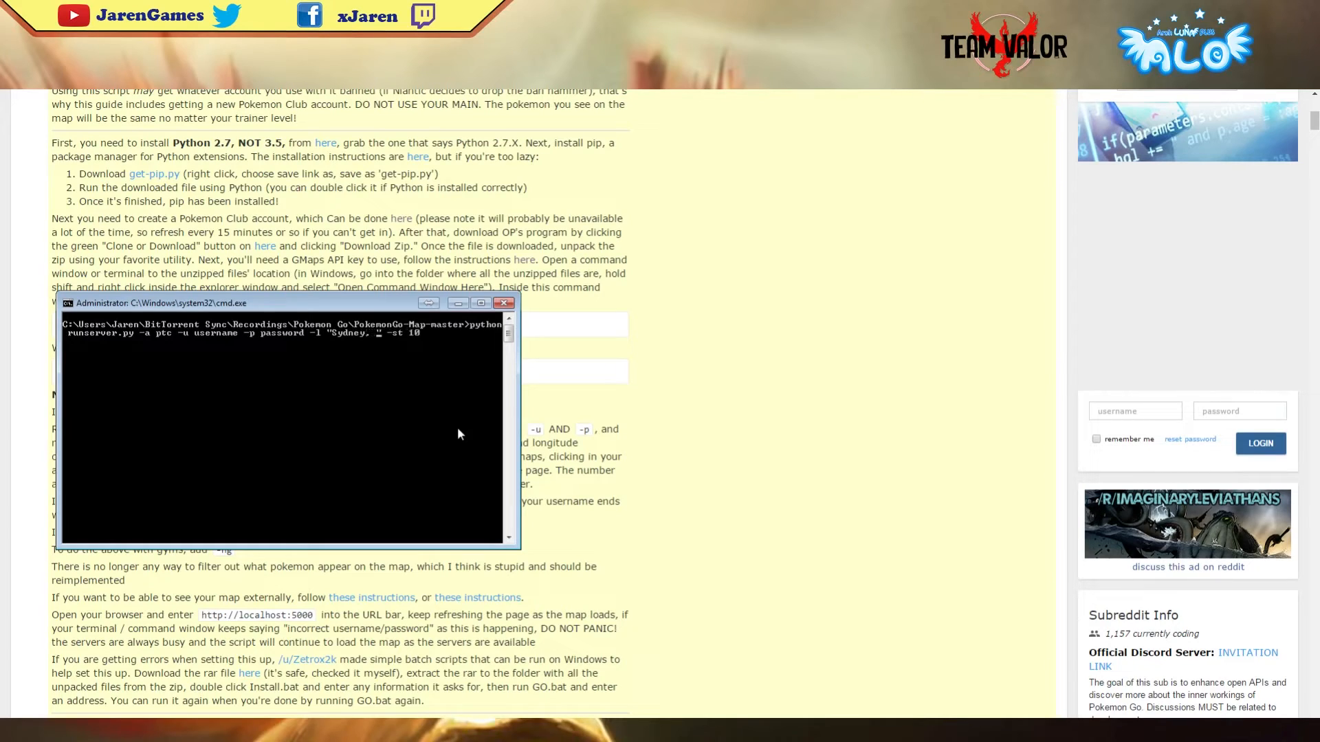
{"action": "type", "text": "Australia"}
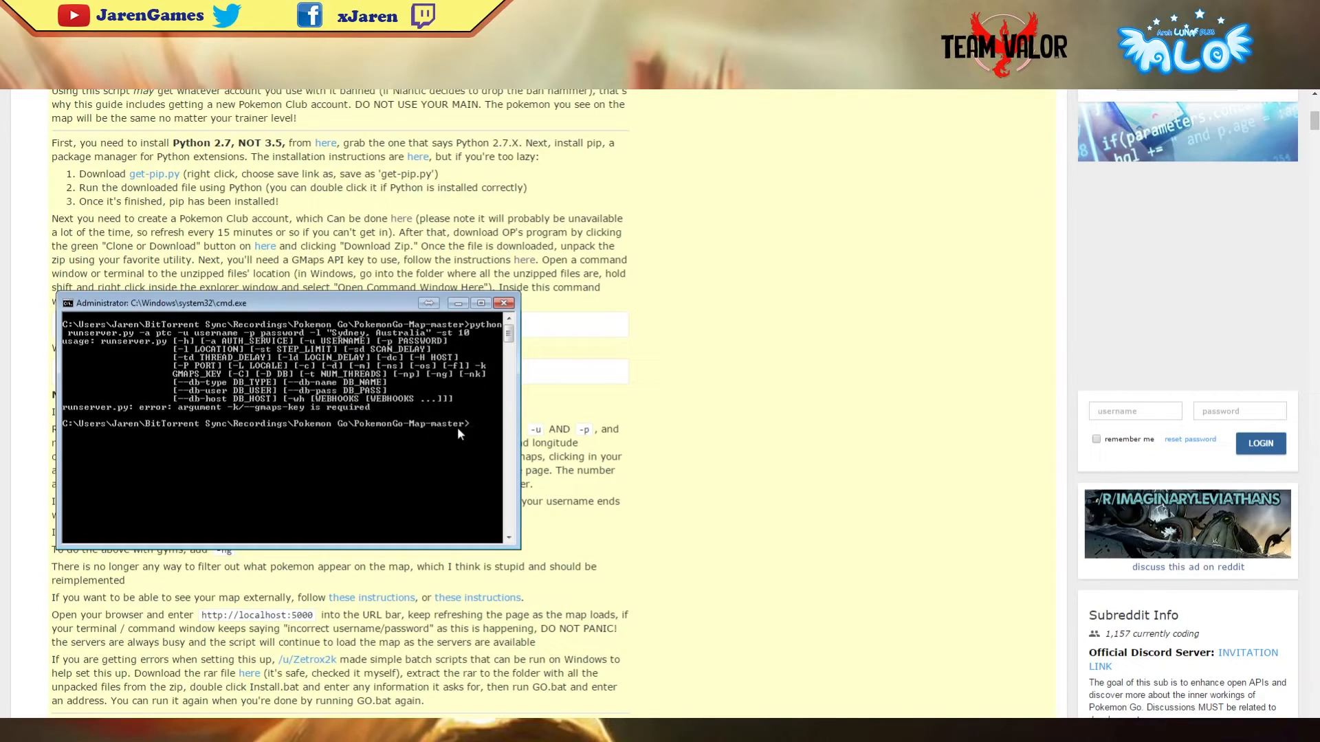
Redo the runserver.py Sydney command, adding the -k Google Maps key argument.
{"action": "type", "text": "python runserver.py -a ptc -u username -p password -l \"Sydney, Australia\" -st 10"}
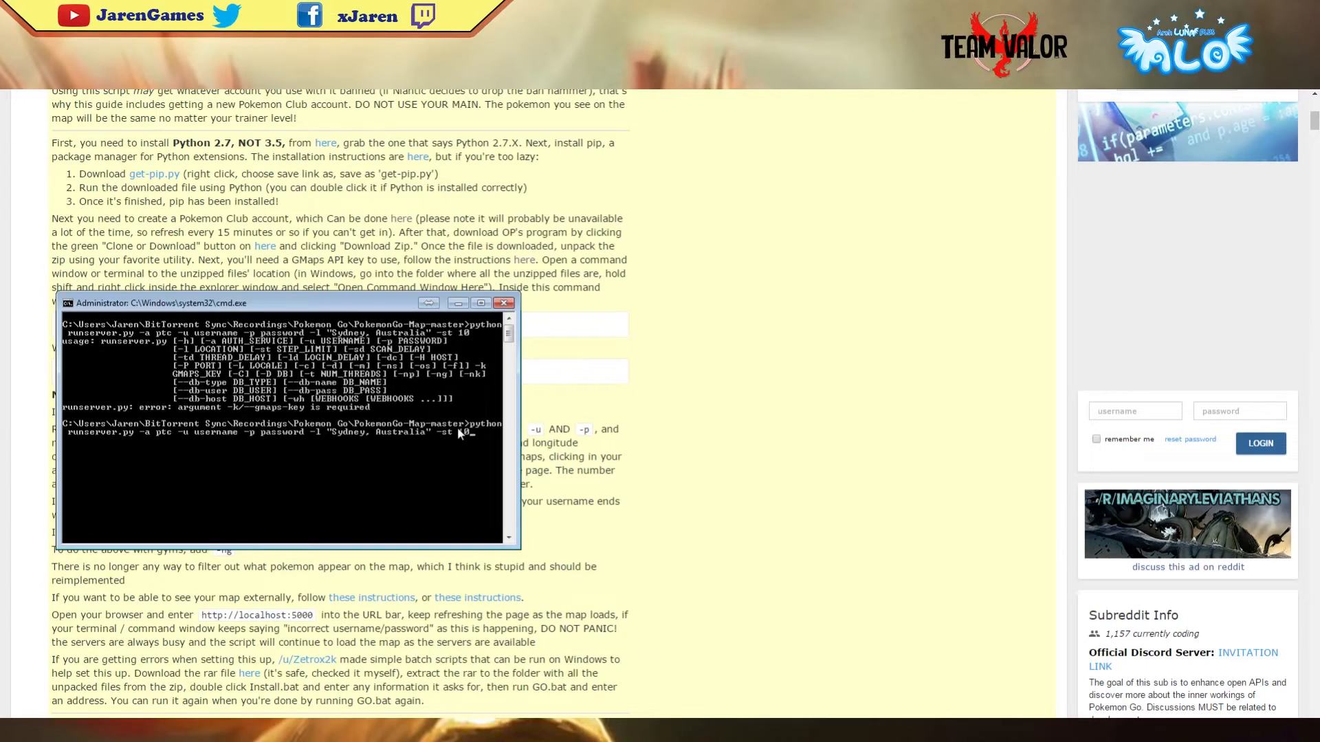
{"action": "type", "text": "-k"}
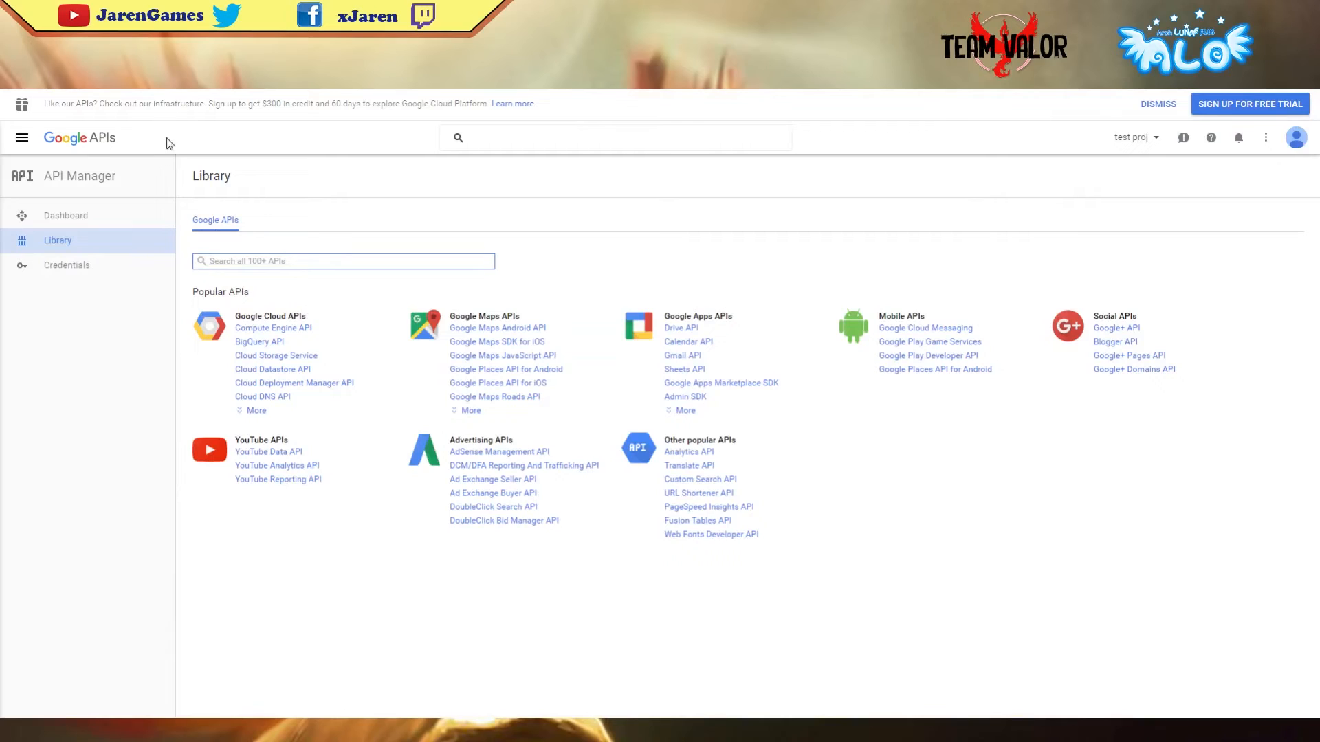
Show the project's API key credentials in API Manager.
{"action": "left_click", "coordinate": [66, 263]}
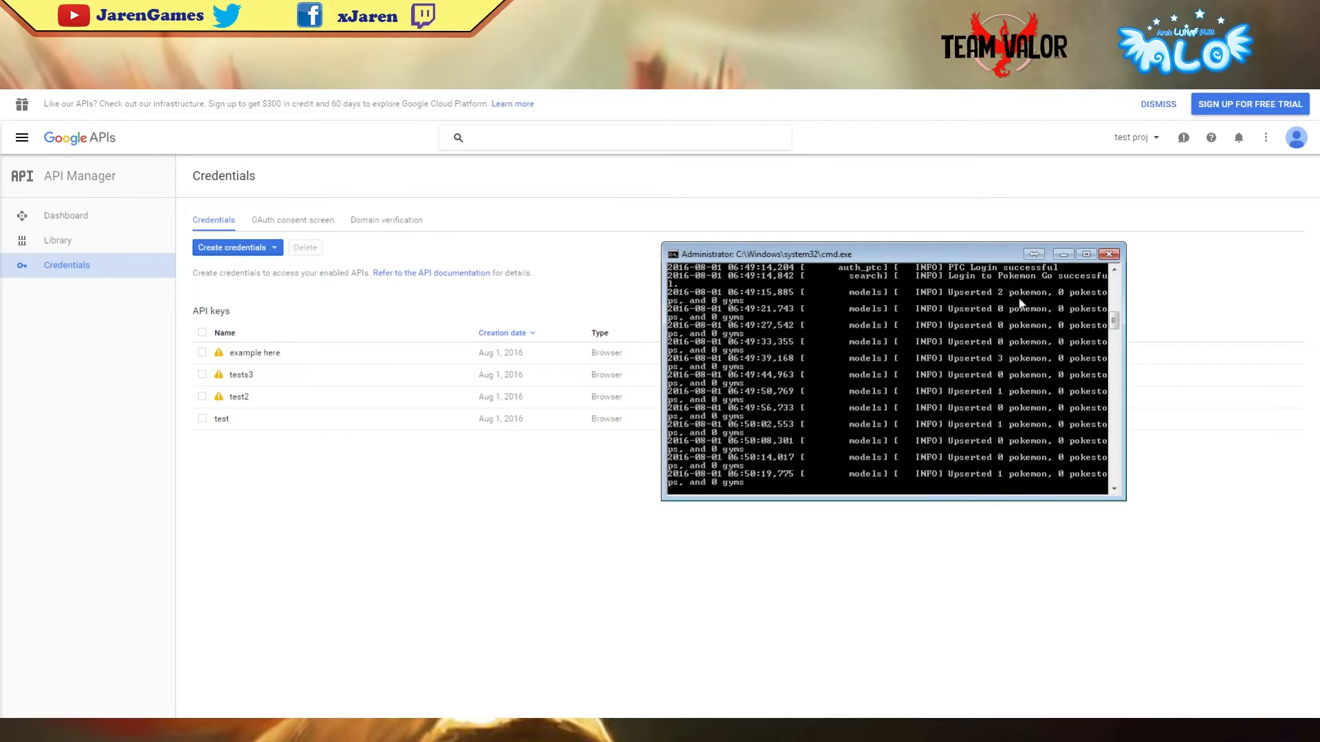
{"action": "mouse_move", "coordinate": [1014, 305]}
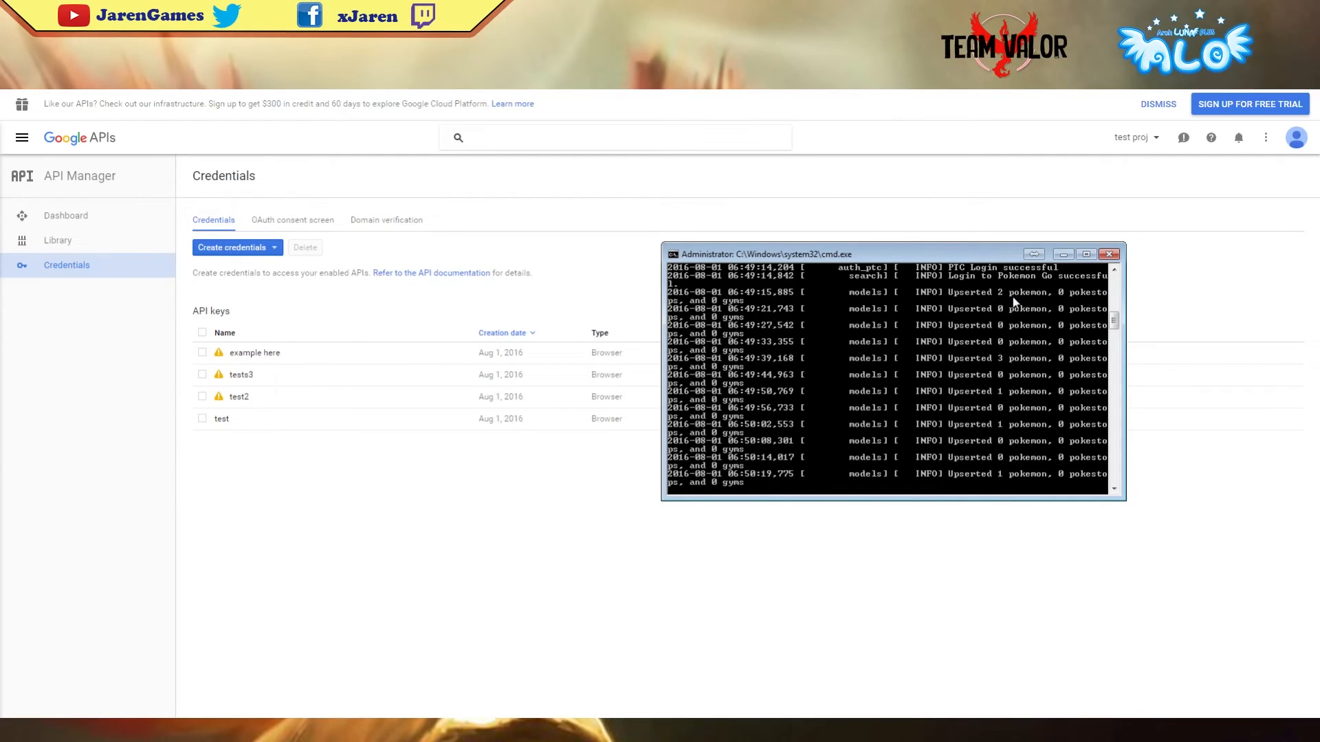
{"action": "mouse_move", "coordinate": [1047, 330]}
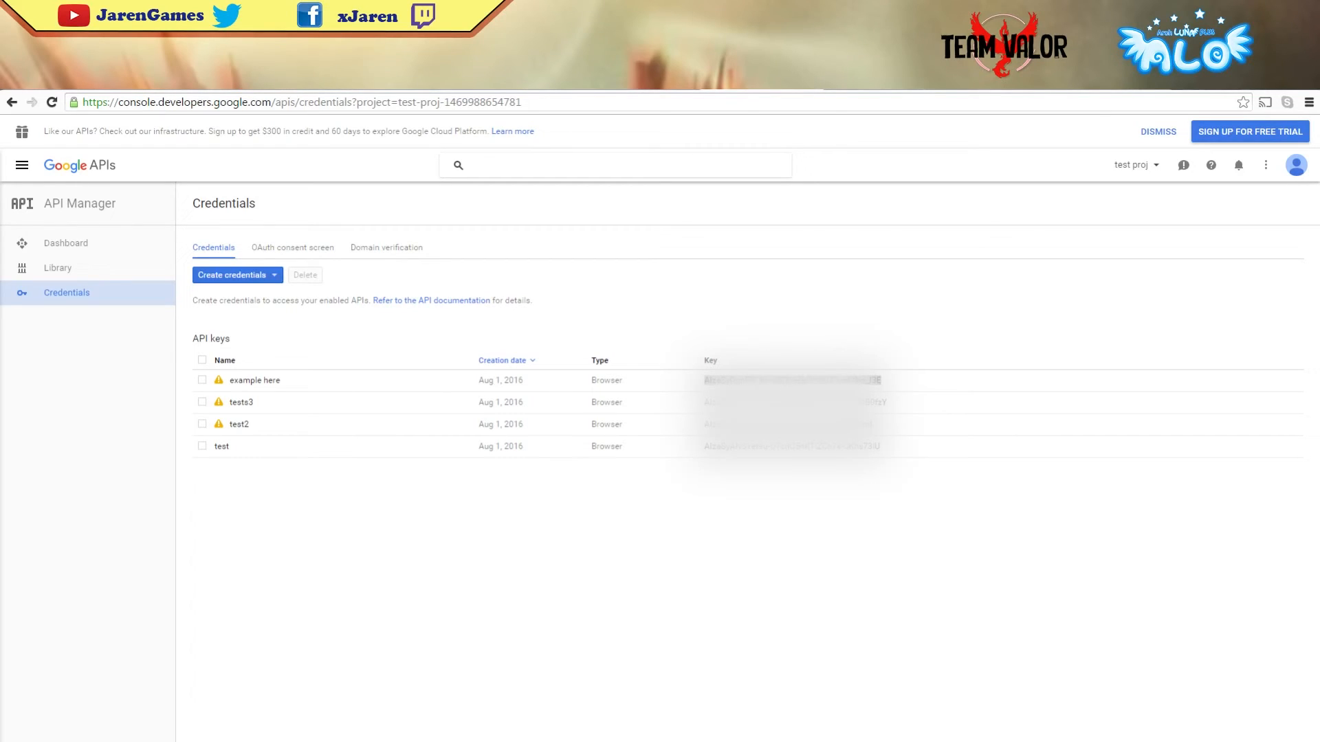
{"action": "mouse_move", "coordinate": [1175, 94]}
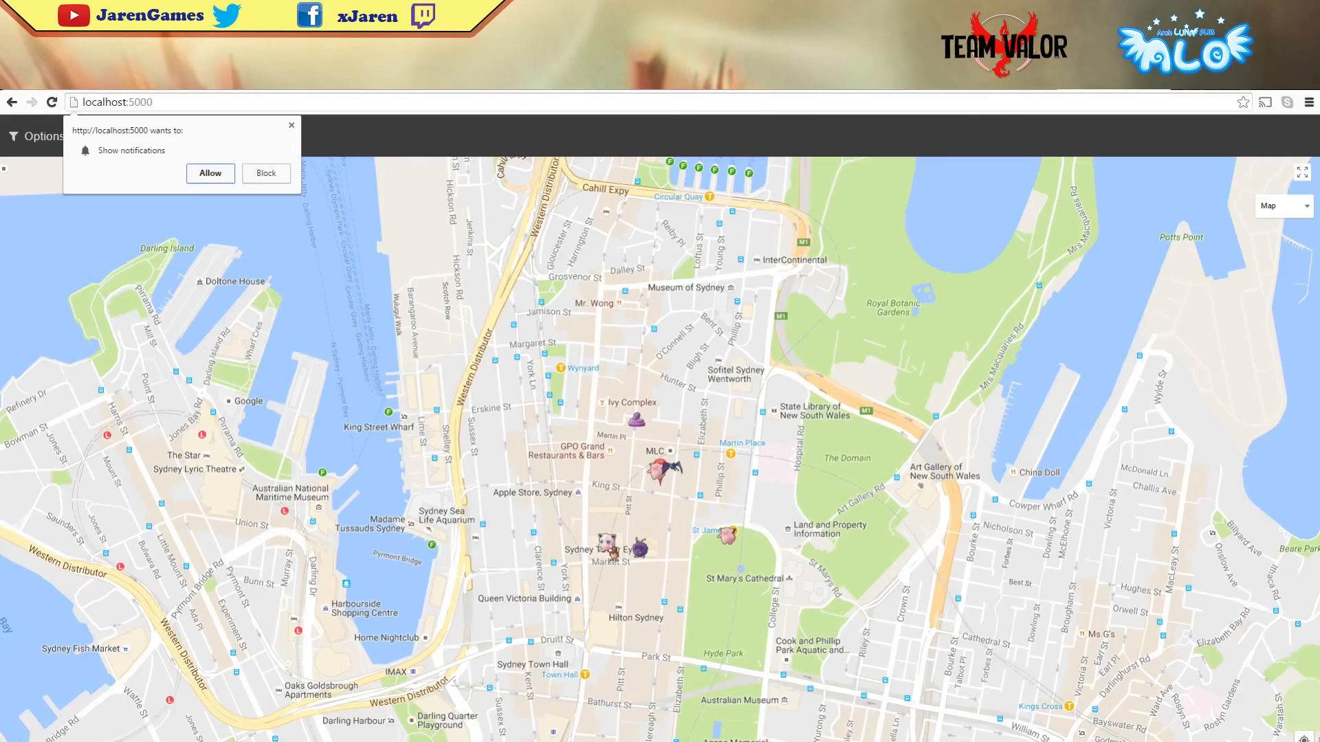
Change the scan location to Hyde Park Barracks Museum via the Options panel.
{"action": "double_click", "coordinate": [139, 102]}
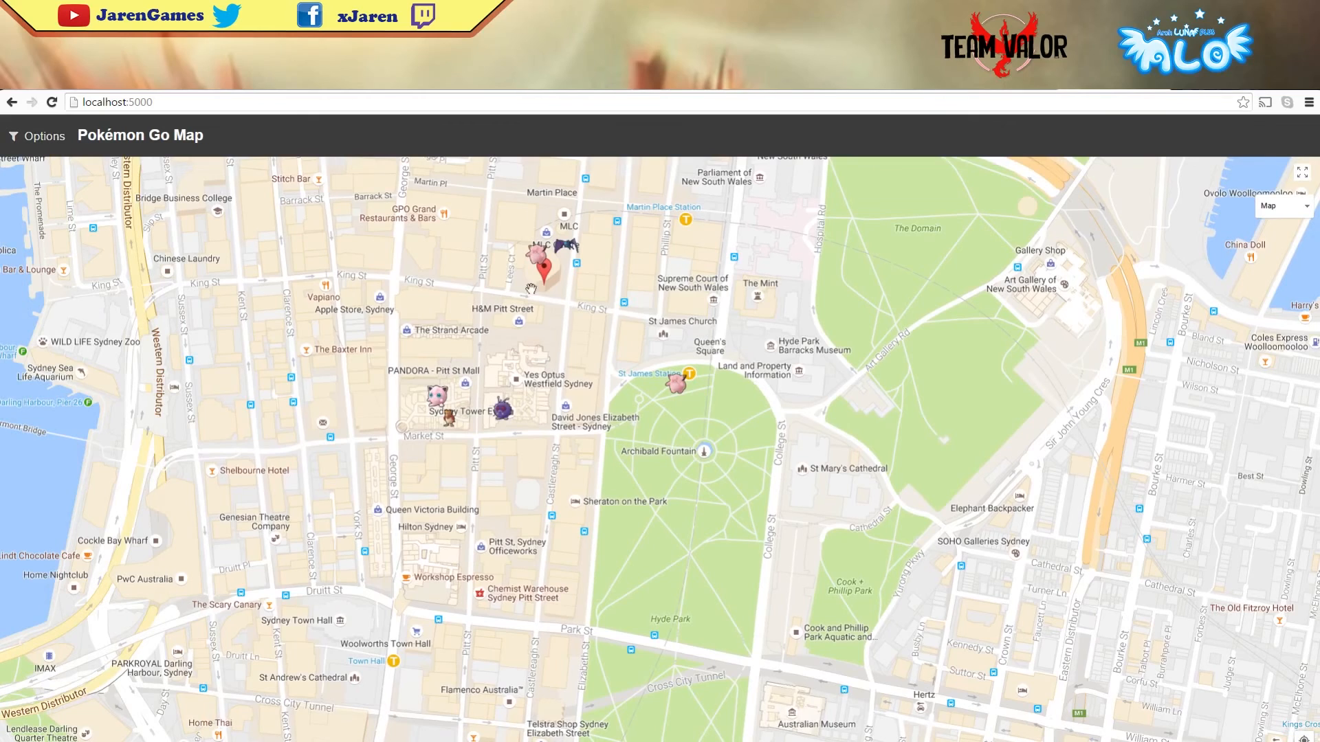
{"action": "left_click", "coordinate": [42, 136]}
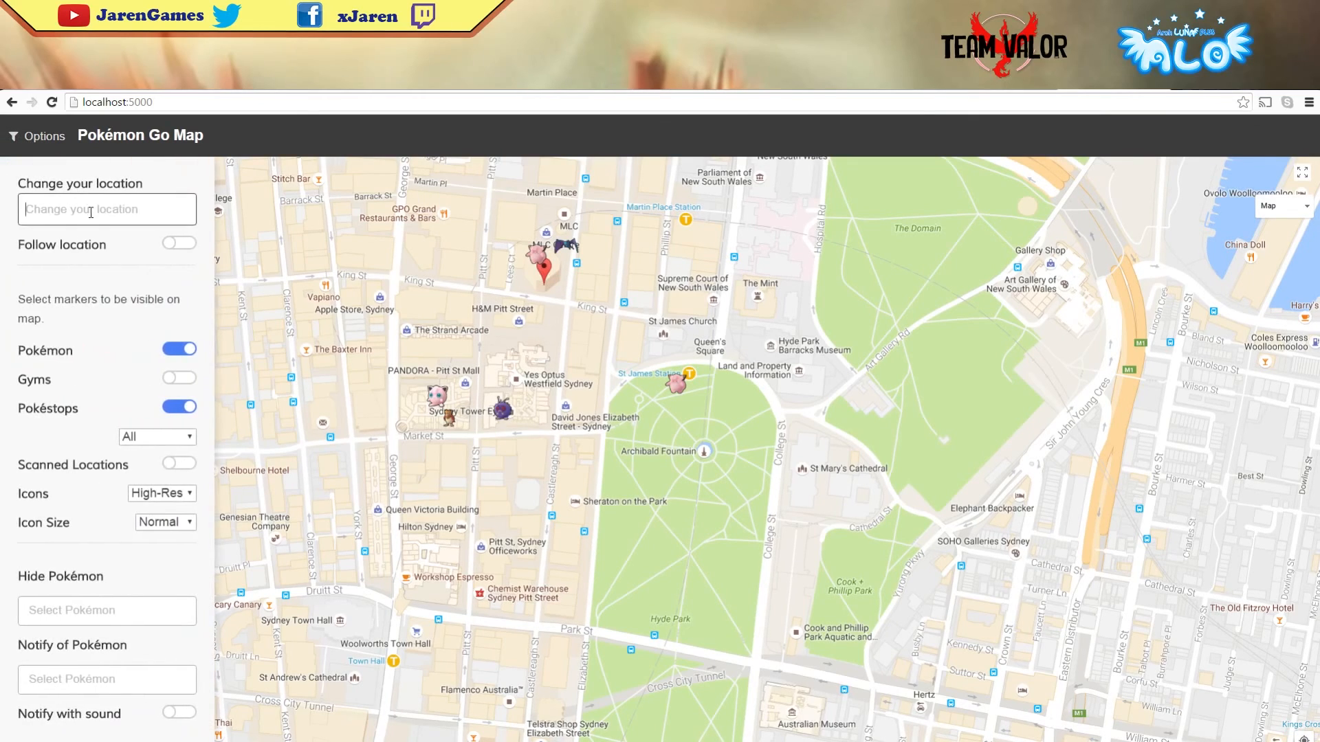
{"action": "type", "text": "Hyde P"}
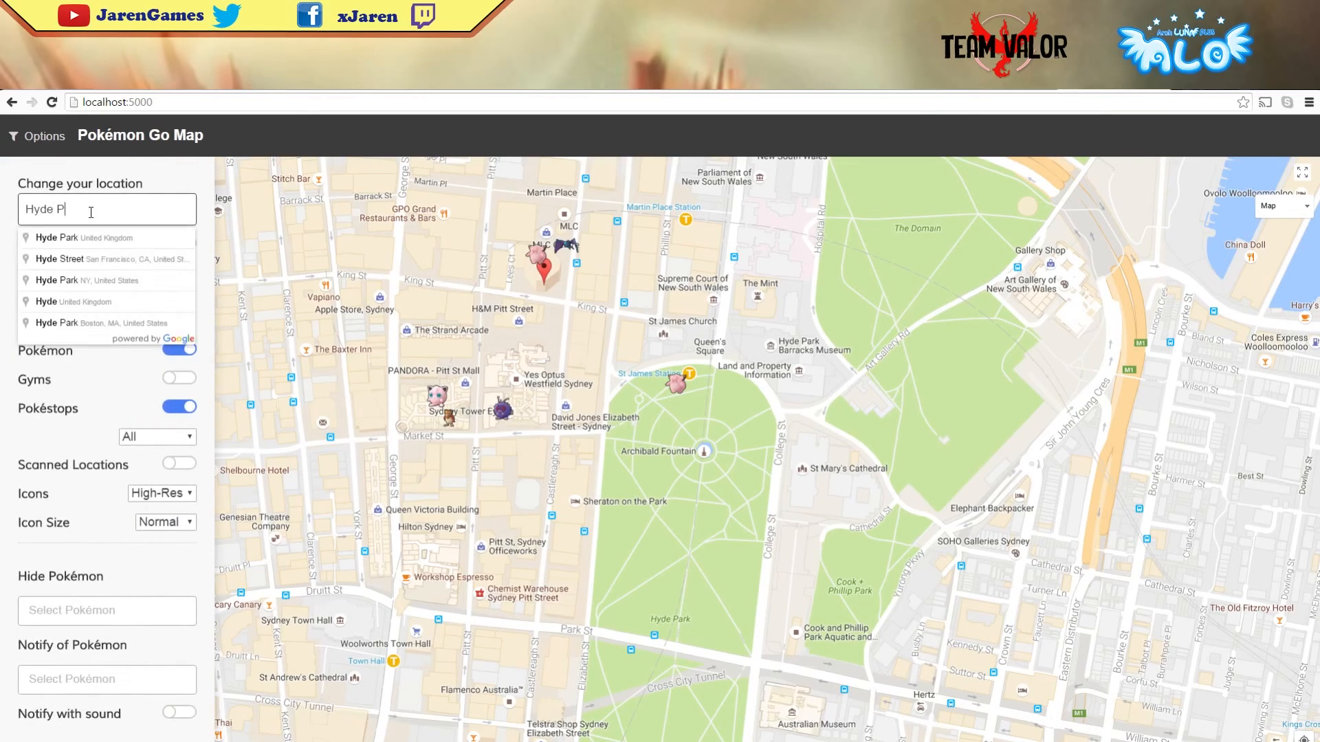
{"action": "type", "text": "ark Barracks Museum, S"}
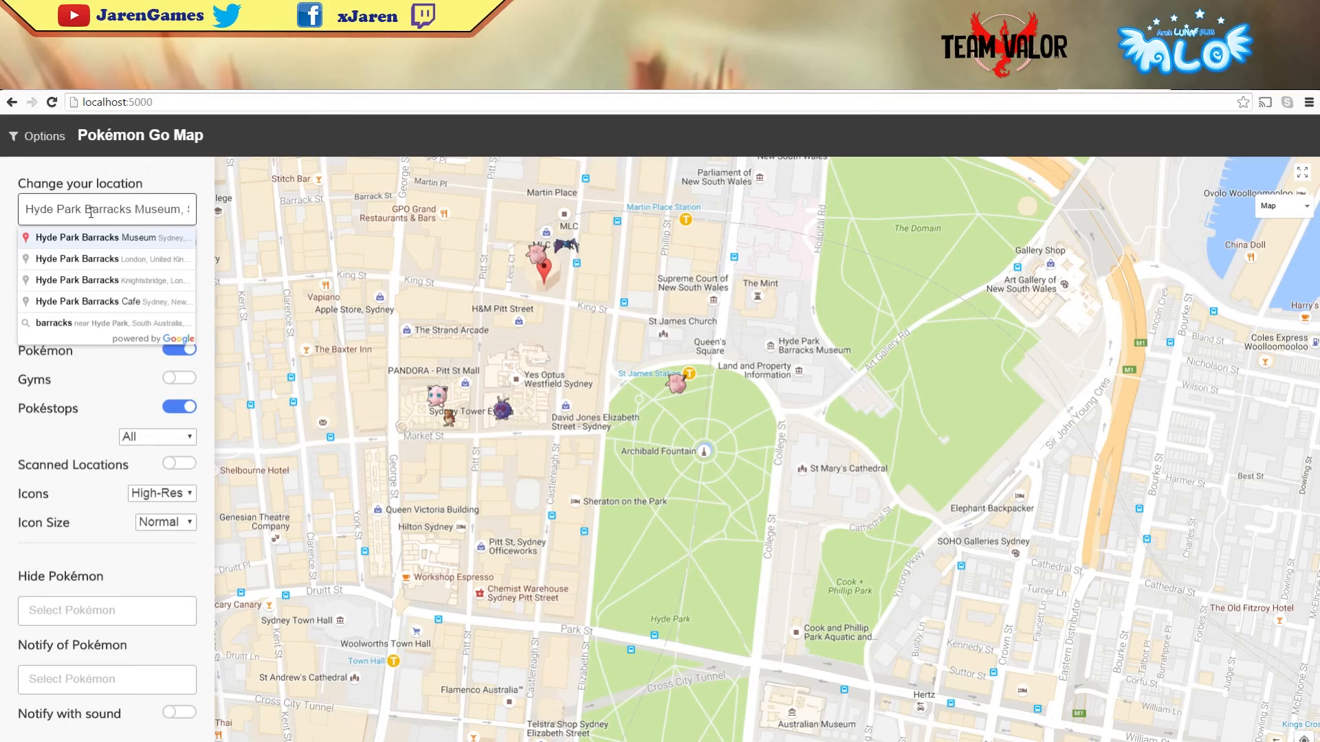
{"action": "left_click", "coordinate": [107, 237]}
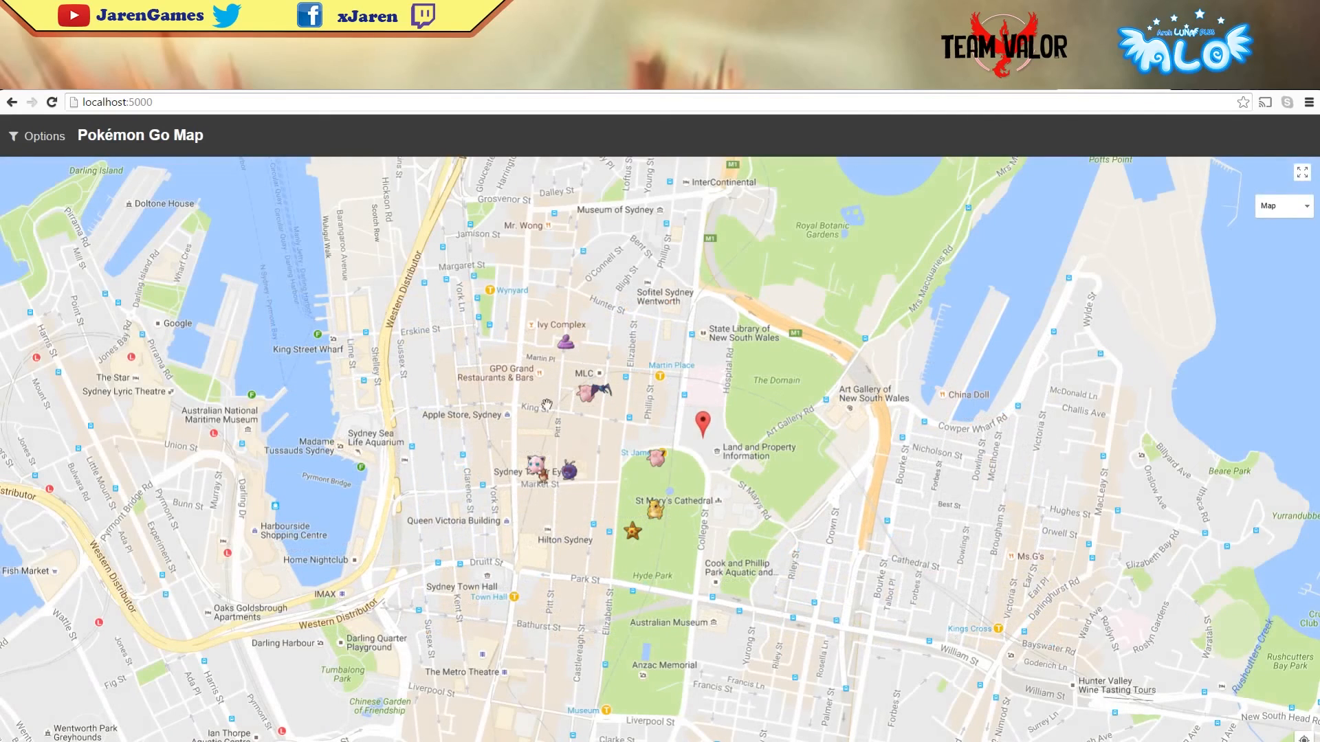
{"action": "left_click", "coordinate": [37, 136]}
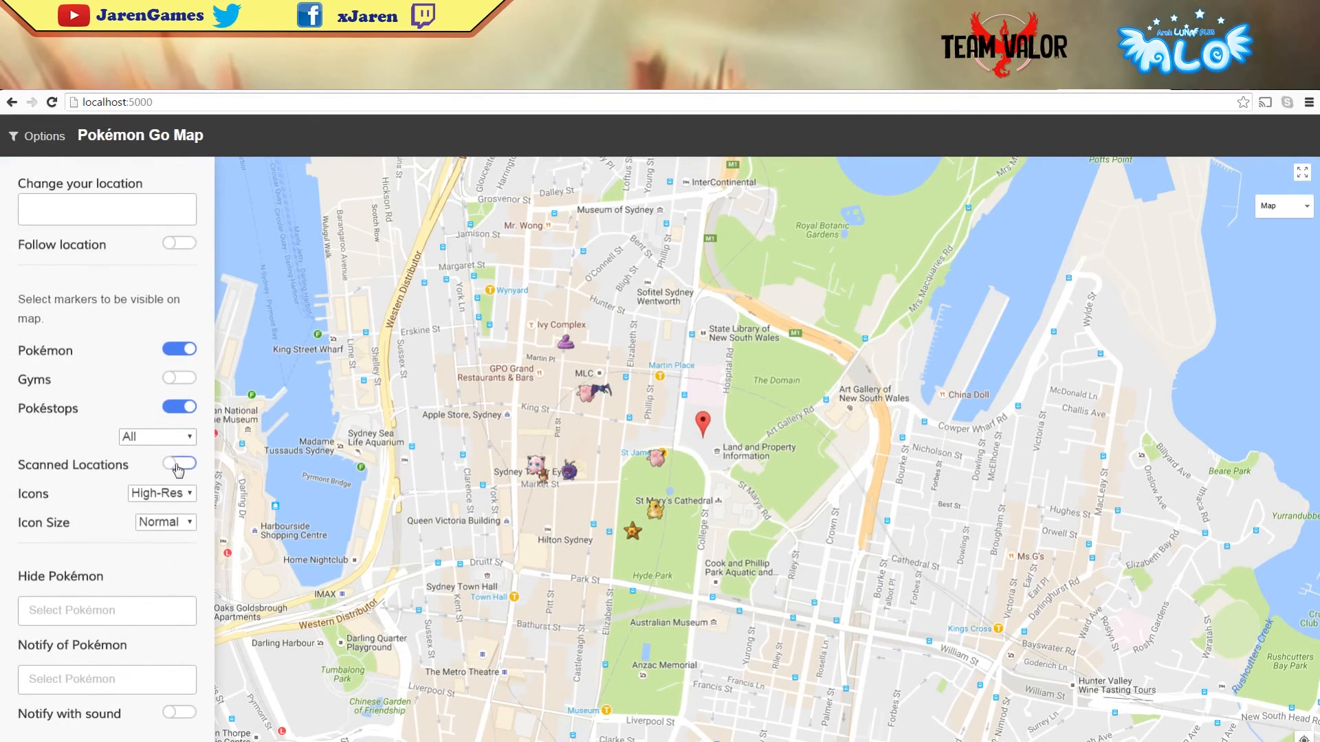
Toggle Scanned Locations on then off, and set Pokéstops to Only Lured.
{"action": "left_click", "coordinate": [179, 464]}
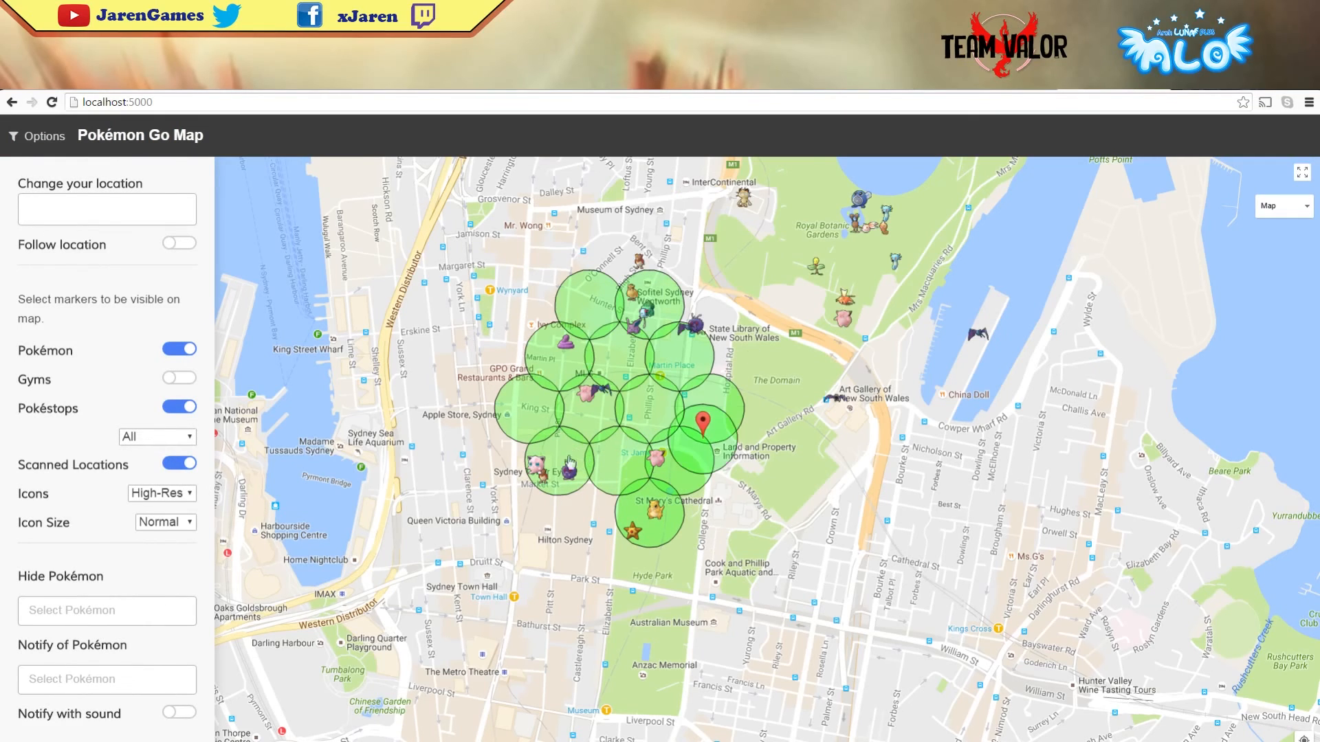
{"action": "left_click", "coordinate": [791, 429]}
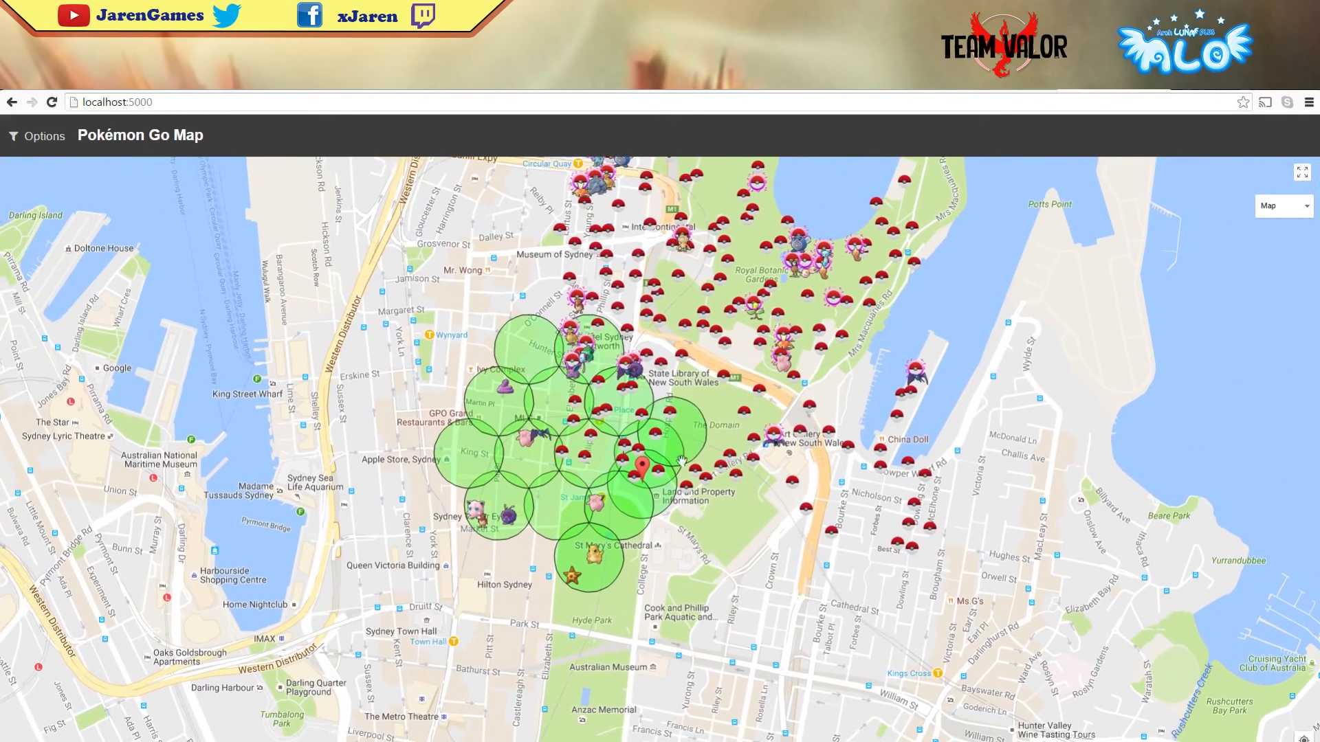
{"action": "left_click", "coordinate": [44, 136]}
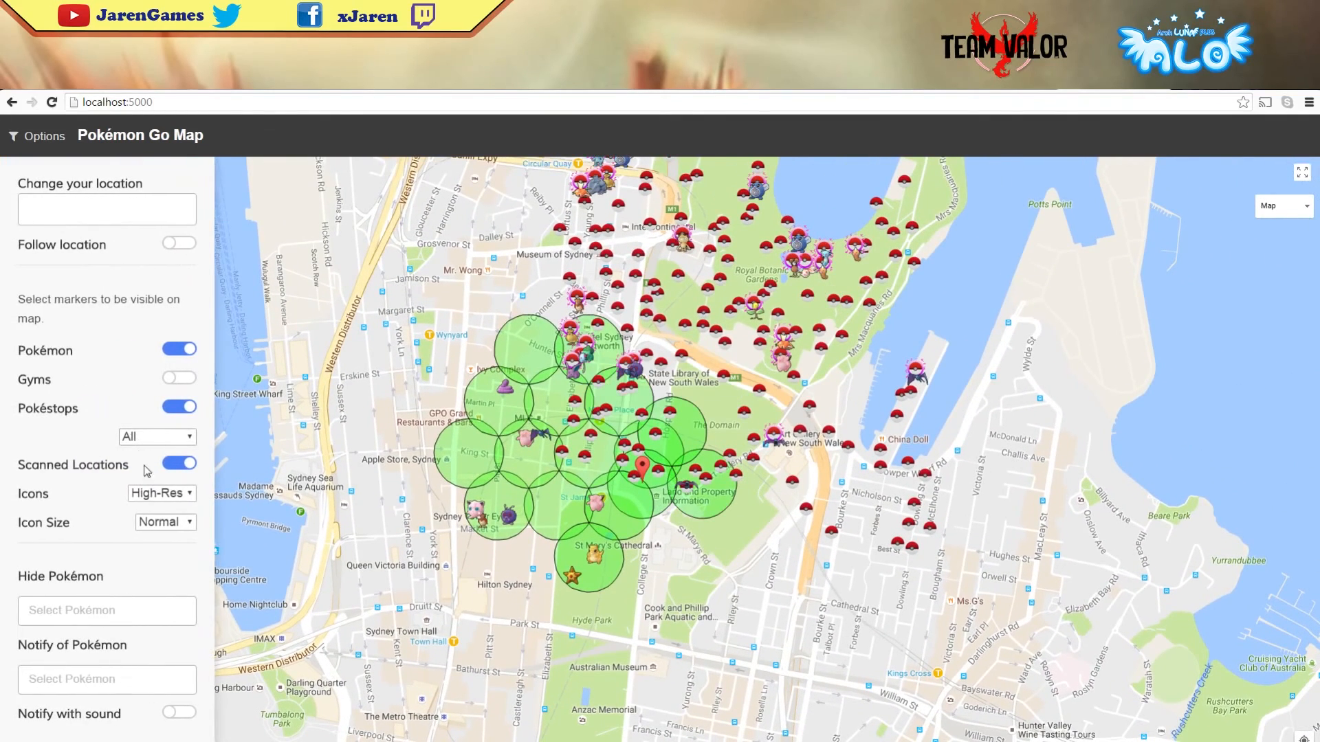
{"action": "left_click", "coordinate": [178, 463]}
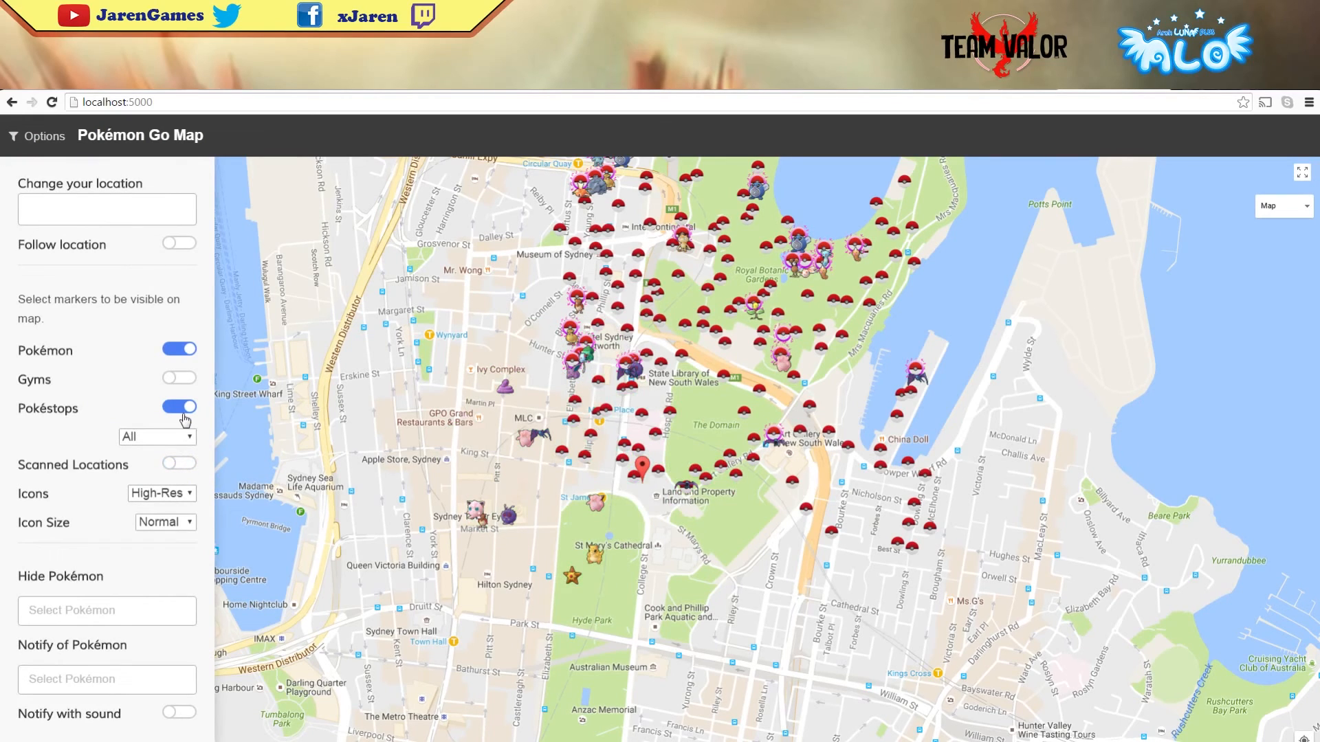
{"action": "left_click", "coordinate": [155, 436]}
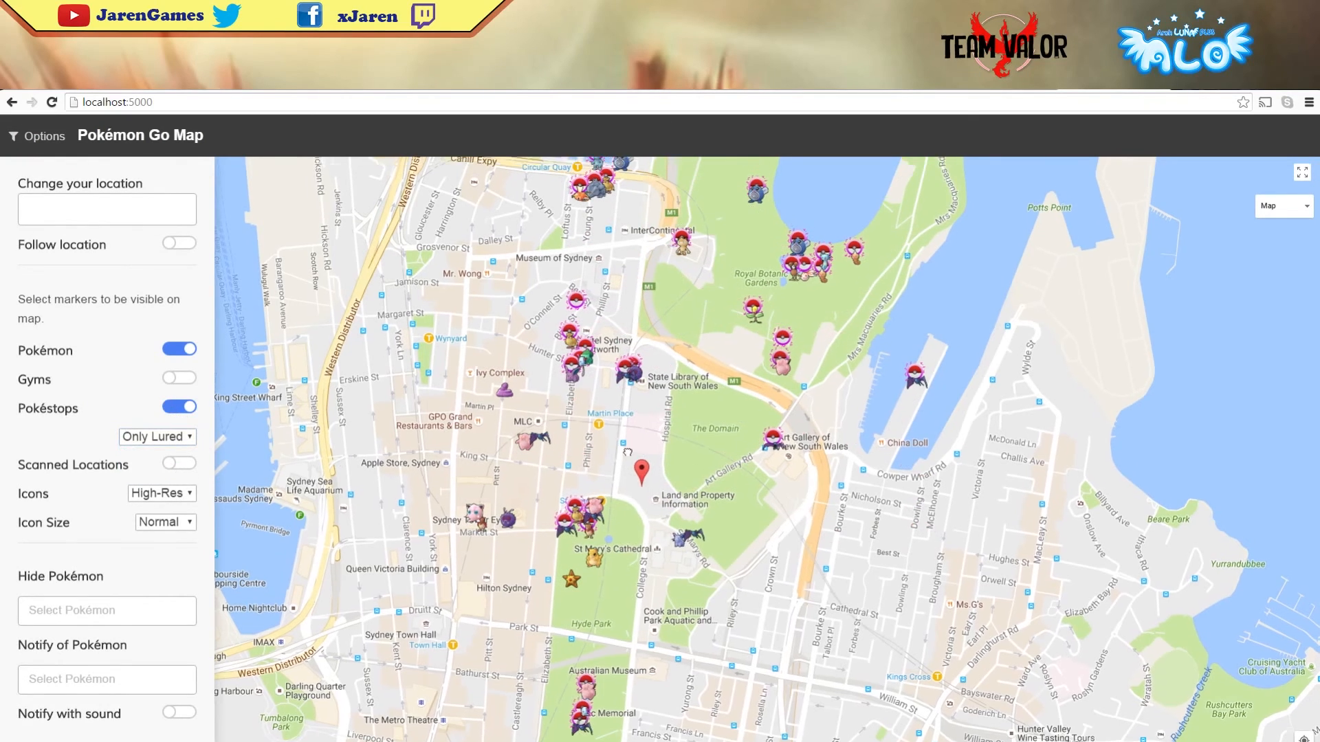